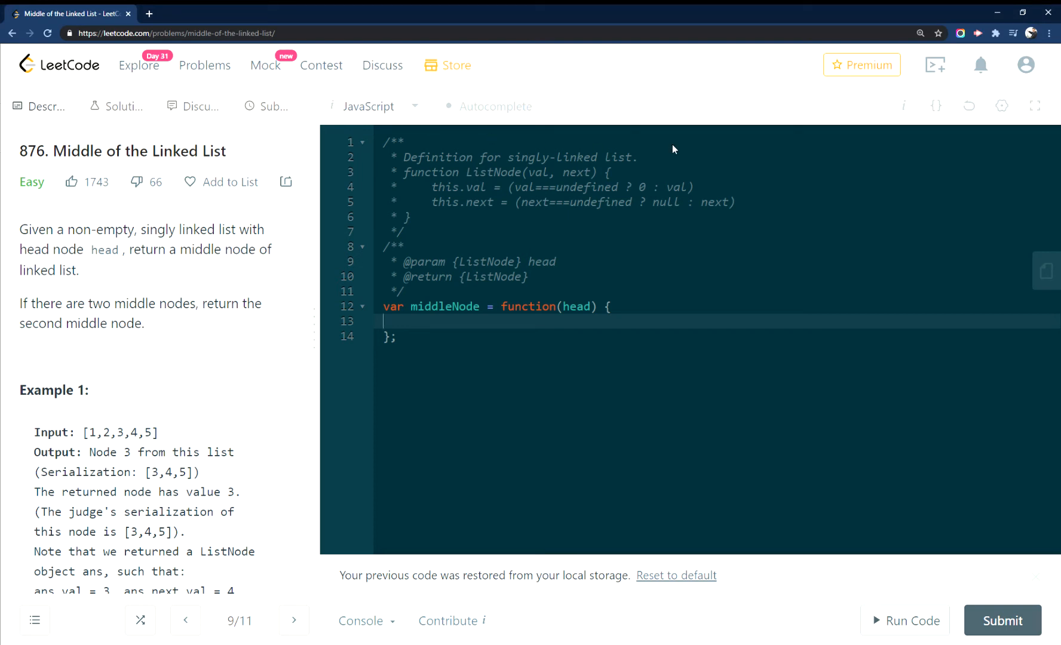
mouse_move(62, 164)
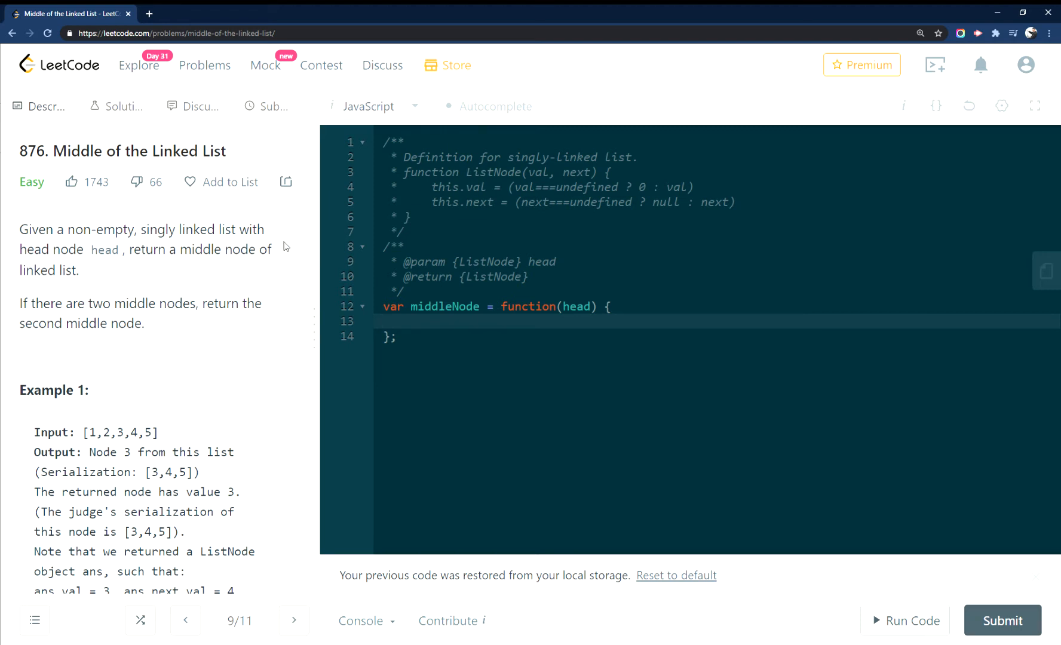
mouse_move(10, 151)
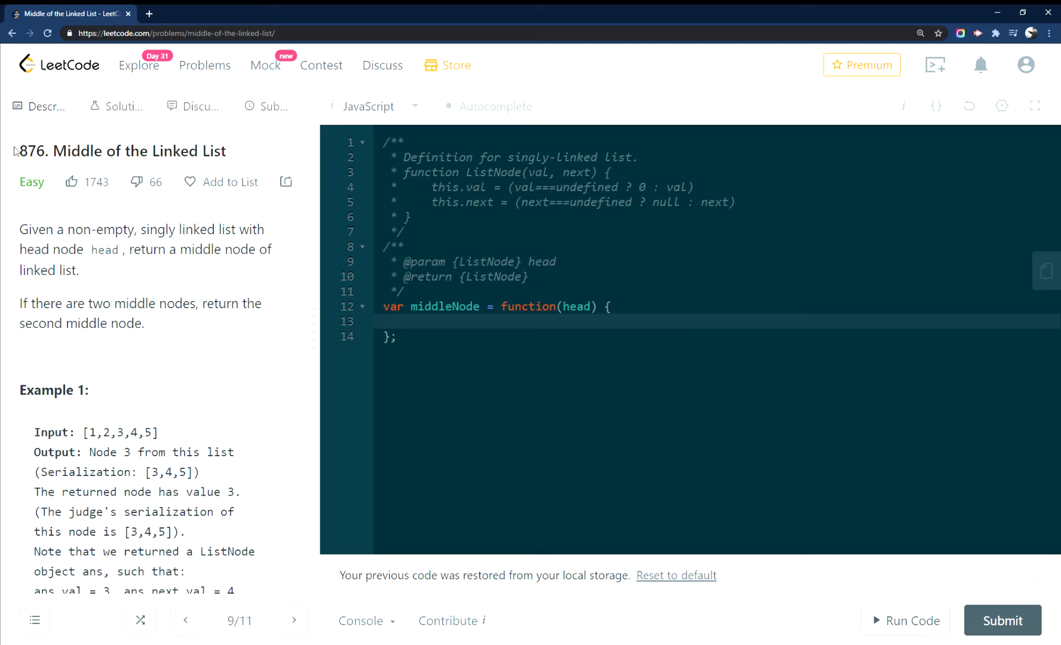
- Review problem 876, highlighting example inputs [1,2,3,4,5] and the middle-onward nodes 3,4,5 and 4,5,6
scroll("down", 3)
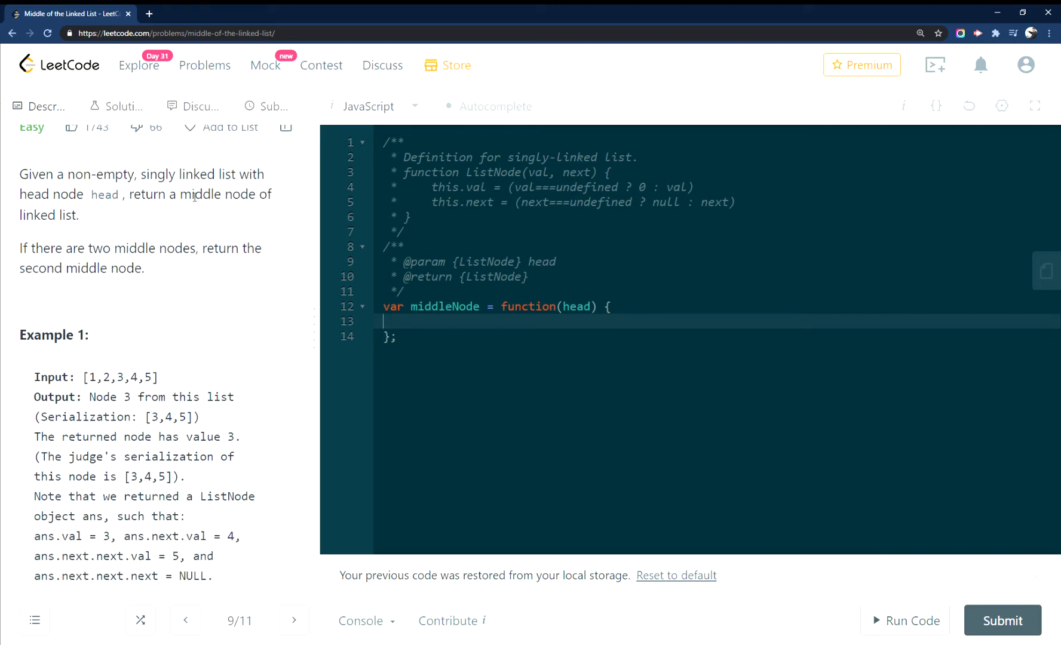
left_click_drag(197, 195, 78, 216)
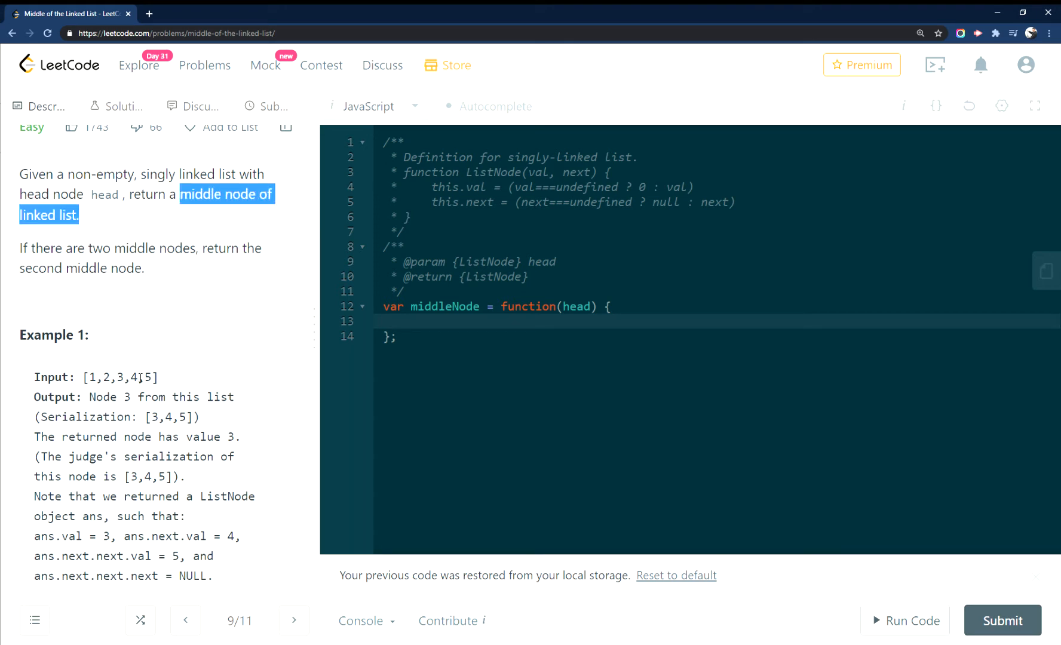
scroll("down", 3)
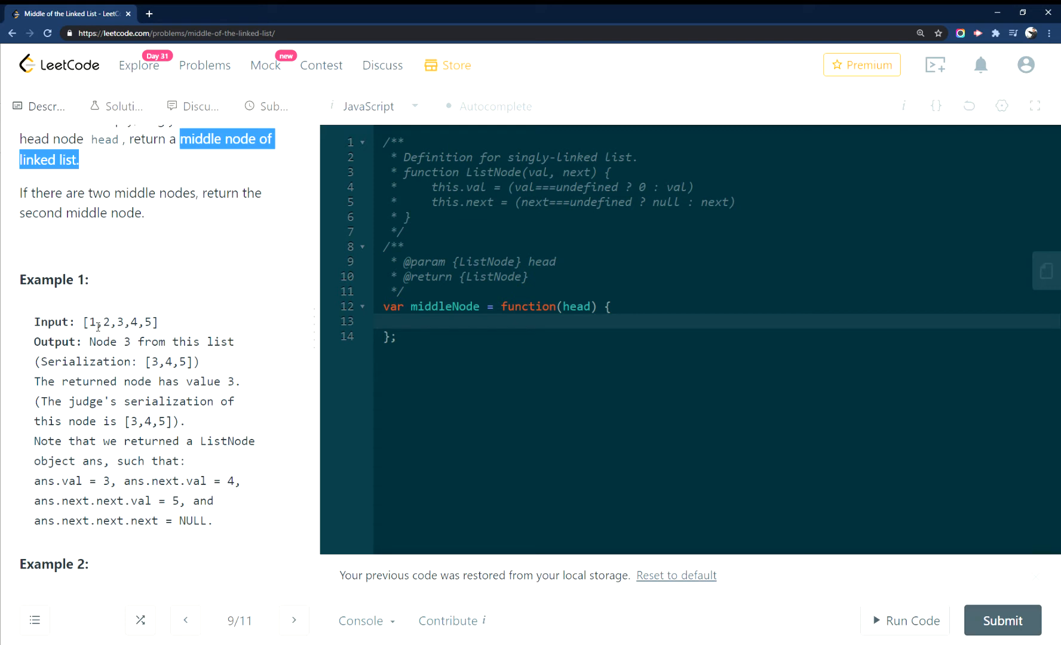
left_click_drag(95, 321, 146, 321)
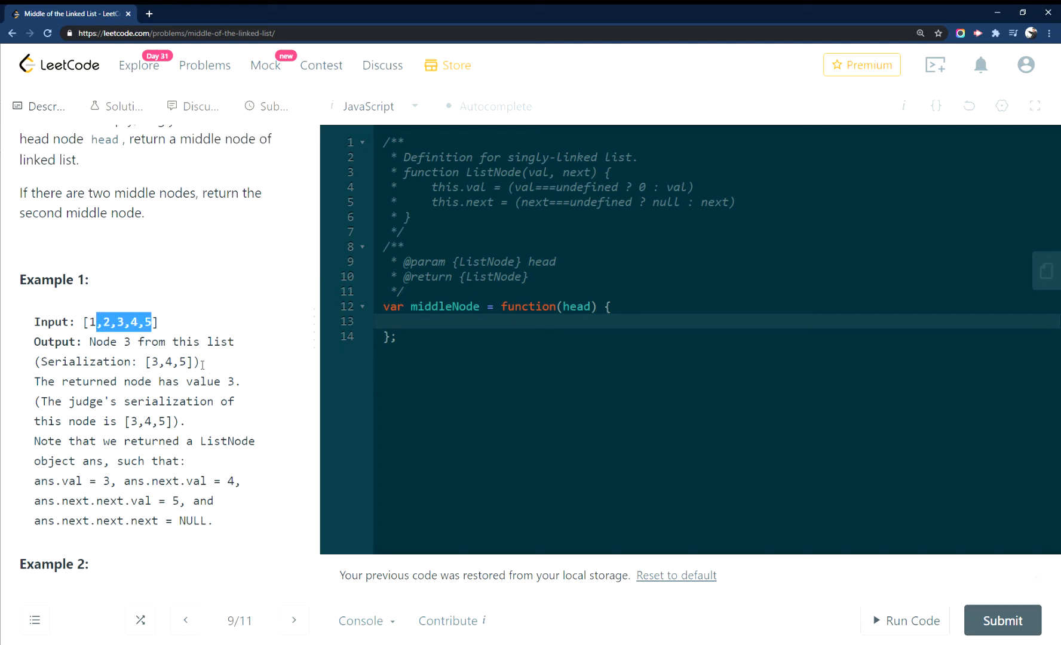
left_click_drag(99, 322, 147, 322)
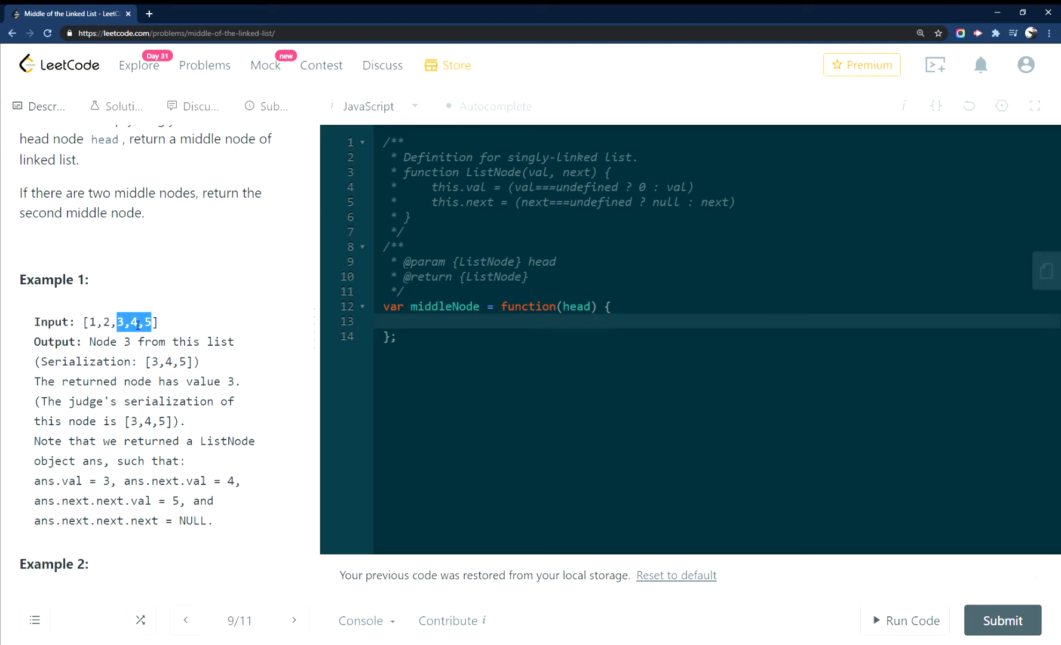
scroll("down", 3)
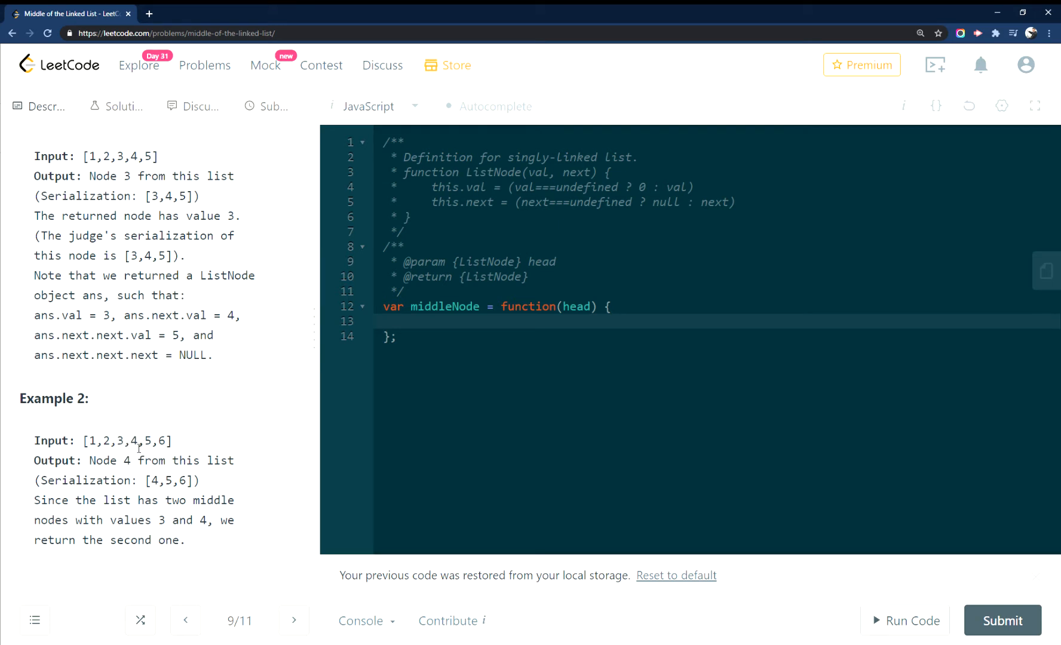
left_click_drag(132, 440, 165, 439)
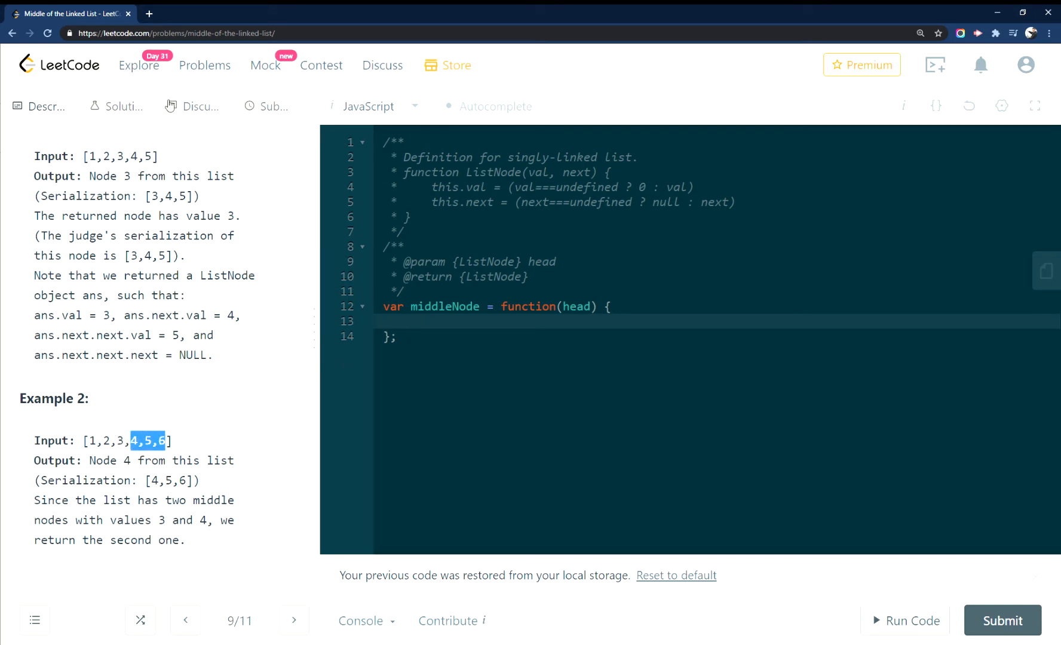
- Read through the official solution write-up, then return to the problem description
left_click(117, 106)
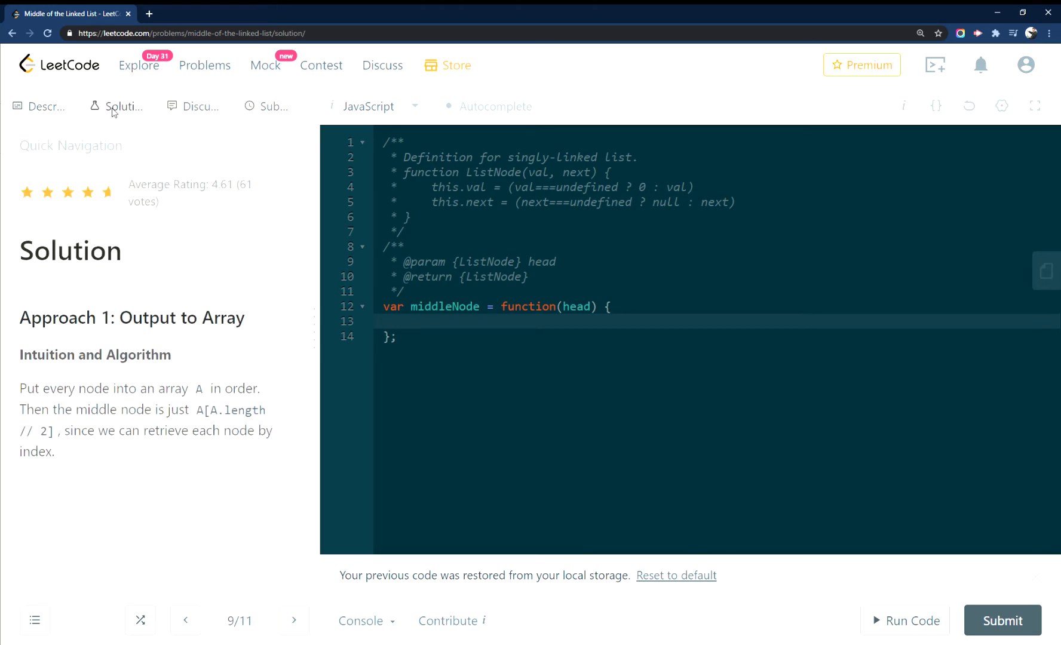
scroll("down", 3)
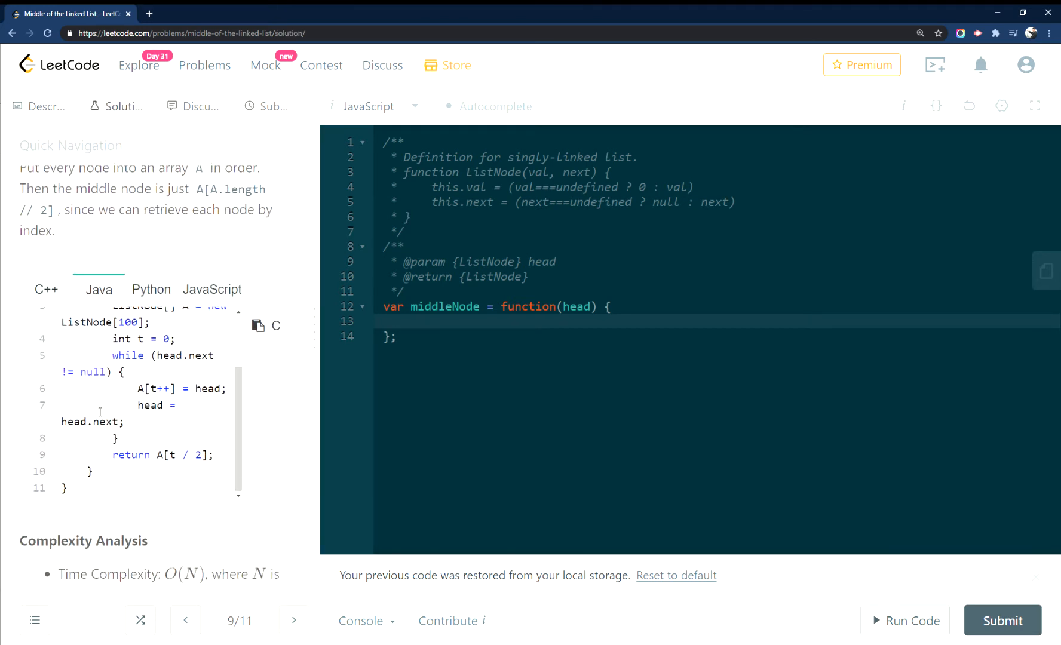
scroll("down", 3)
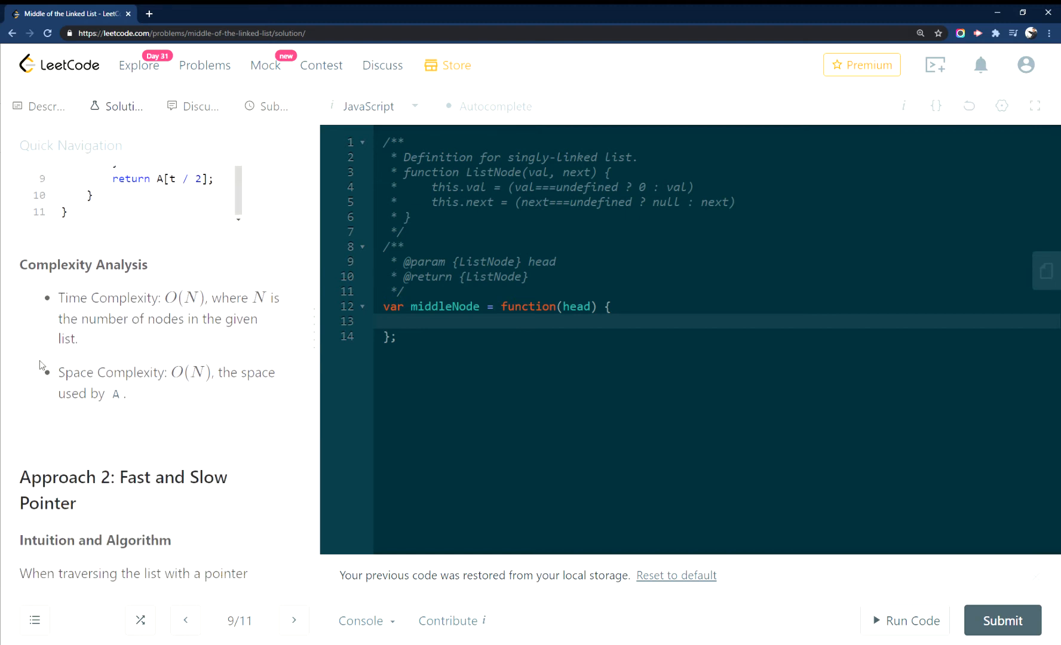
scroll("down", 3)
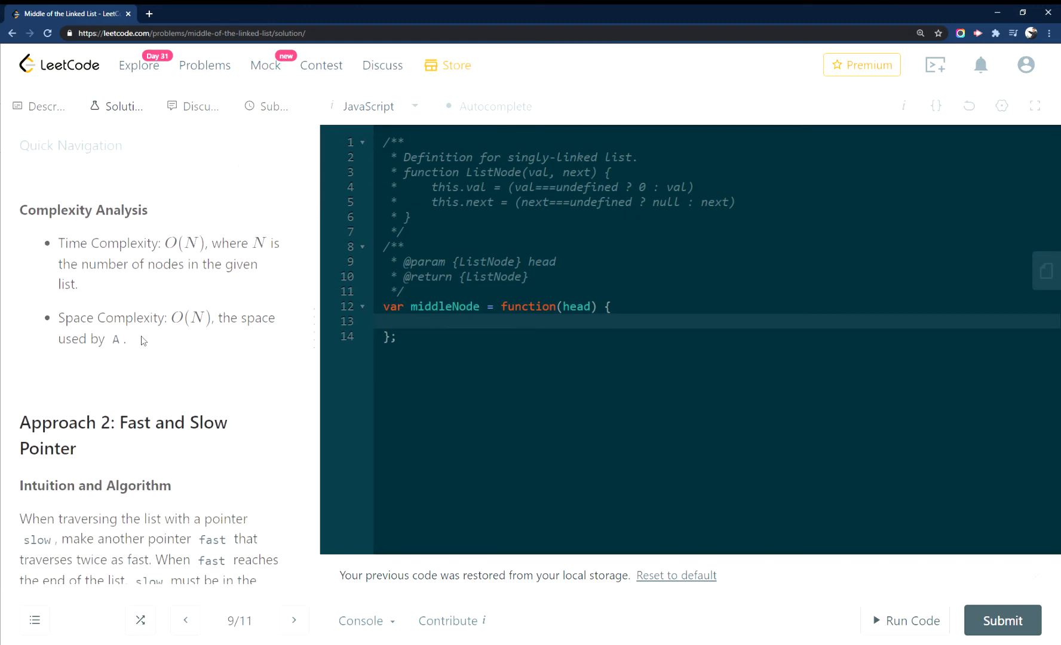
scroll("down", 3)
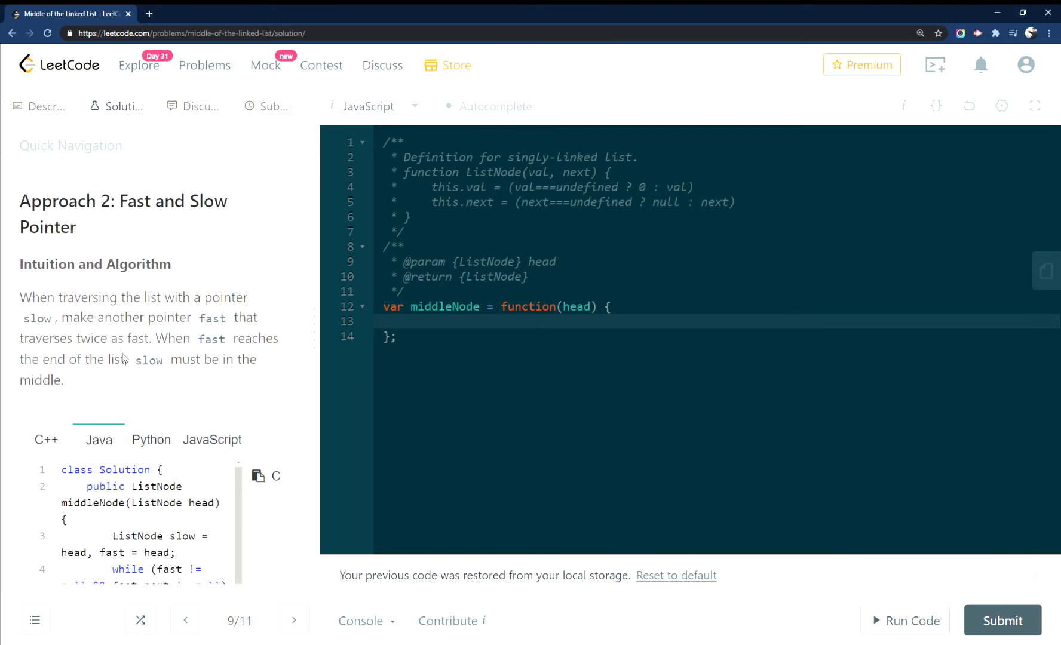
scroll("down", 3)
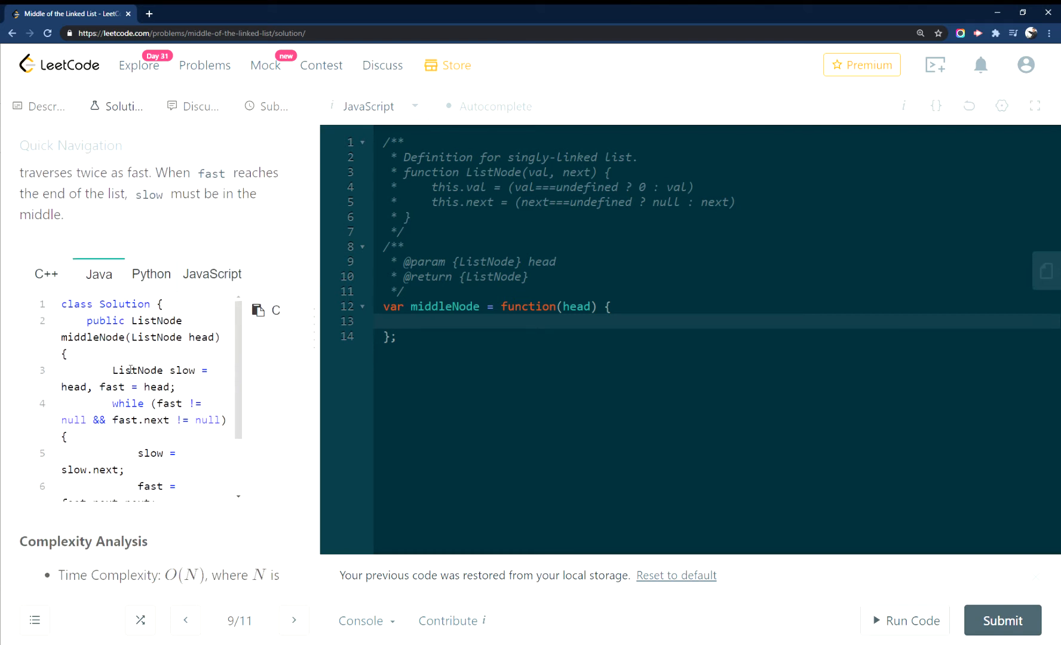
scroll("down", 3)
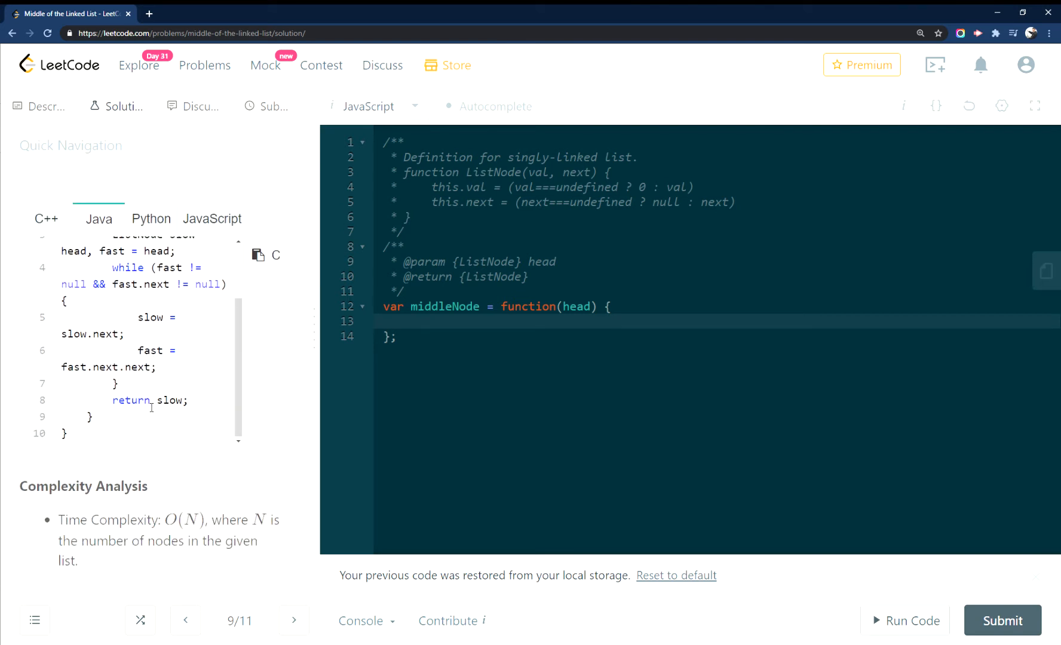
scroll("down", 3)
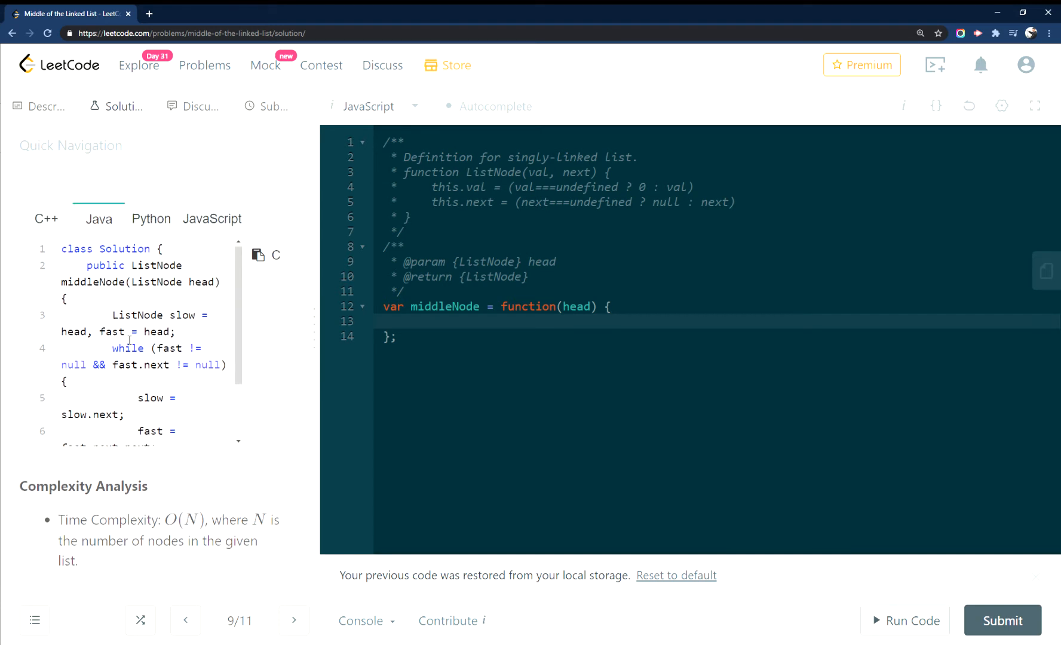
scroll("down", 3)
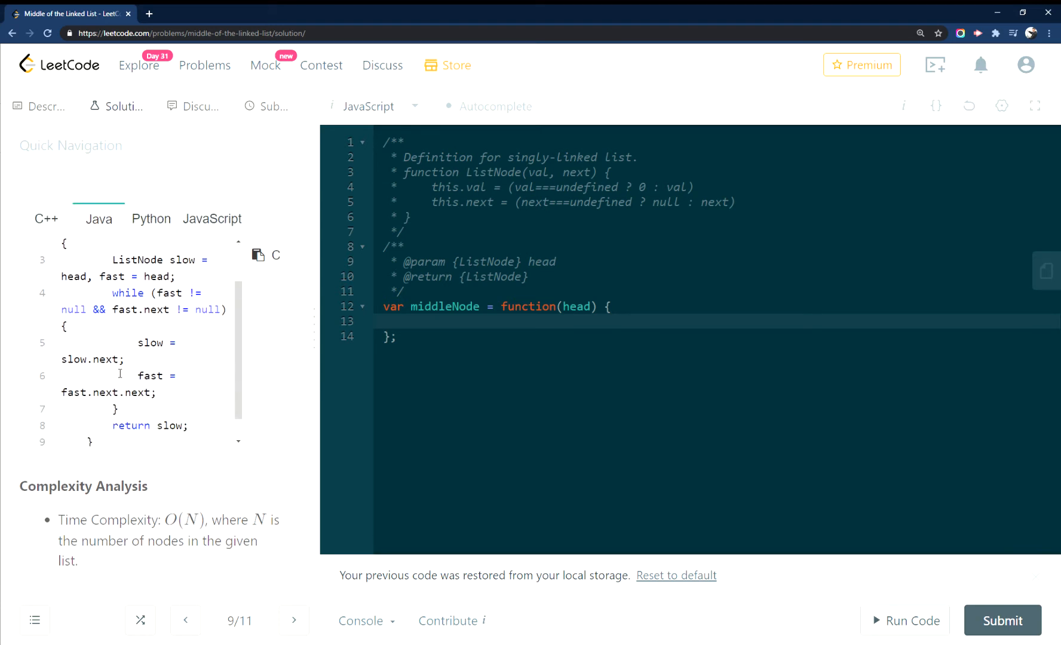
left_click(39, 106)
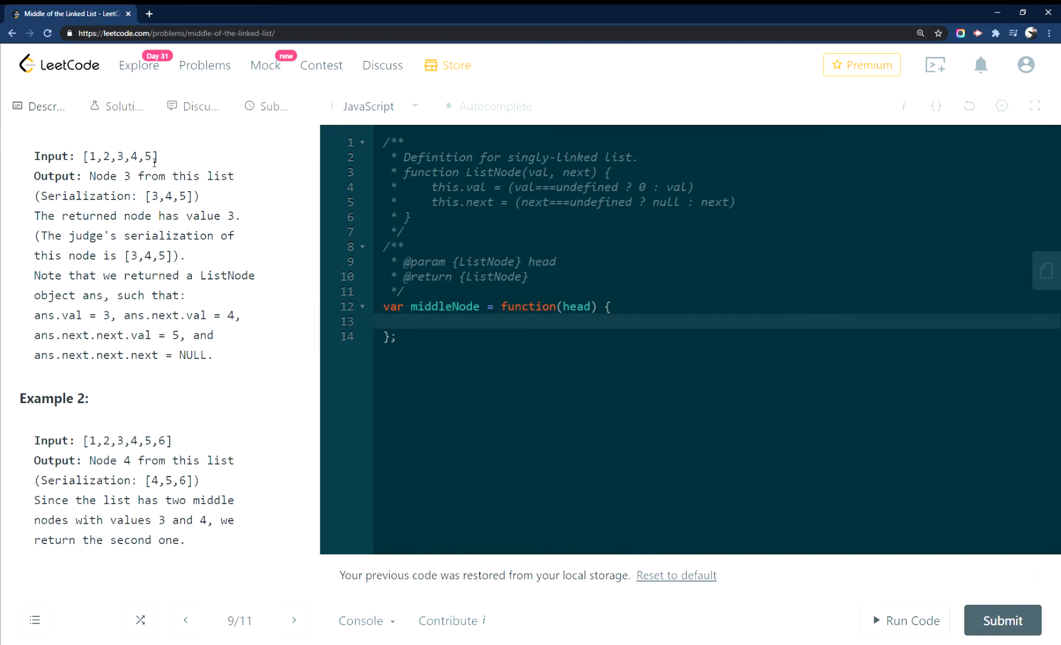
- Begin middleNode's body with let and add a comment // [1,2,3,4,5] above the function
double_click(149, 156)
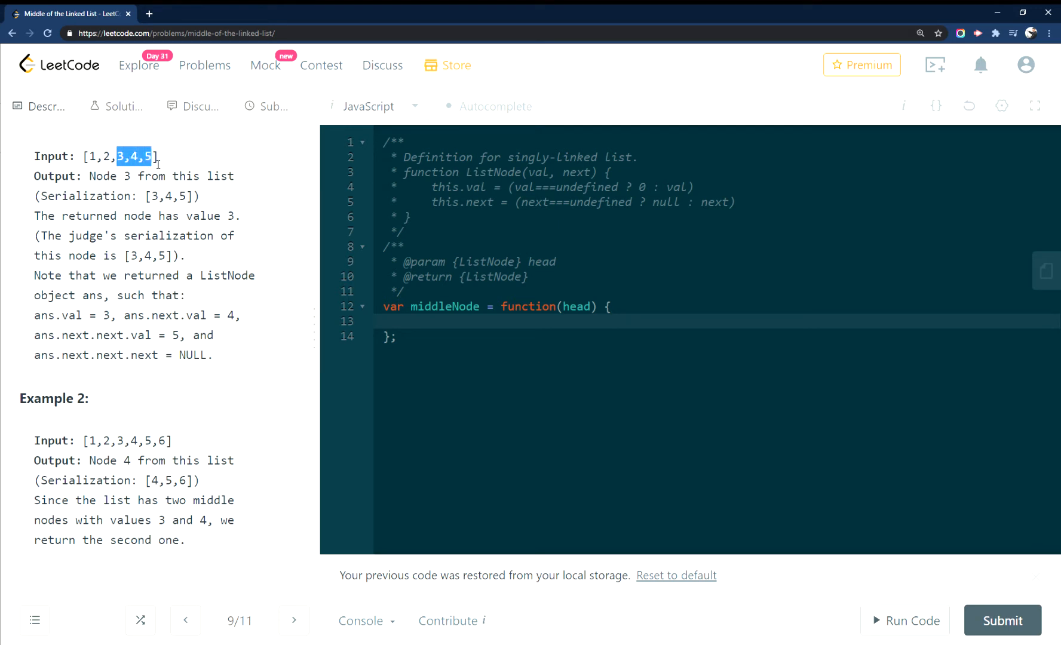
left_click(385, 320)
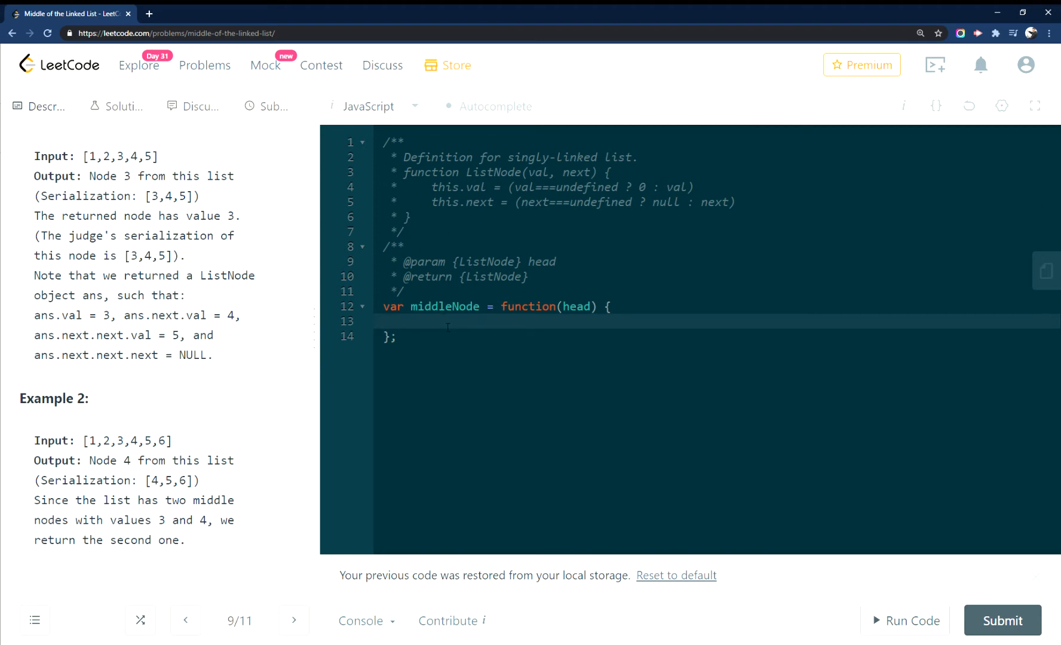
type("let")
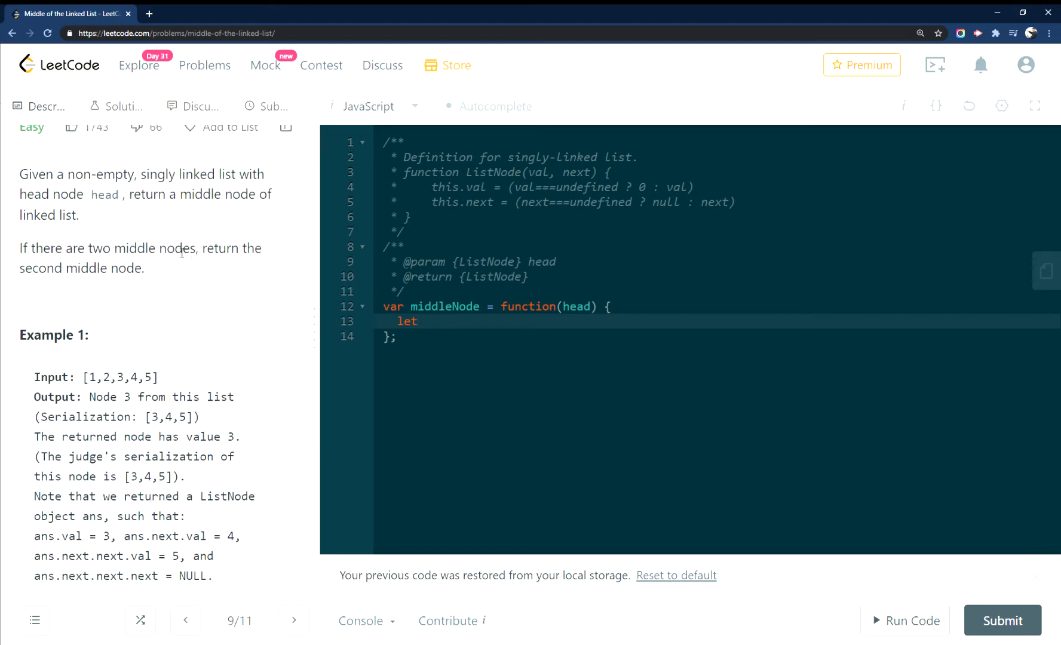
double_click(121, 377)
type("// [1,2,3,4,5]")
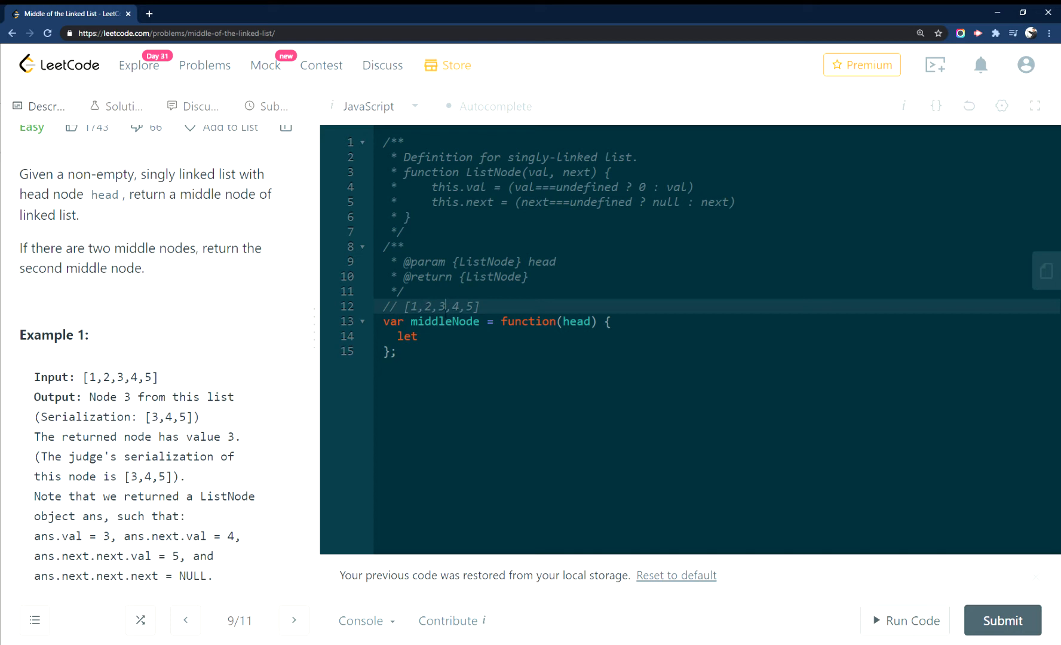
- Declare let count = 0 at the top of the function body
left_click(420, 336)
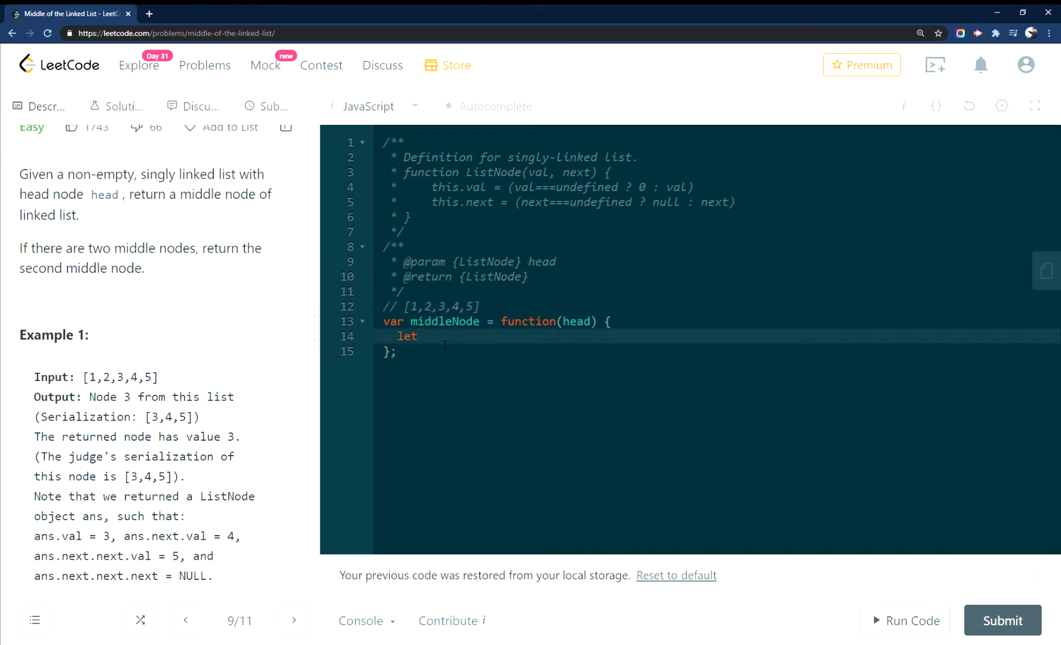
type("count =")
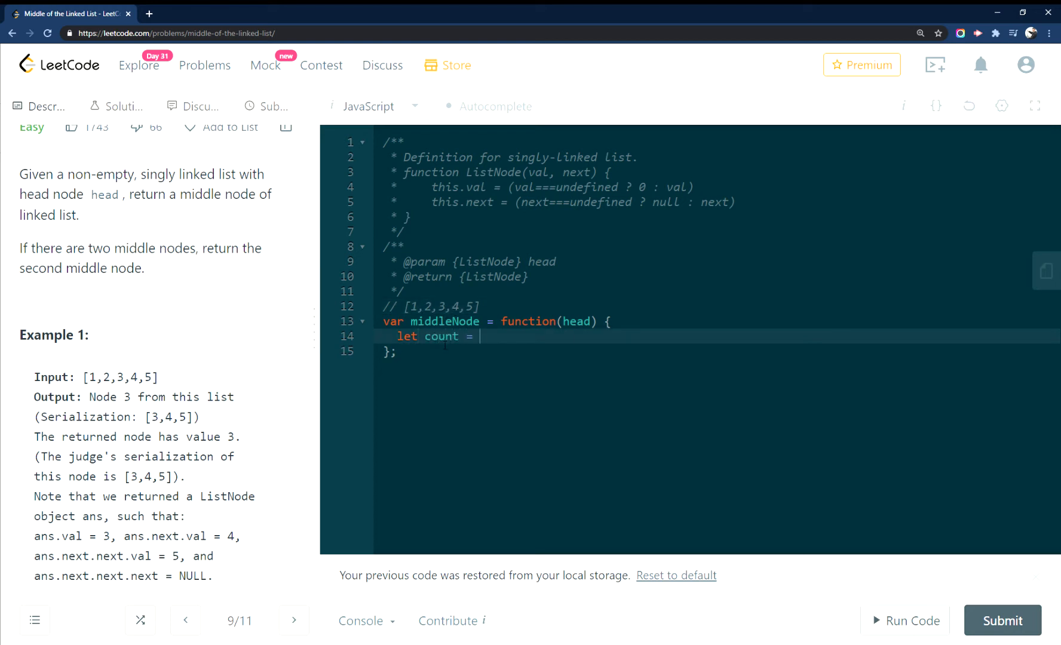
type("0")
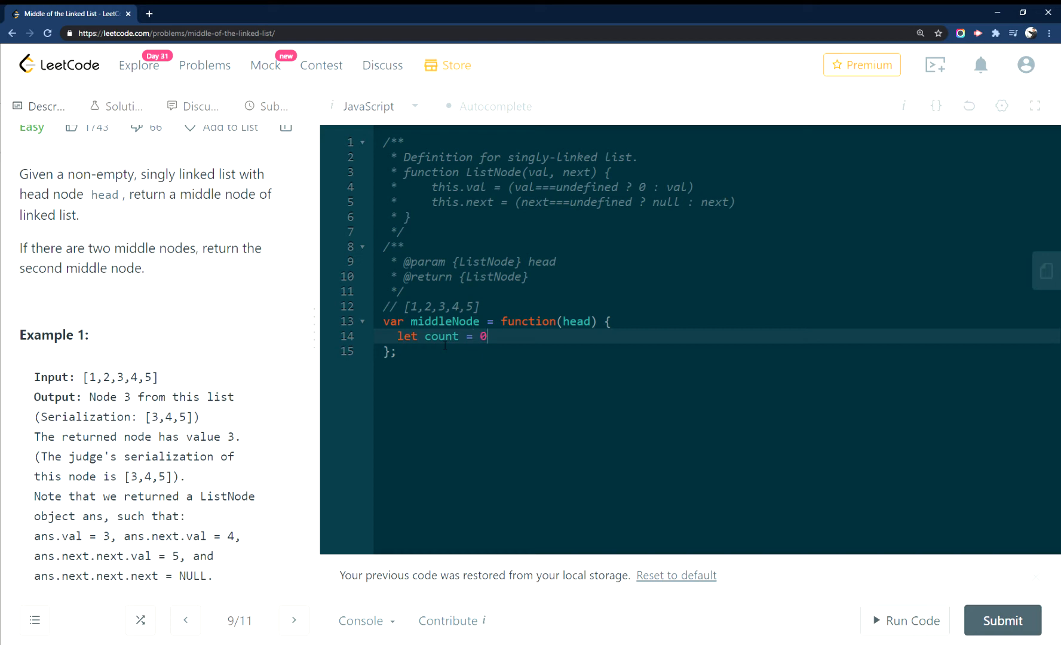
key("enter")
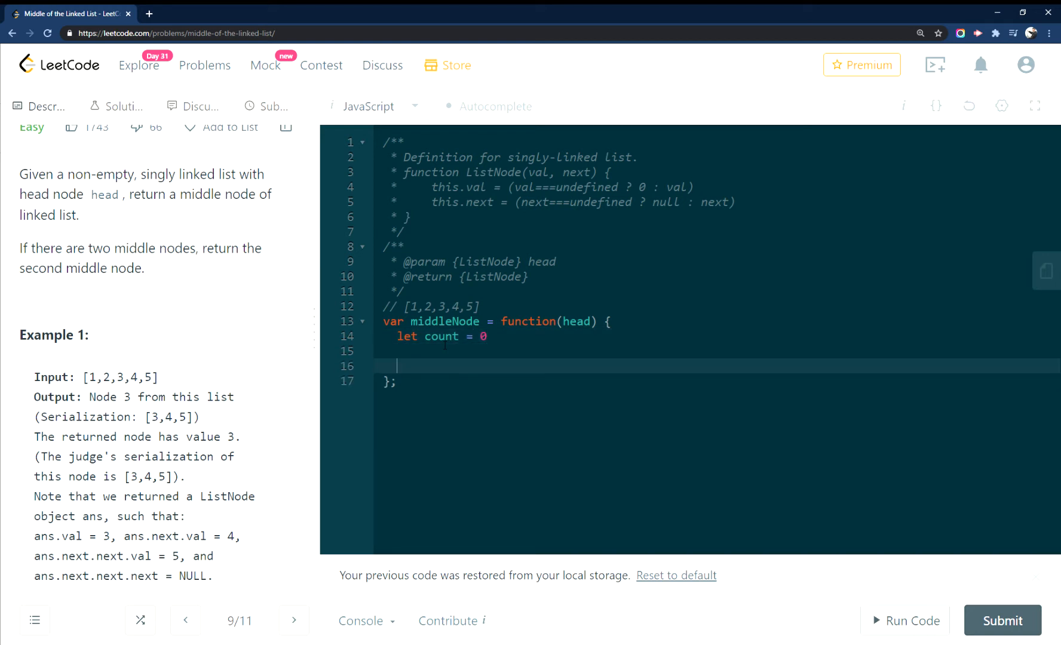
- Create const dummyHead = new ListNode(null) and link dummyHead.next = head
type("const du")
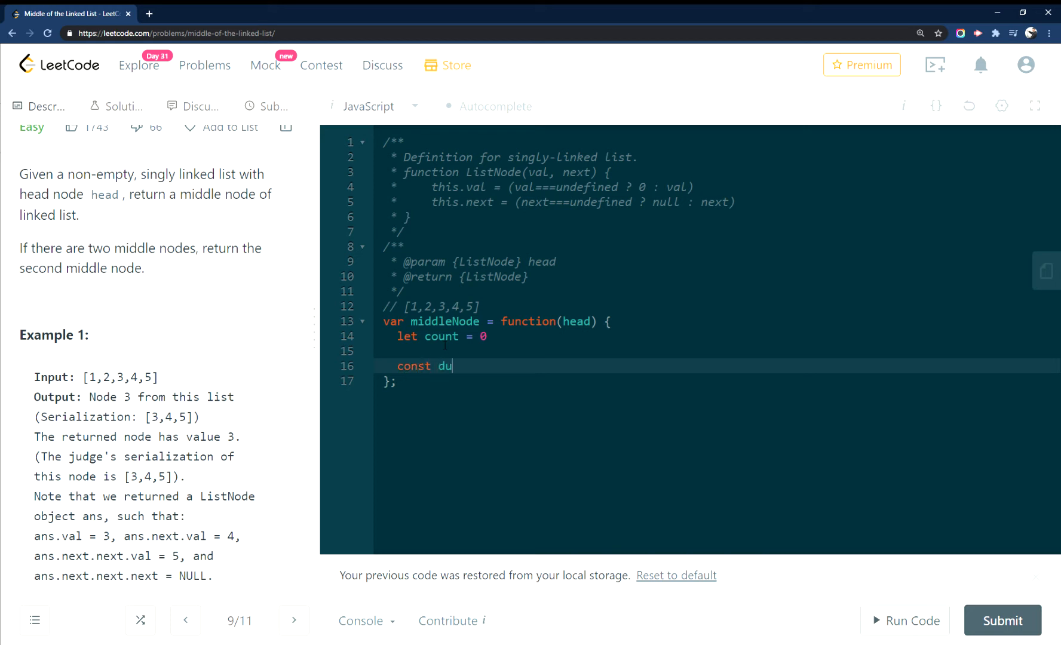
type("mmyHead =")
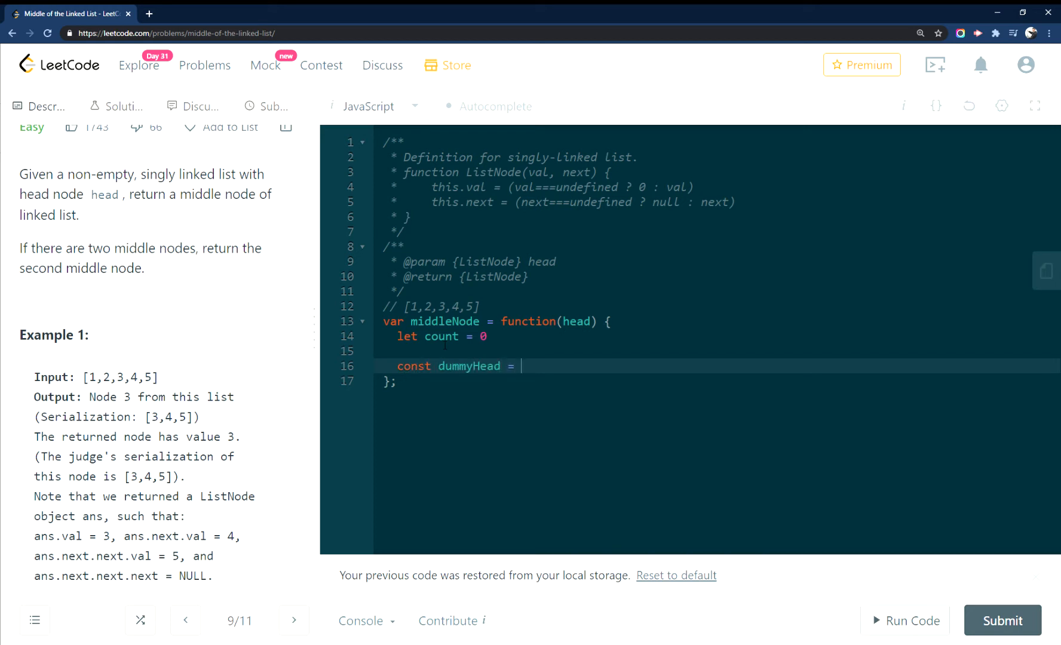
type("new")
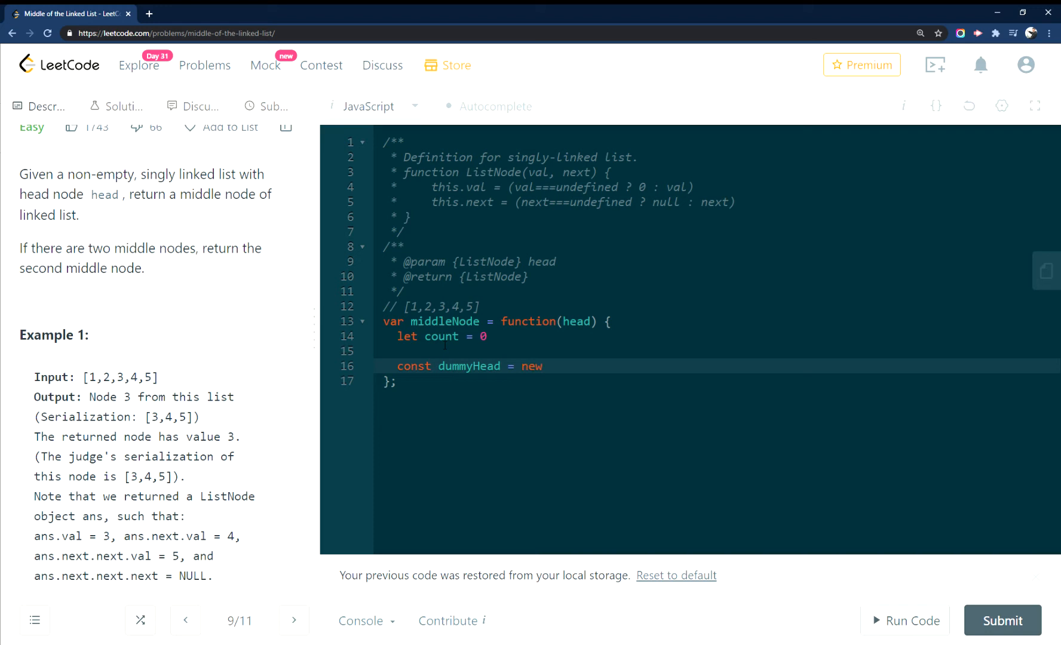
type("ListNode()")
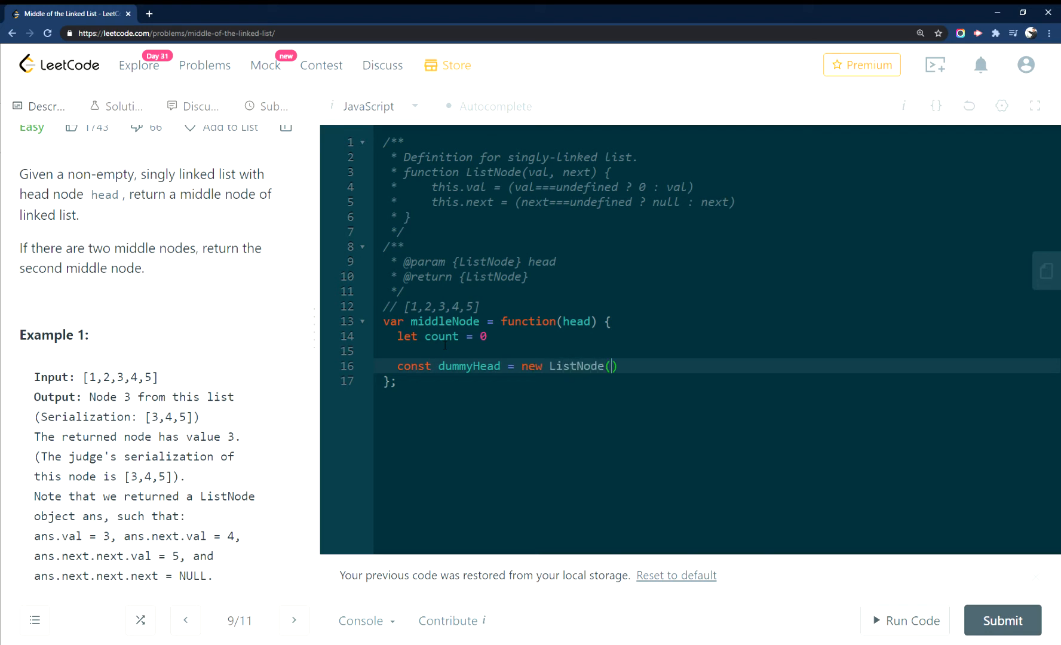
type("null")
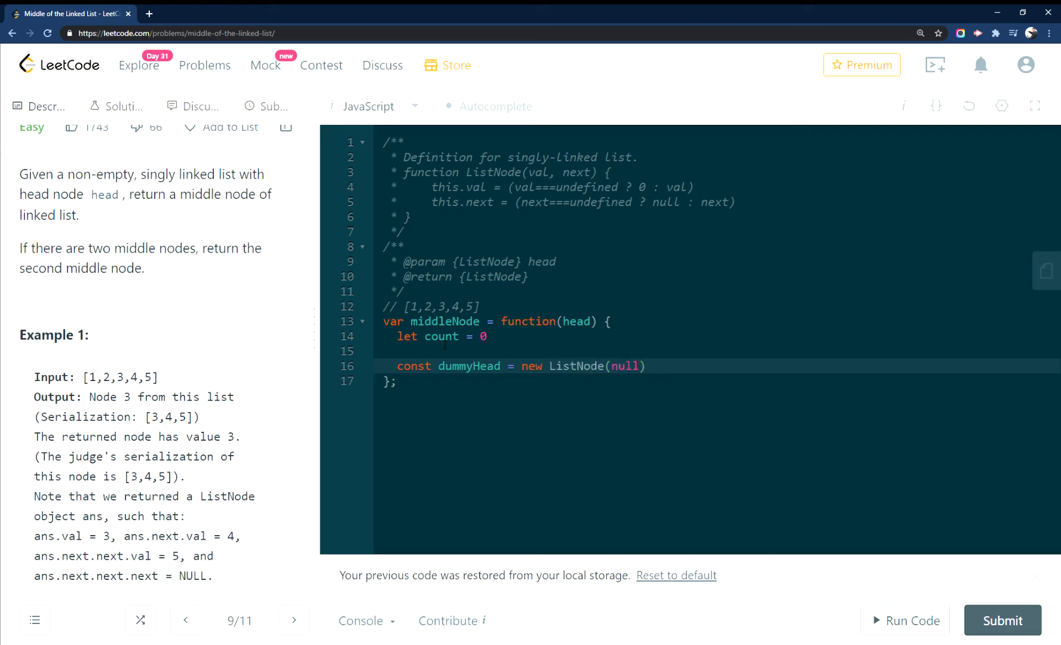
type("dea")
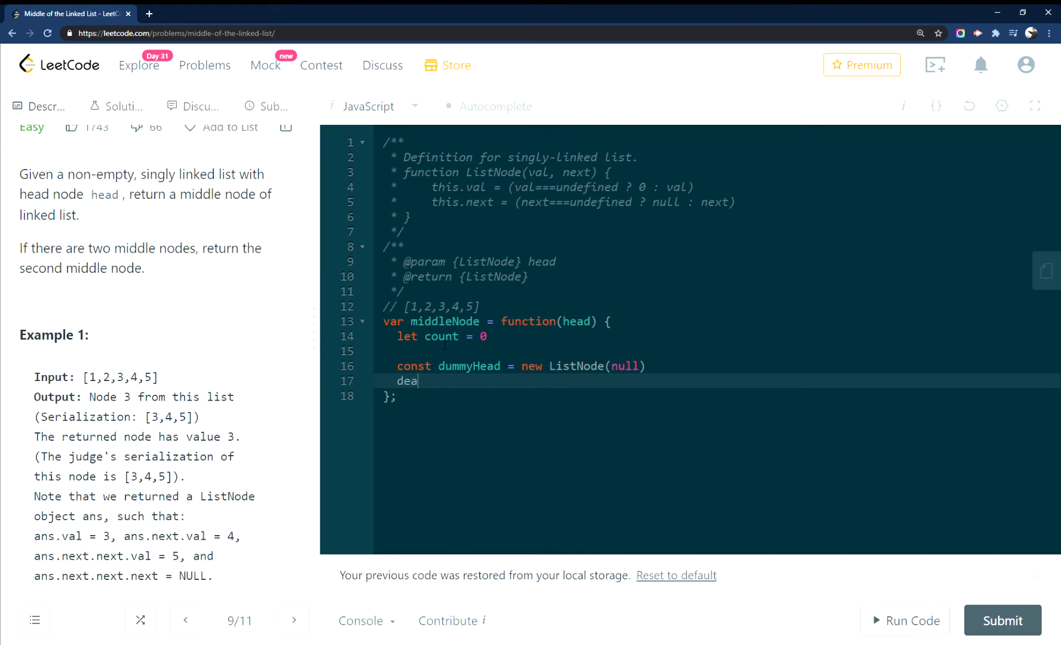
key("Backspace")
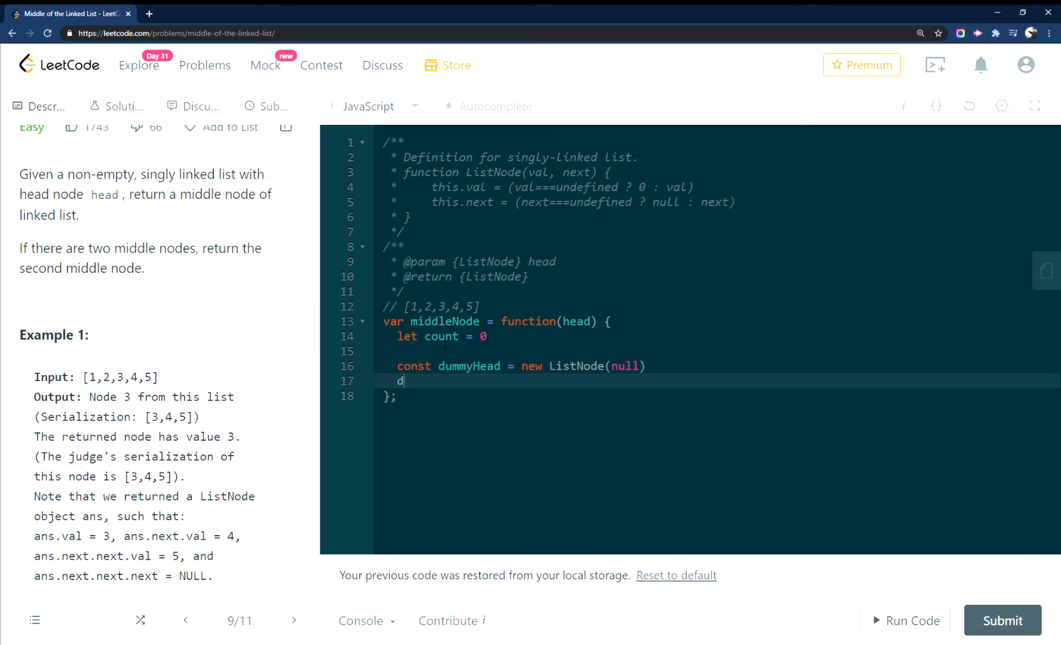
type("ummyHead")
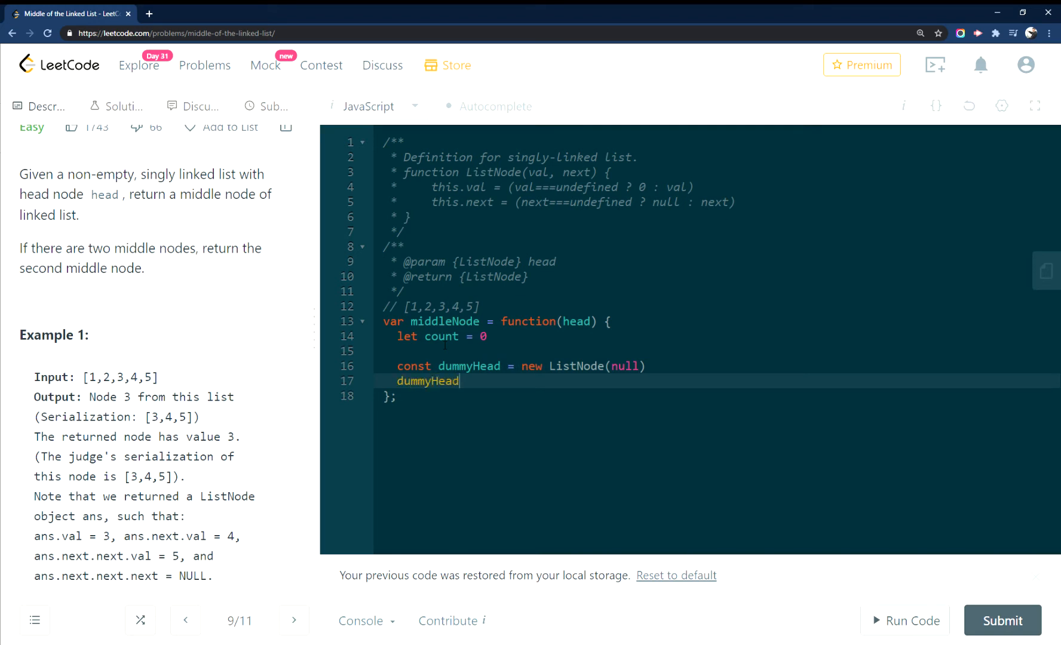
type(".next")
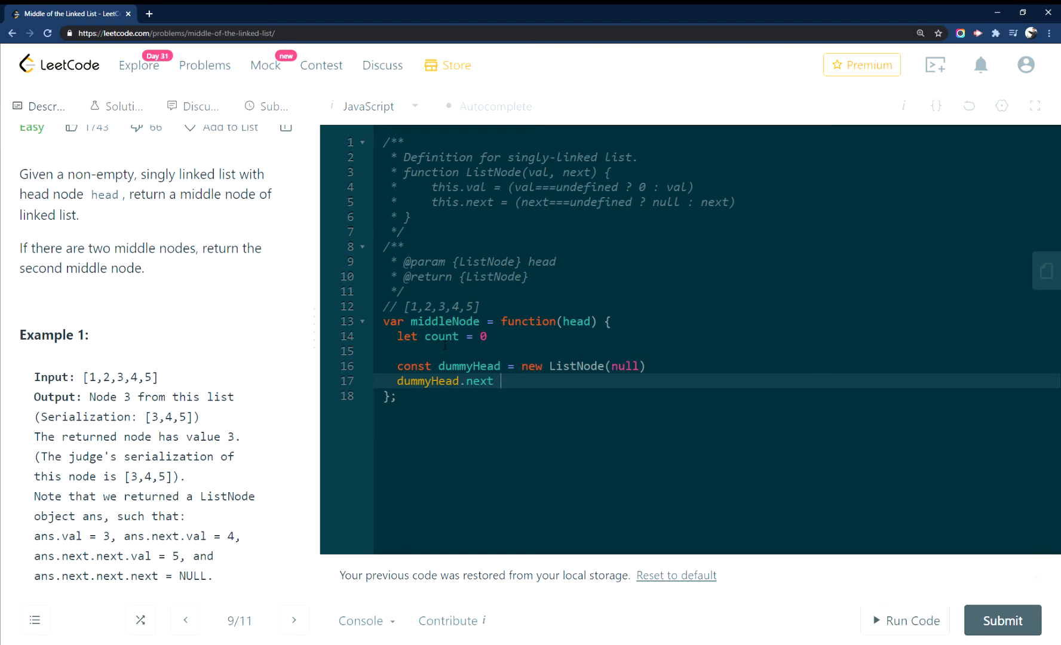
type("= head")
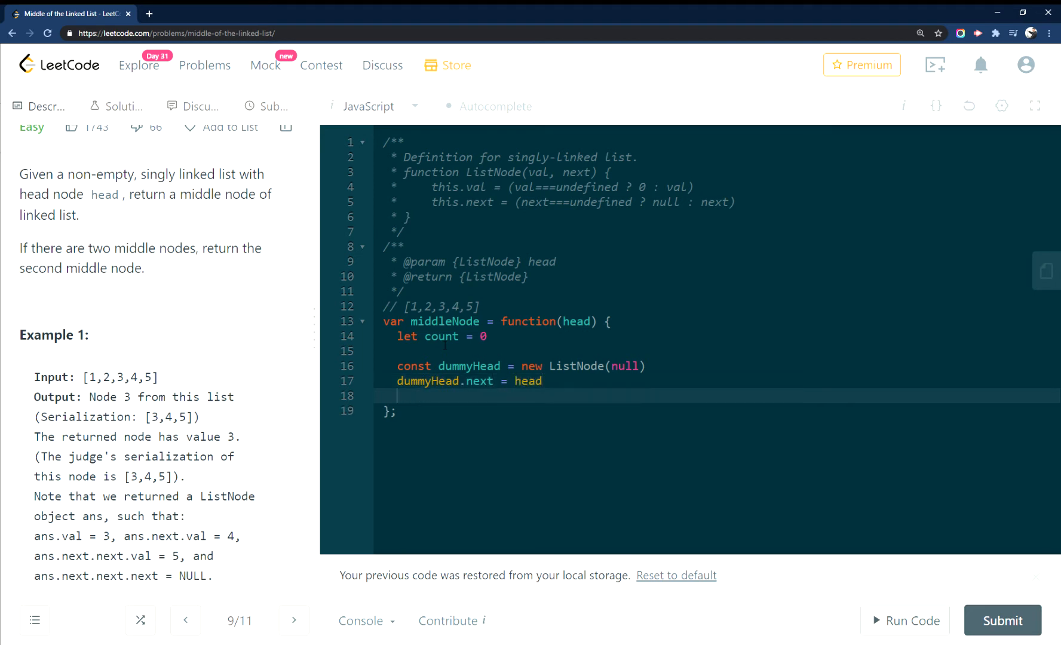
key("enter")
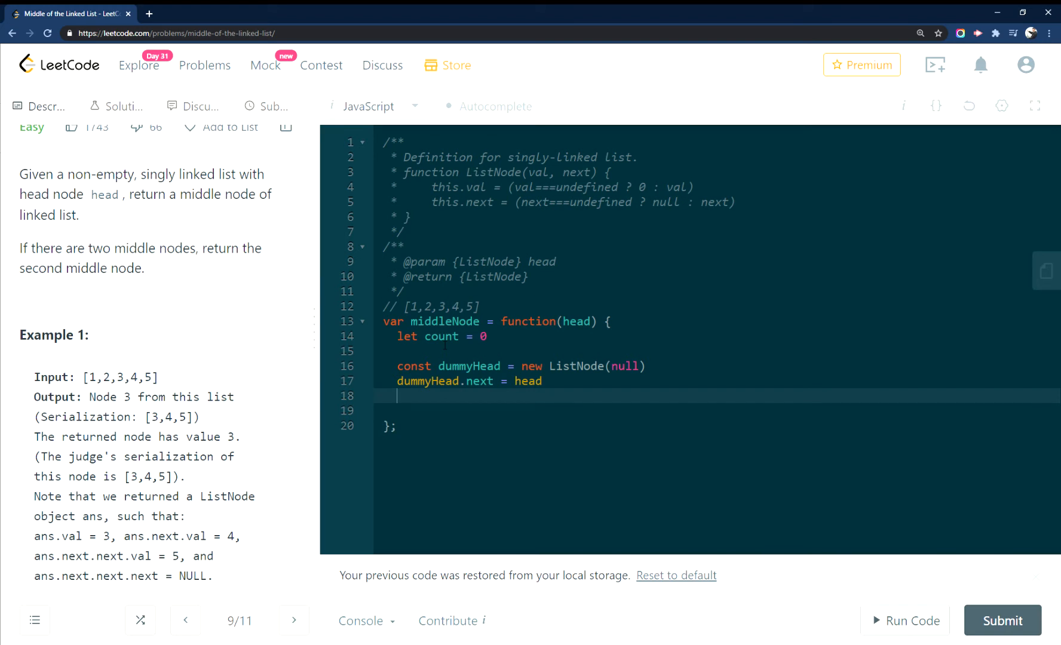
- Add console.log(head1) and set let head1 = dummyHead and let head2 = dummyHead
type("console.")
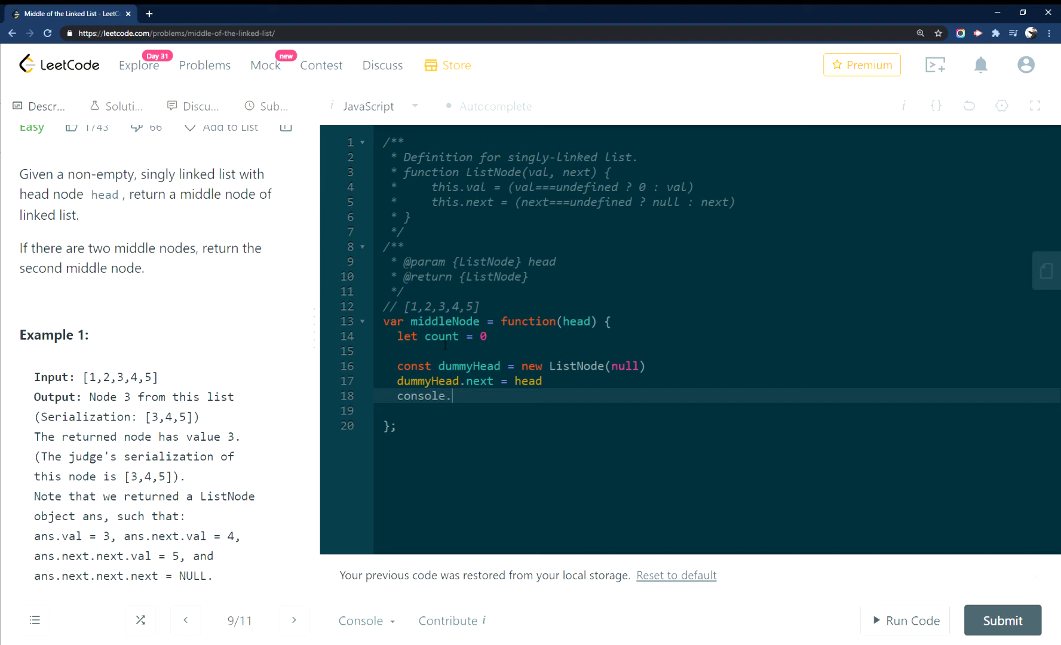
type("log(")
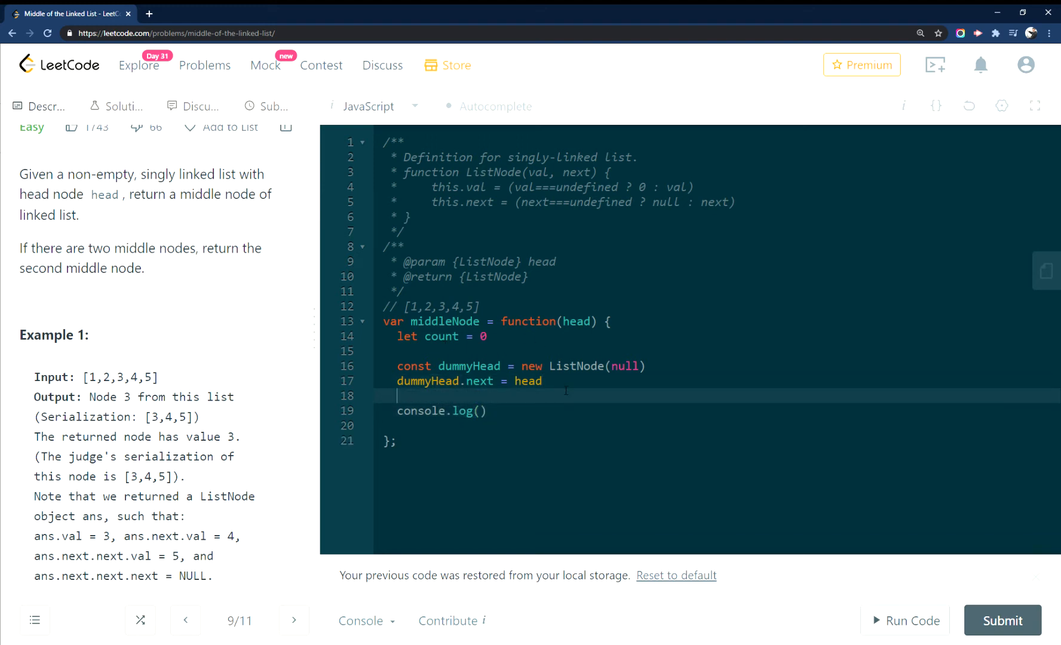
type("leat")
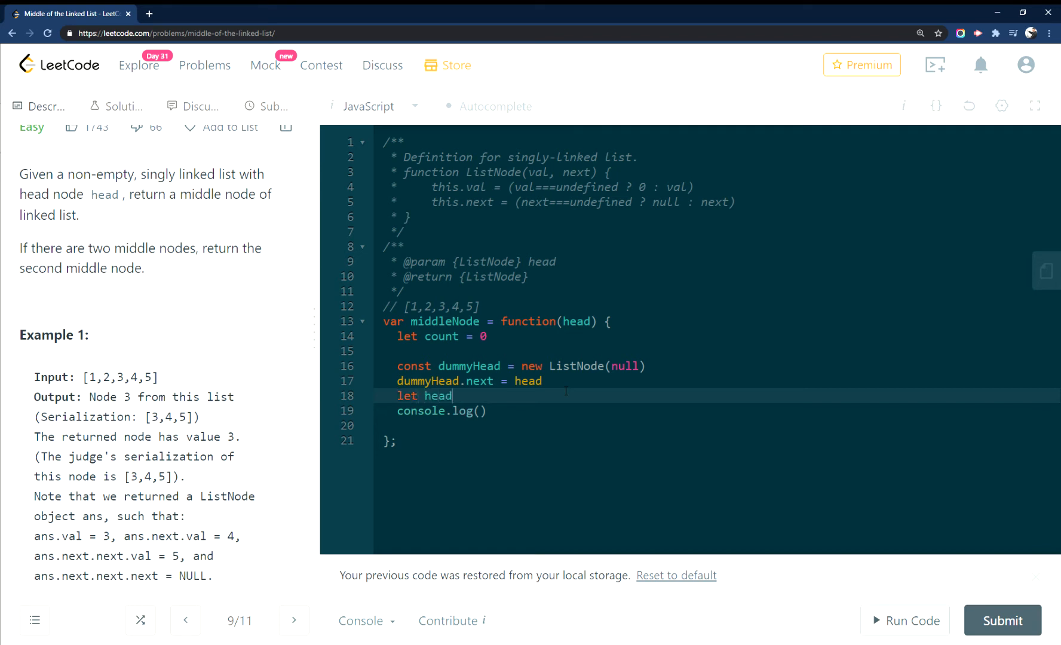
type("1 =")
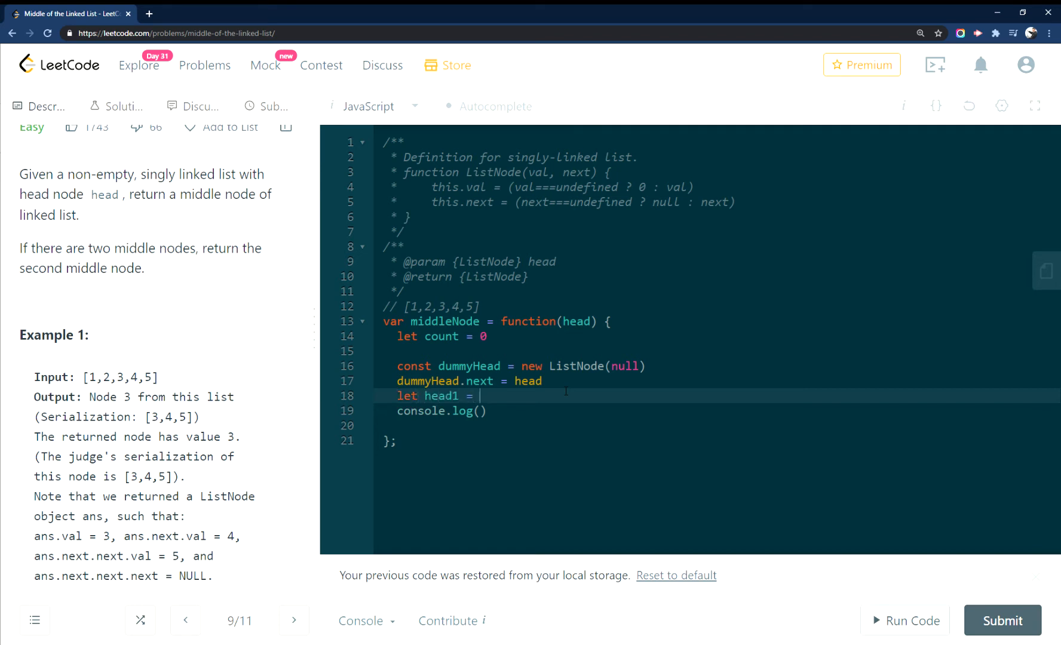
type("dummyHead")
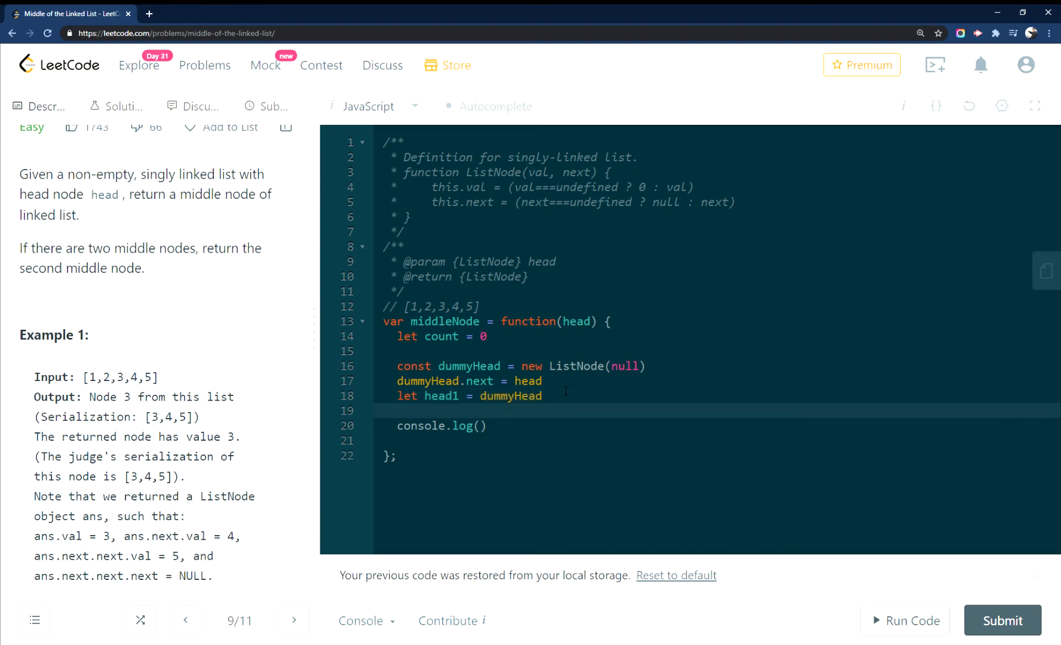
type("let head2 = d")
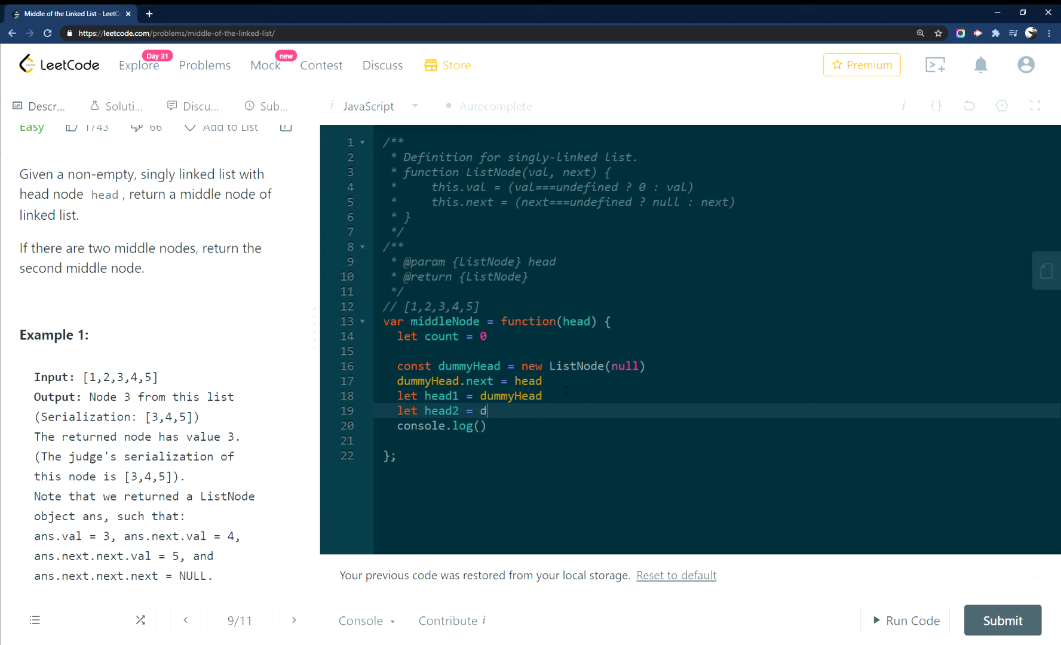
type("ummyHe")
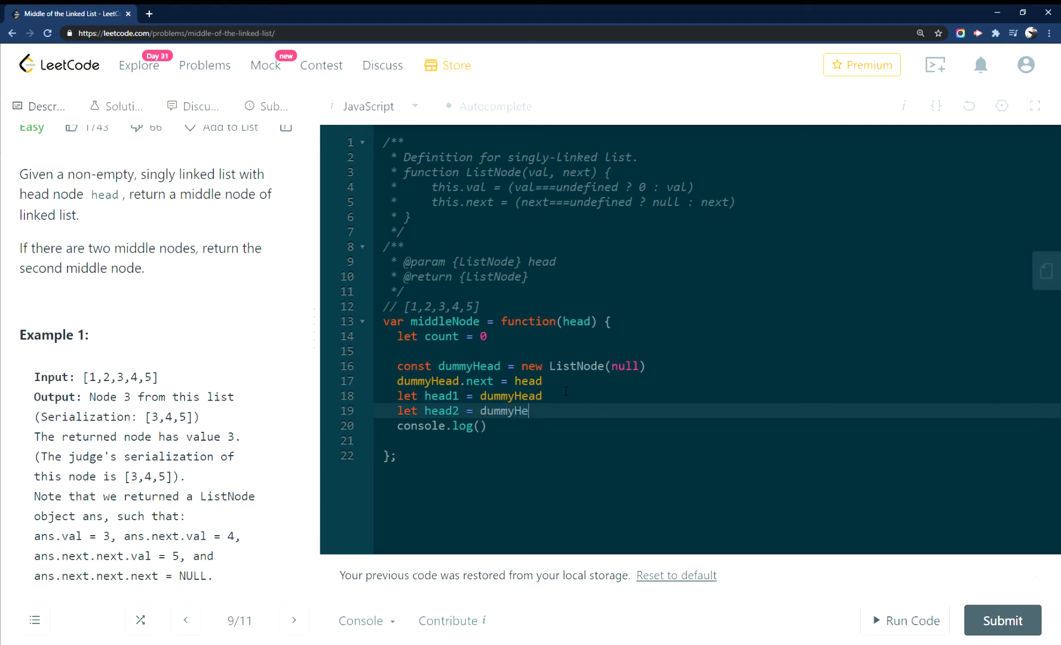
type("ad")
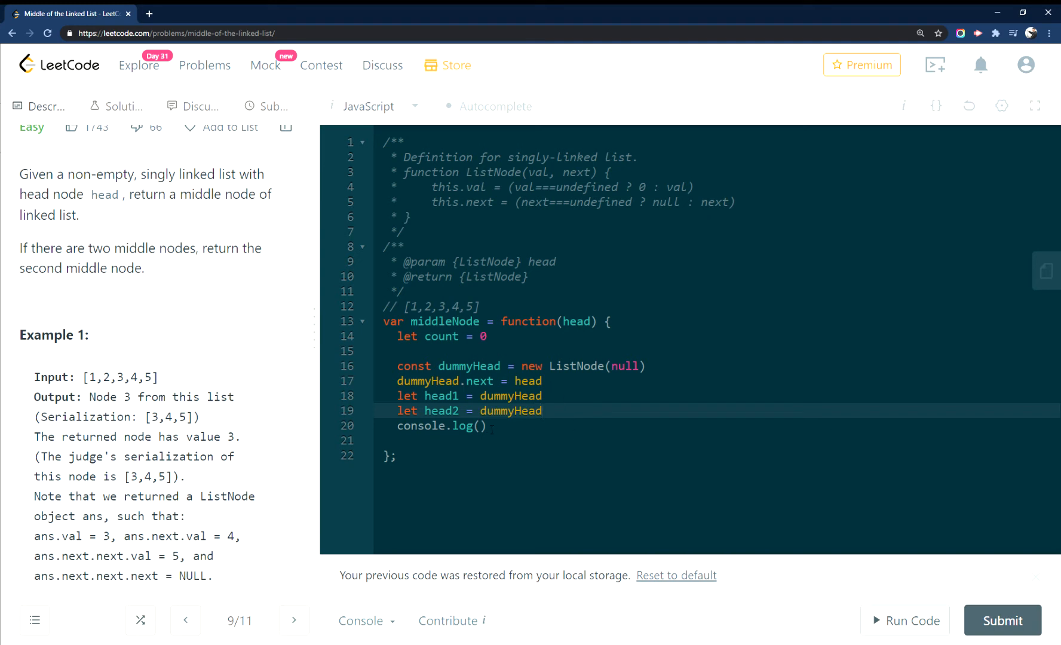
type("hear")
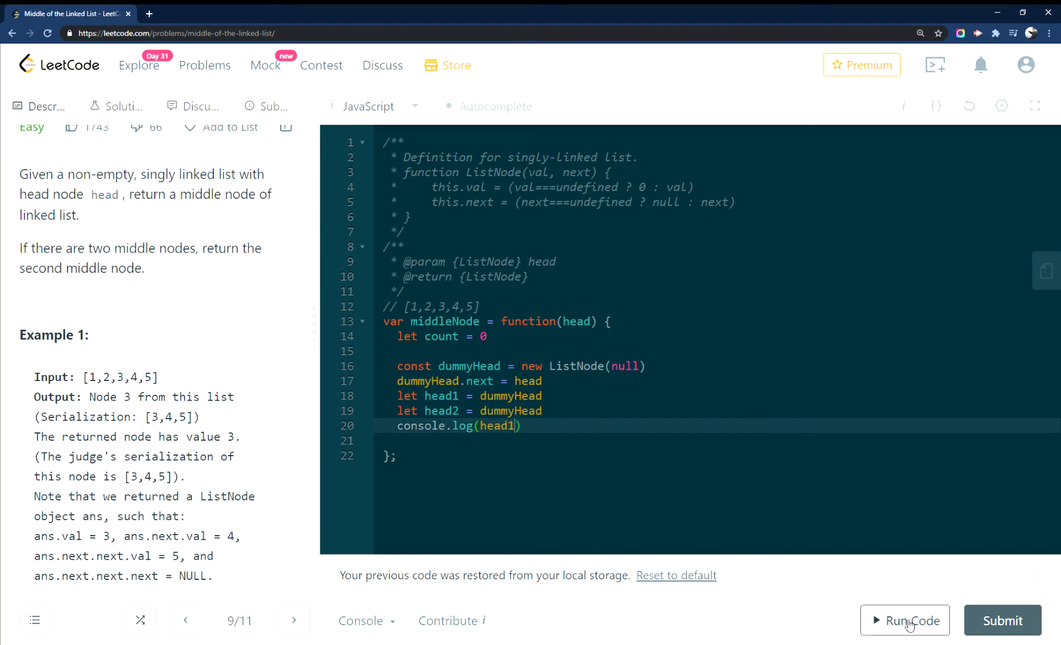
- Run the code: stdout prints [0,1,2,3,4,5] but output is undefined, Wrong Answer versus [3,4,5]
left_click(910, 620)
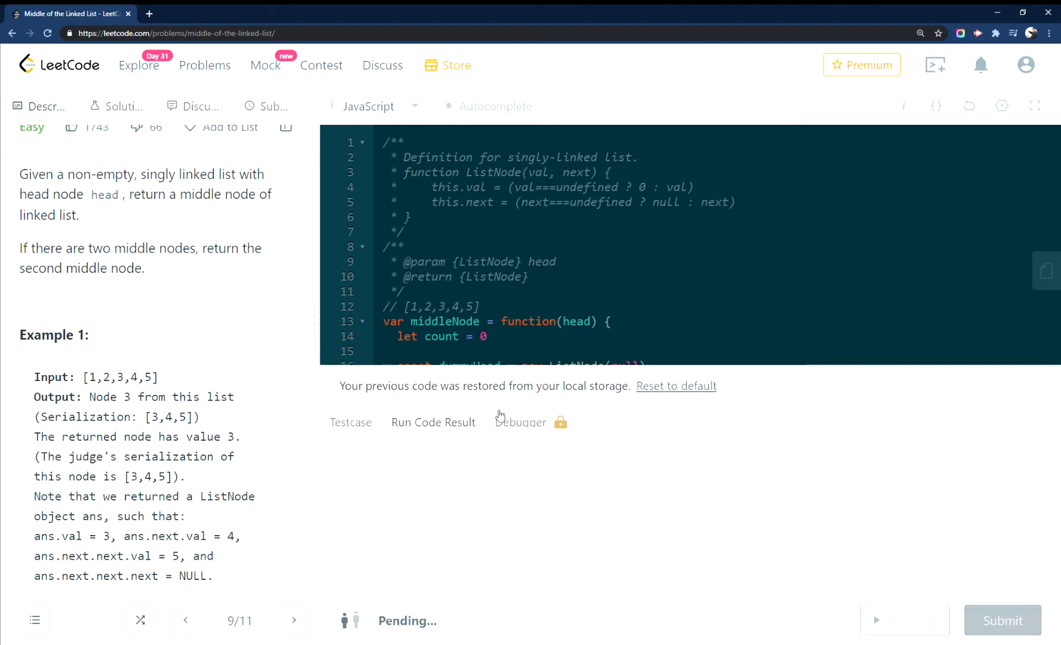
left_click(904, 621)
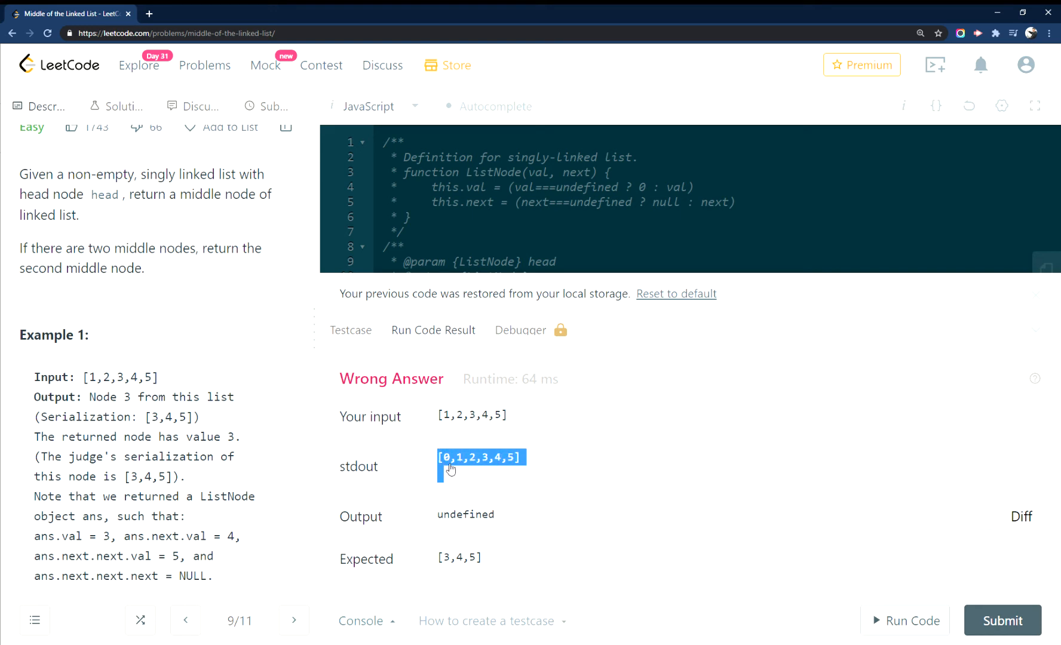
mouse_move(478, 487)
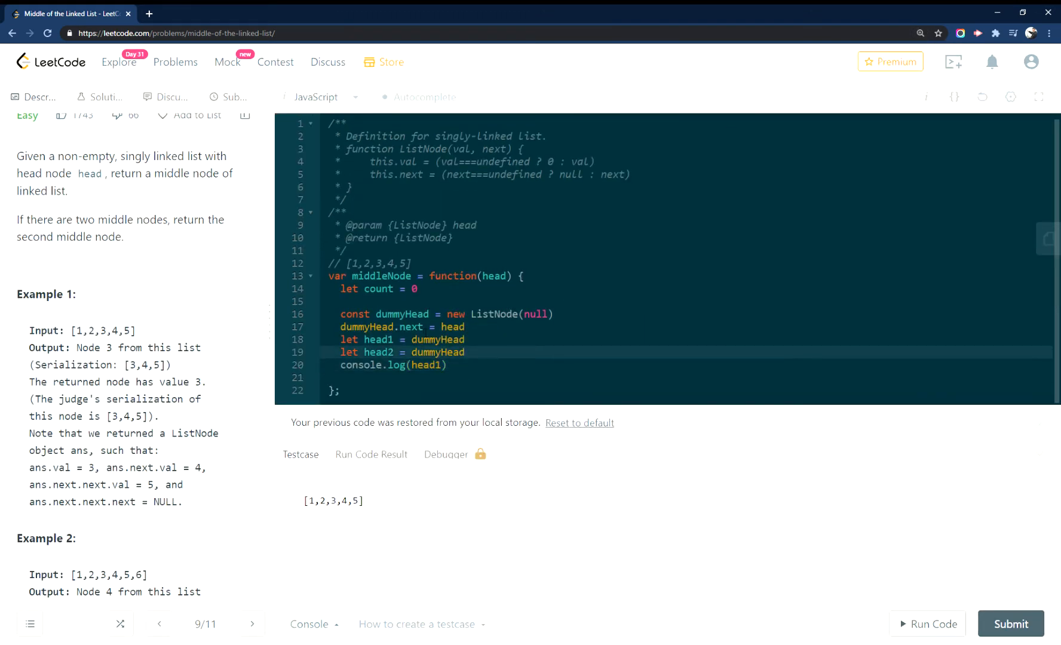
- Replace the log with a while loop conditioned on head1.next !== null
left_click(439, 366)
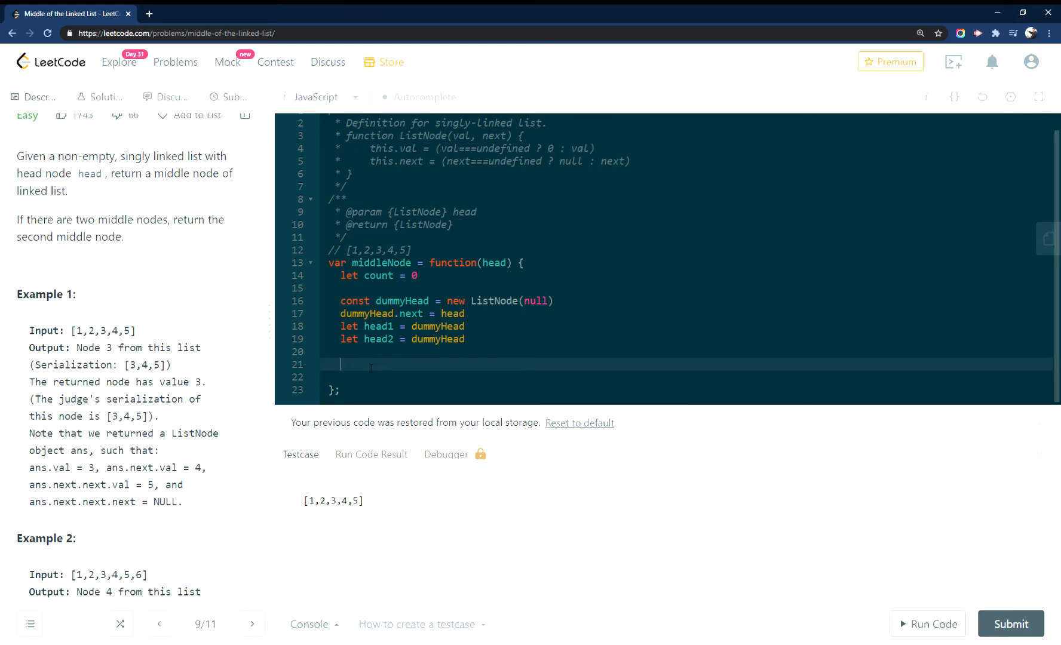
type("while (")
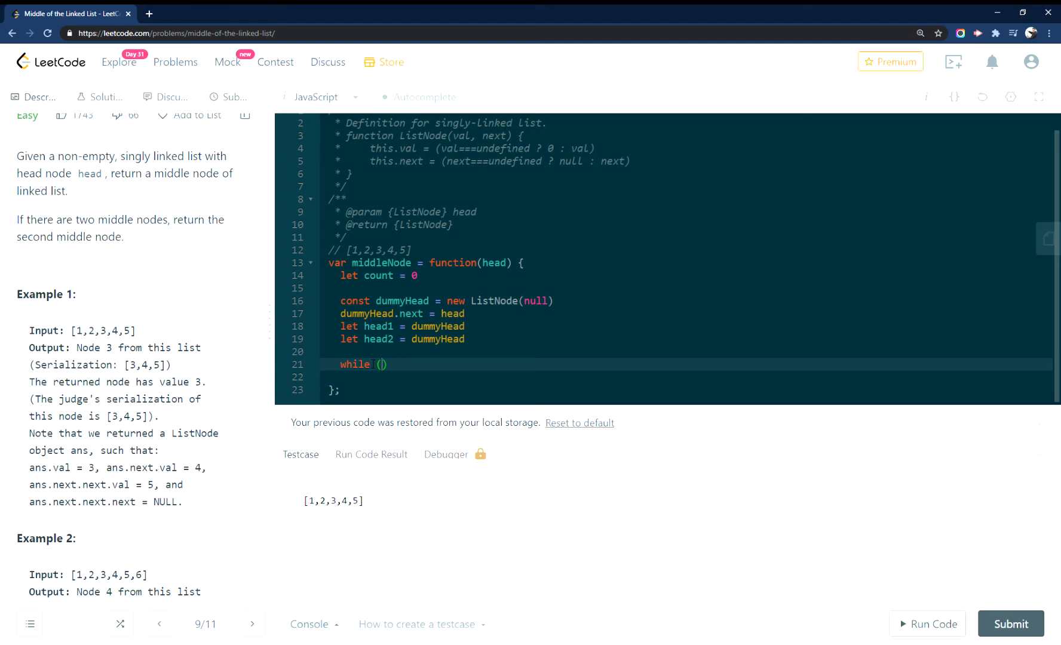
type("head1")
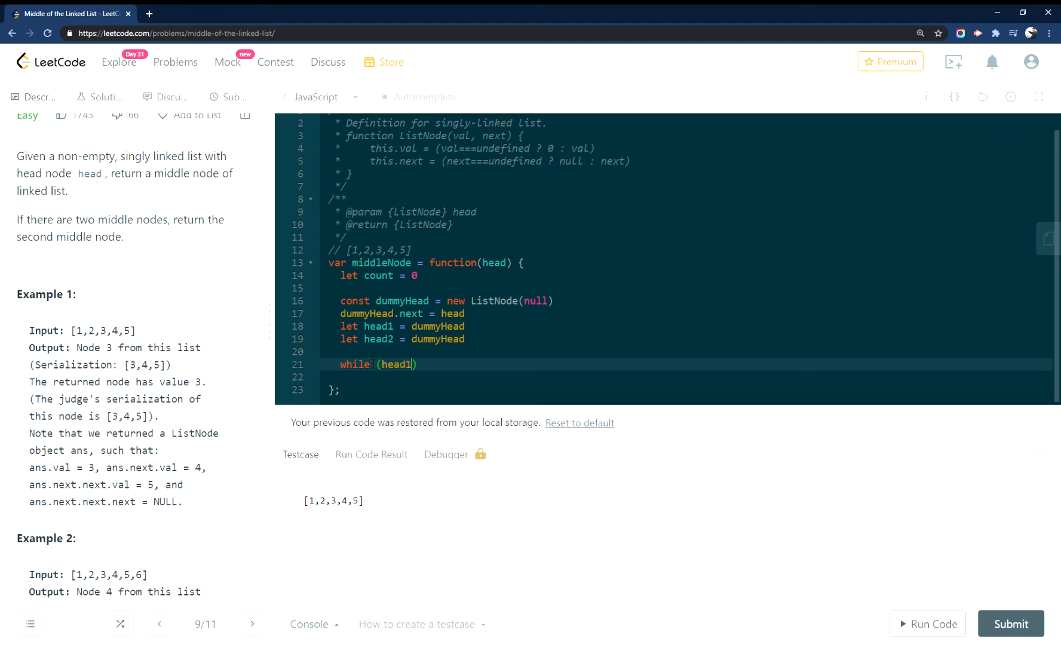
type(".")
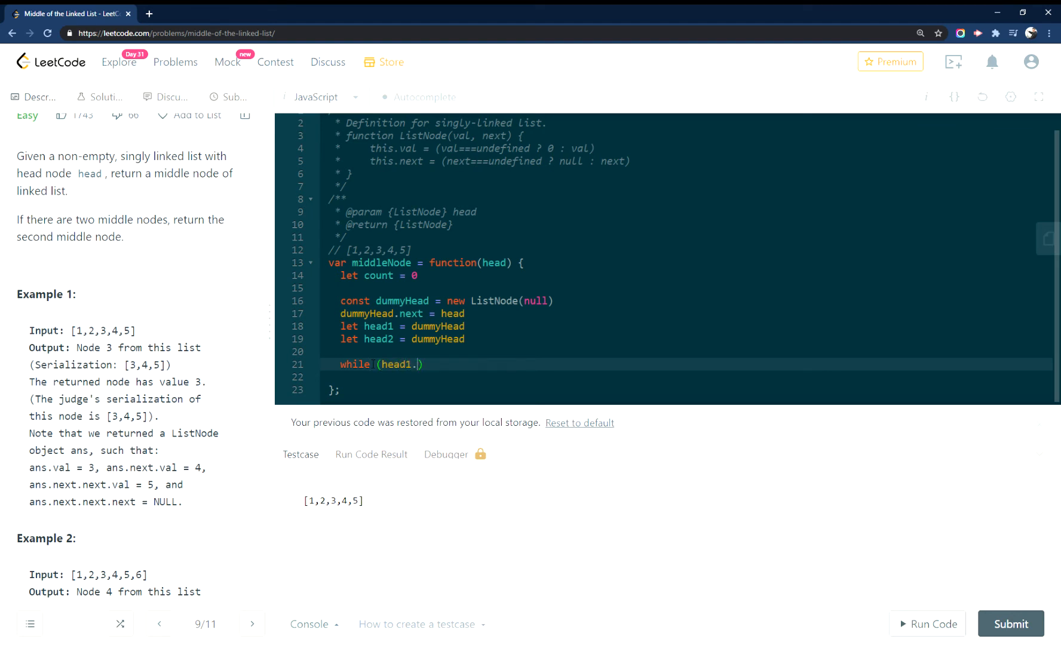
type("next")
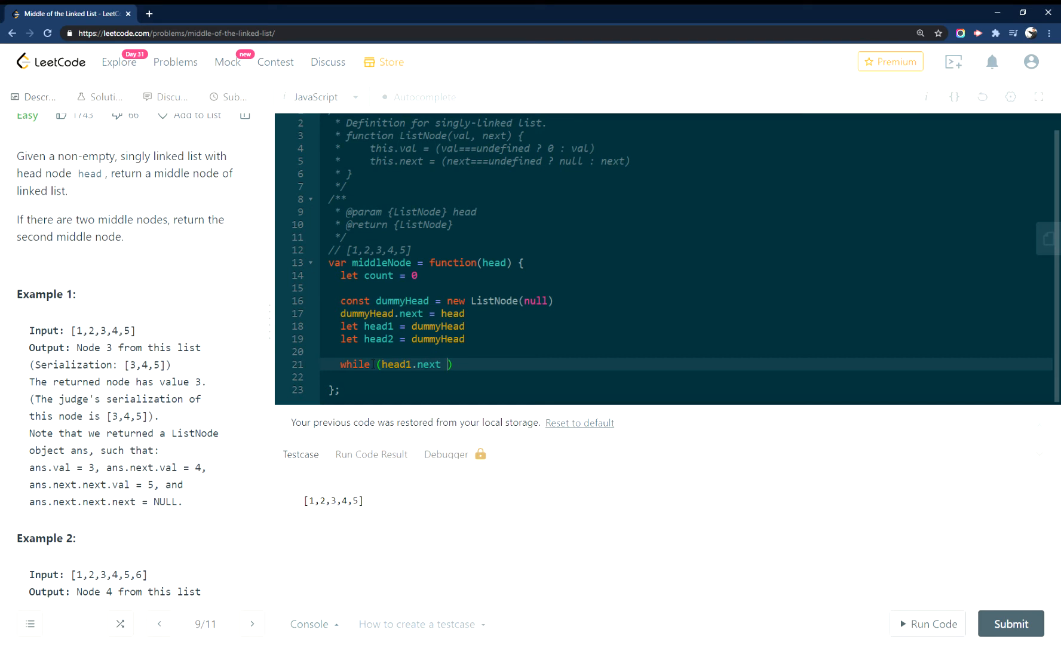
type("!==")
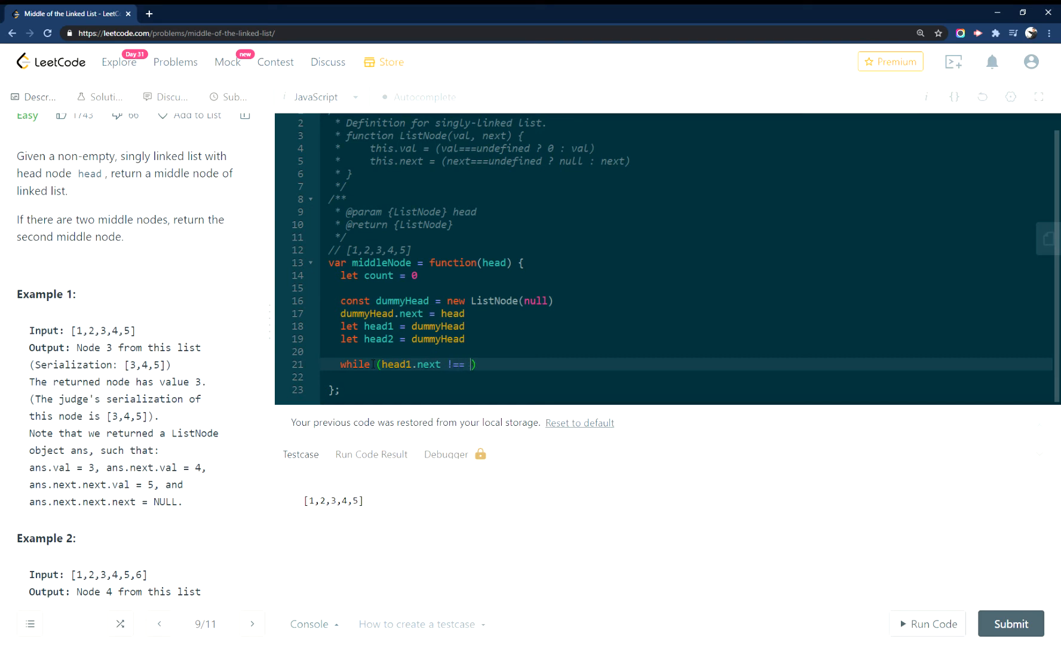
type("null")
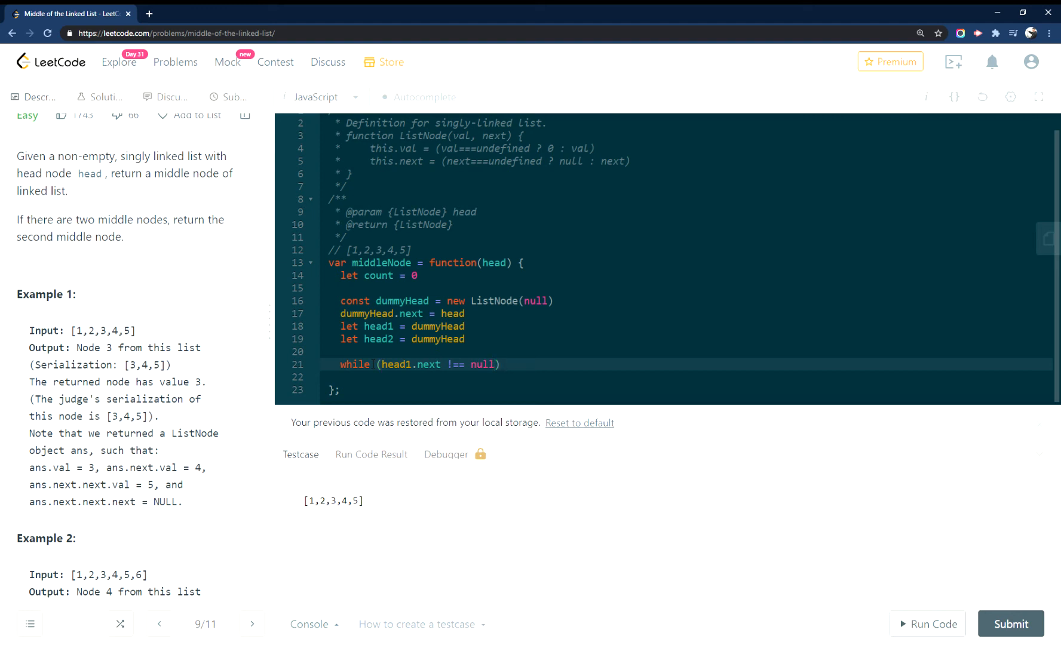
- Inside the loop increment count and advance head1 = head1.next, then close the brace
type("count")
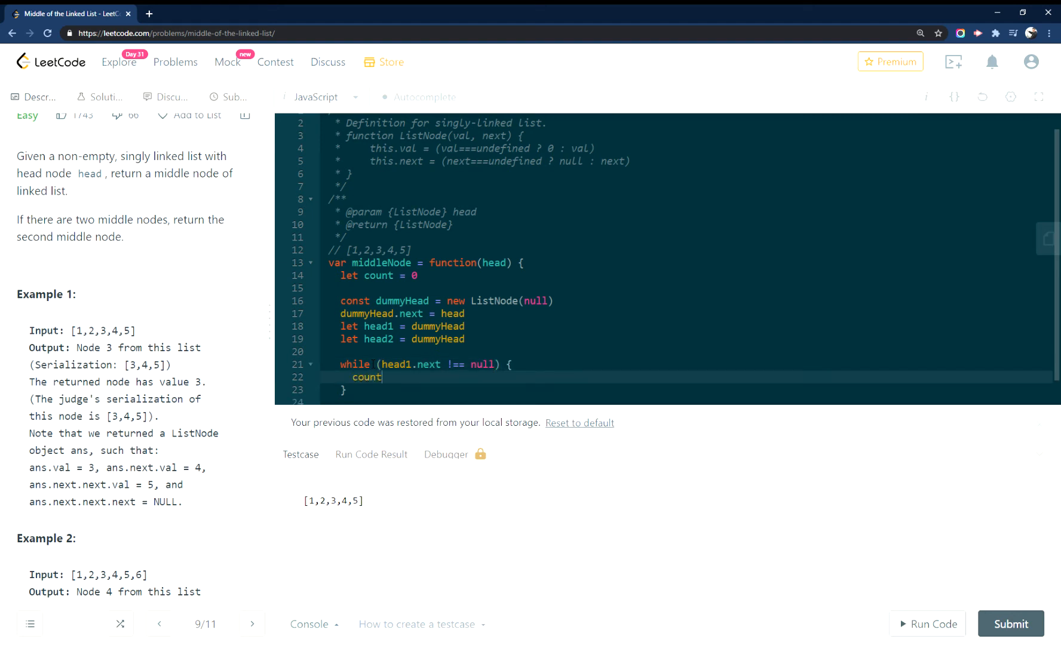
type("++")
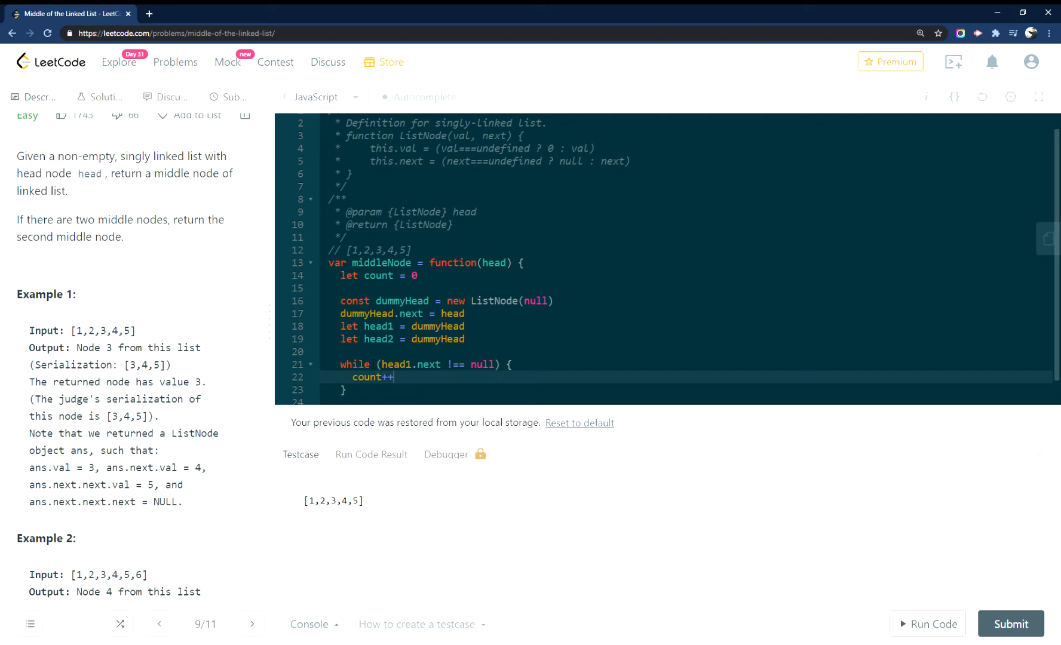
type("head1 = hde")
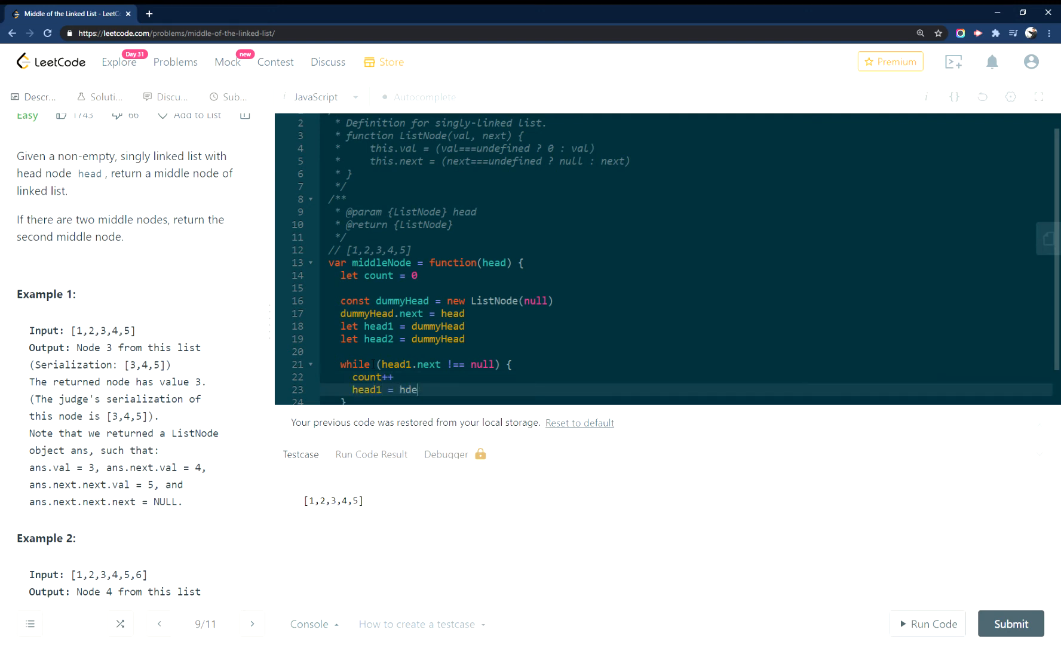
type("ad1")
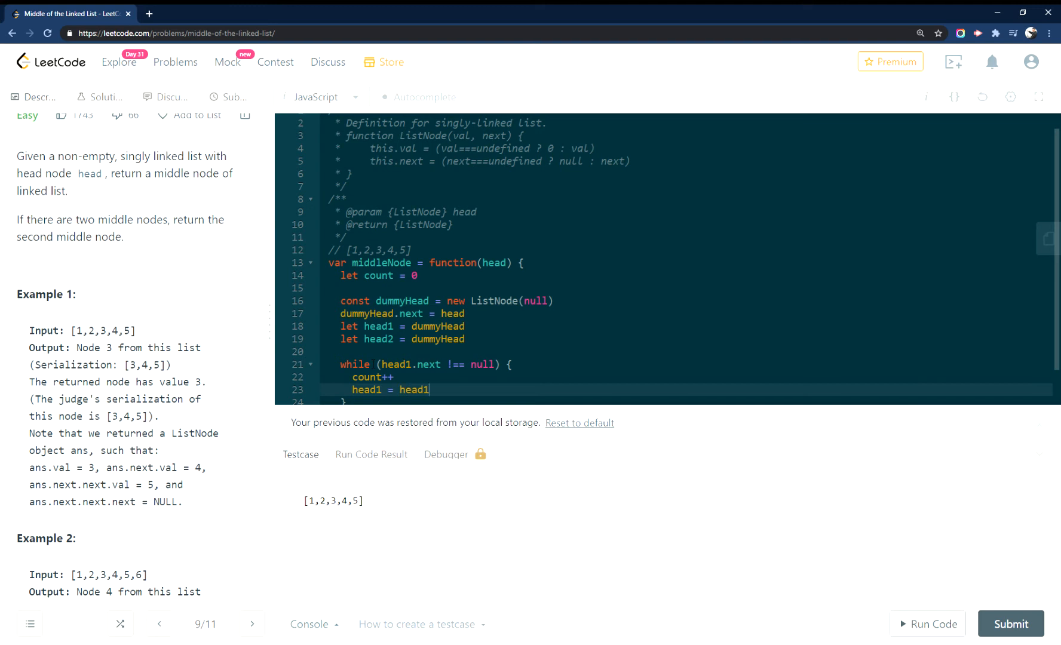
type(".ne")
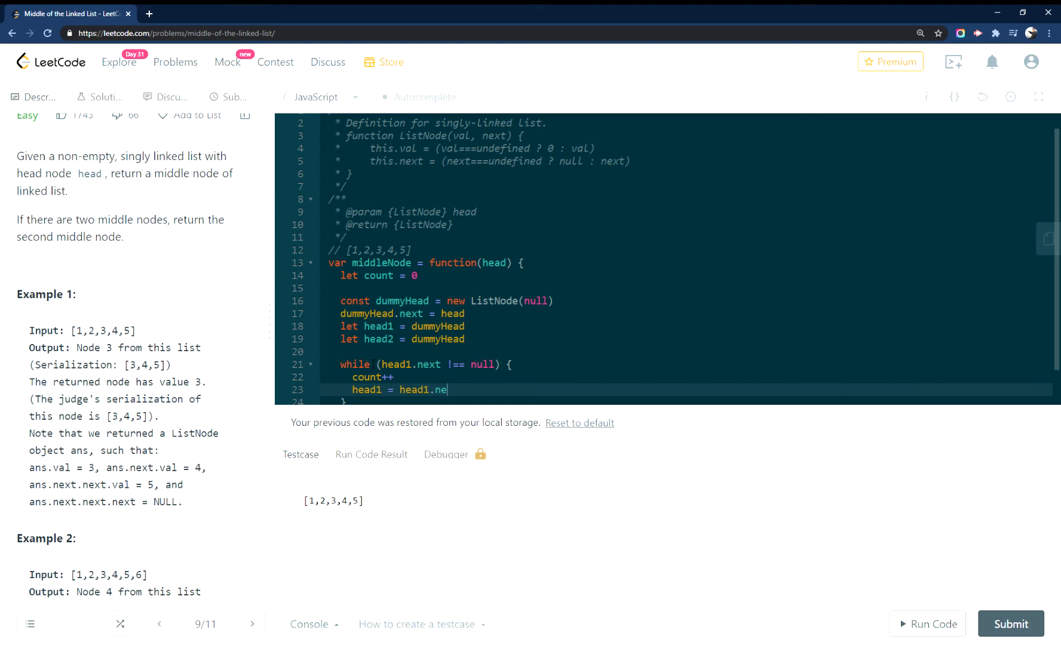
type("xt")
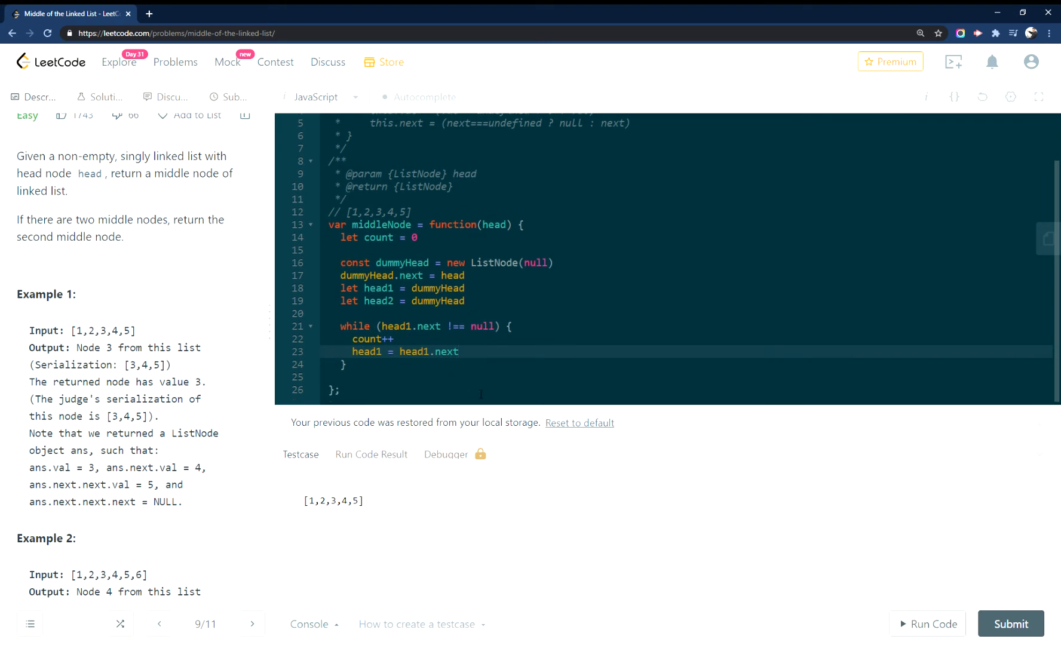
left_click(460, 351)
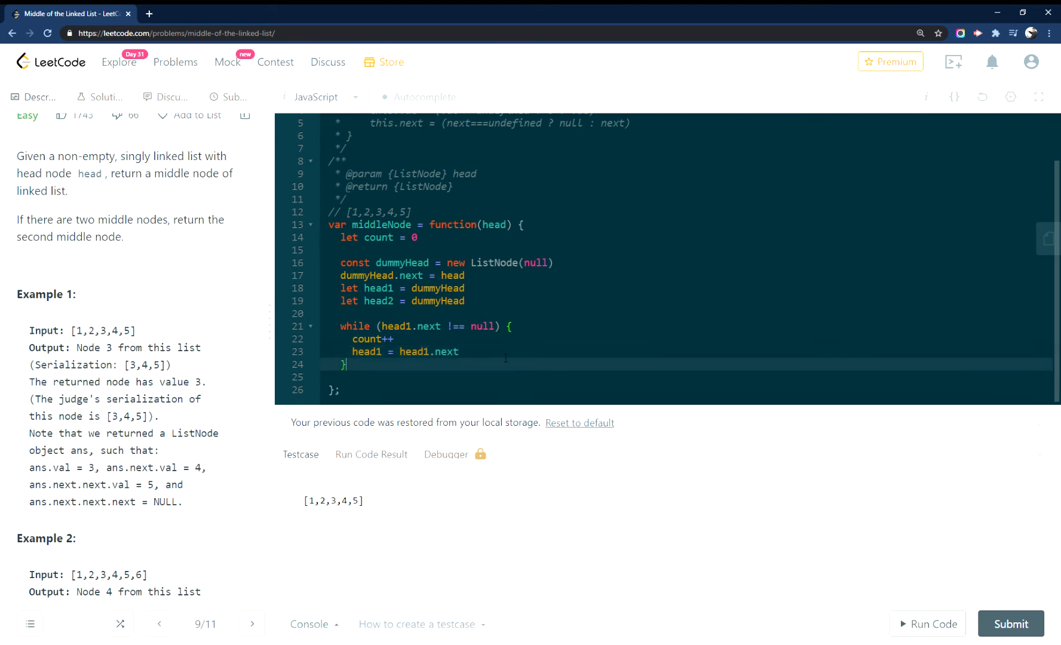
- Add console.log(count) after the loop and run; stdout prints 5, still Wrong Answer
type("console.lo")
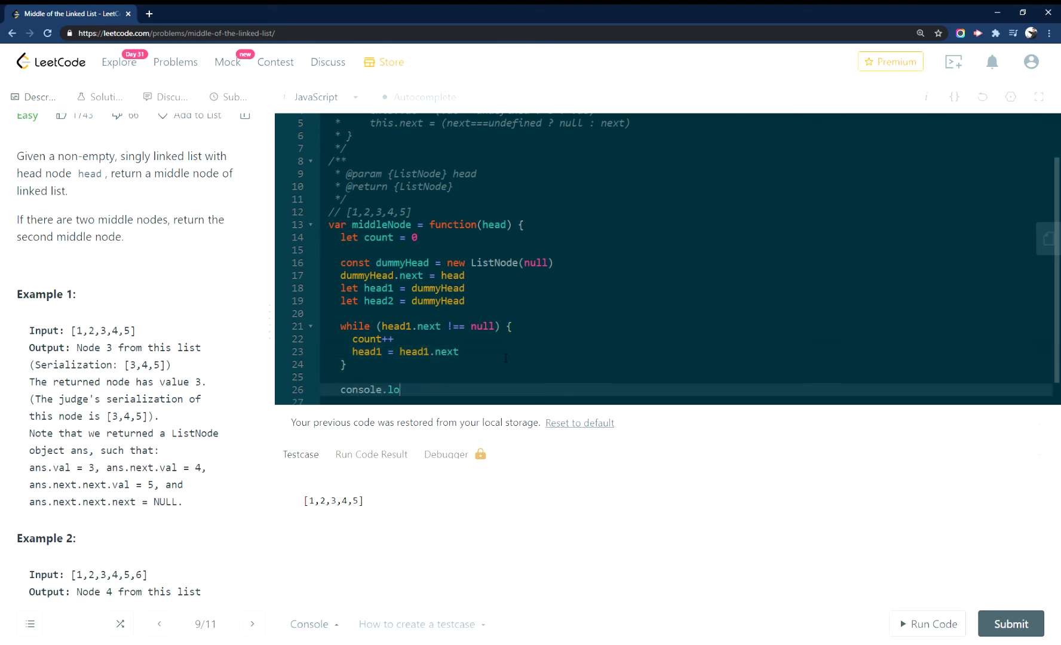
type("g(count)")
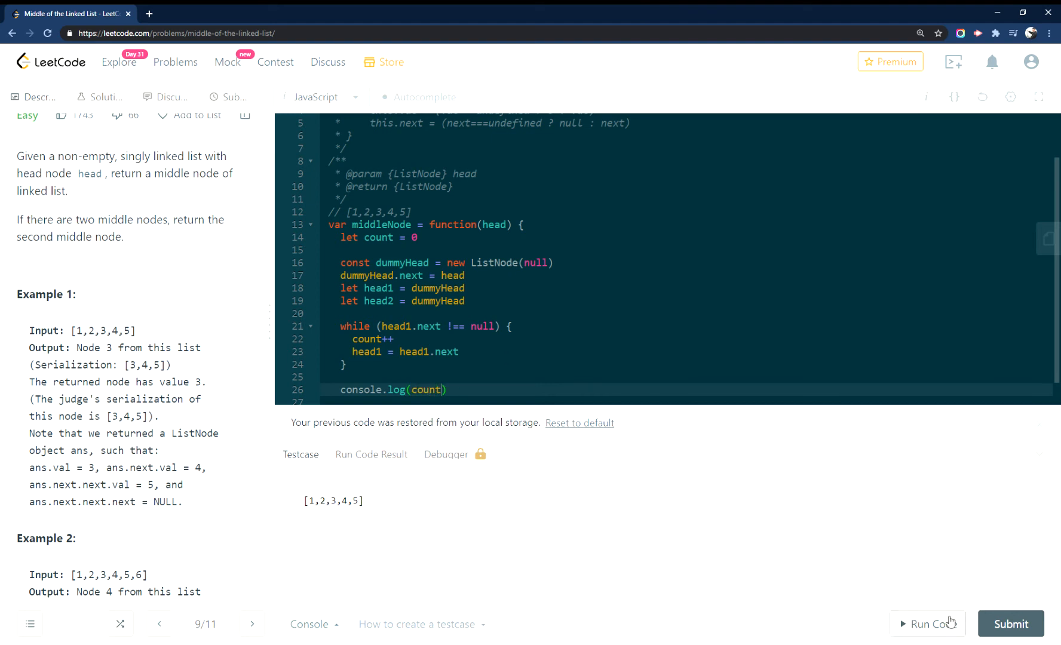
left_click(927, 624)
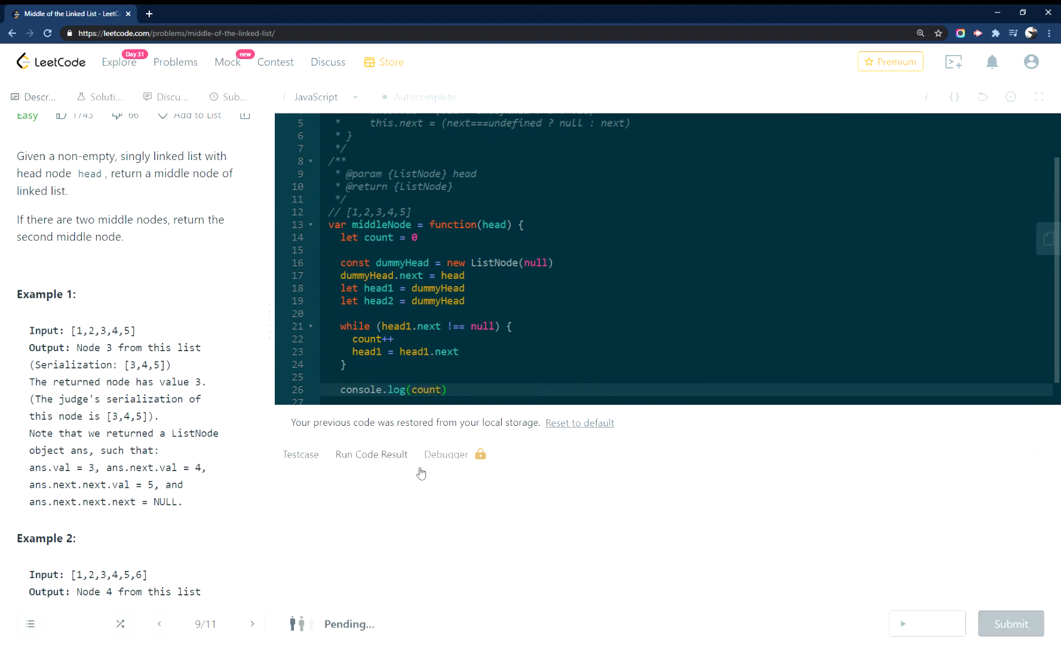
left_click(926, 624)
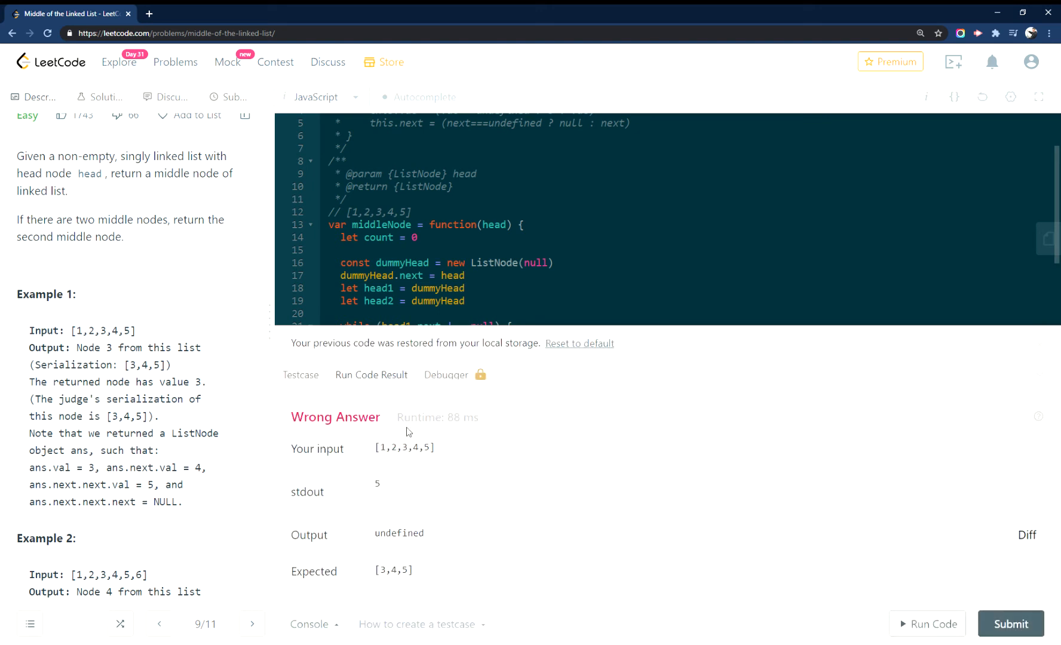
double_click(376, 484)
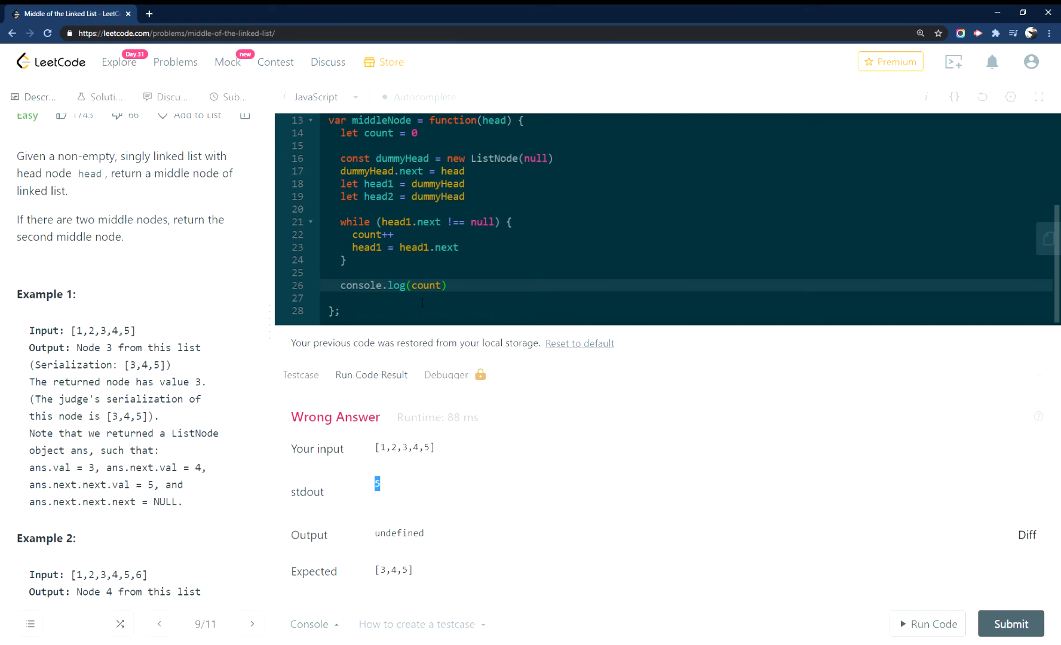
mouse_move(323, 376)
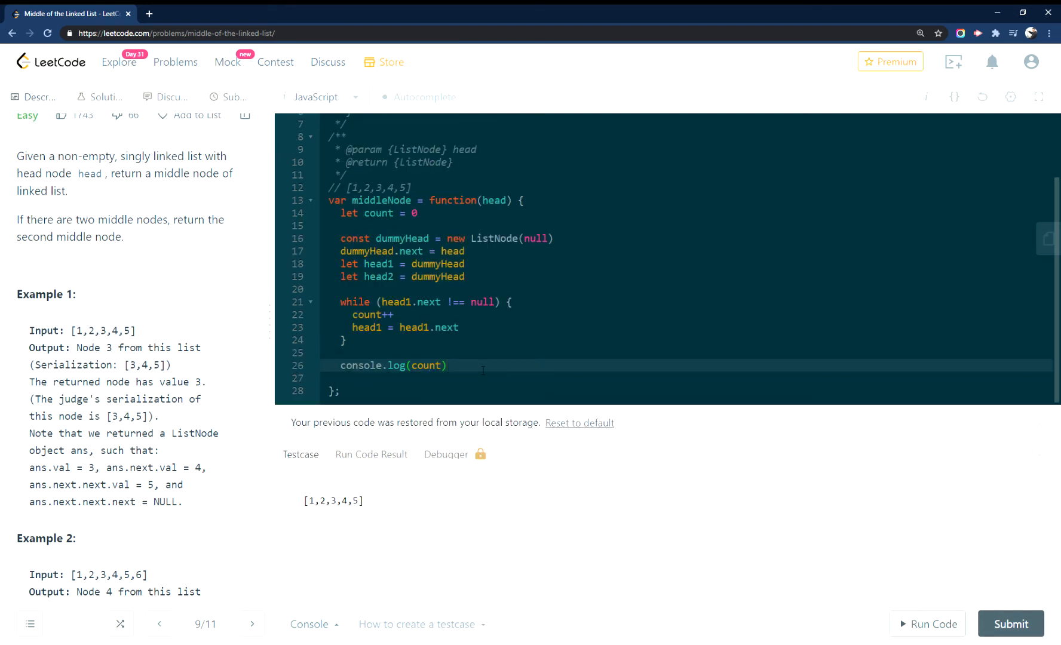
- Add if (count % 2 == 0) { count++ } below the log statement
left_click(448, 365)
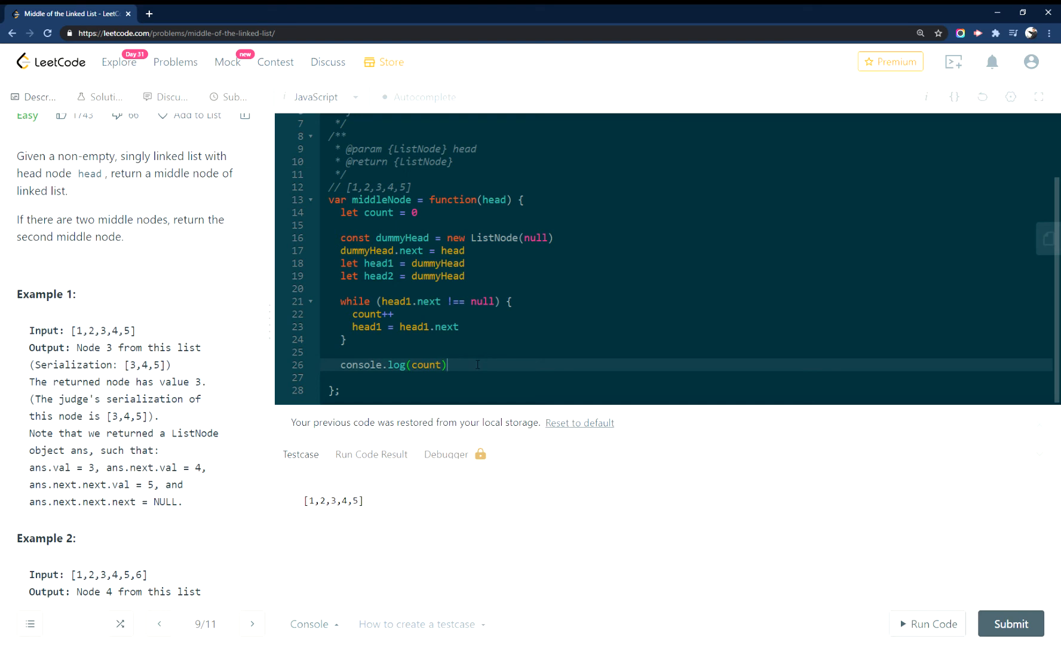
key("Enter")
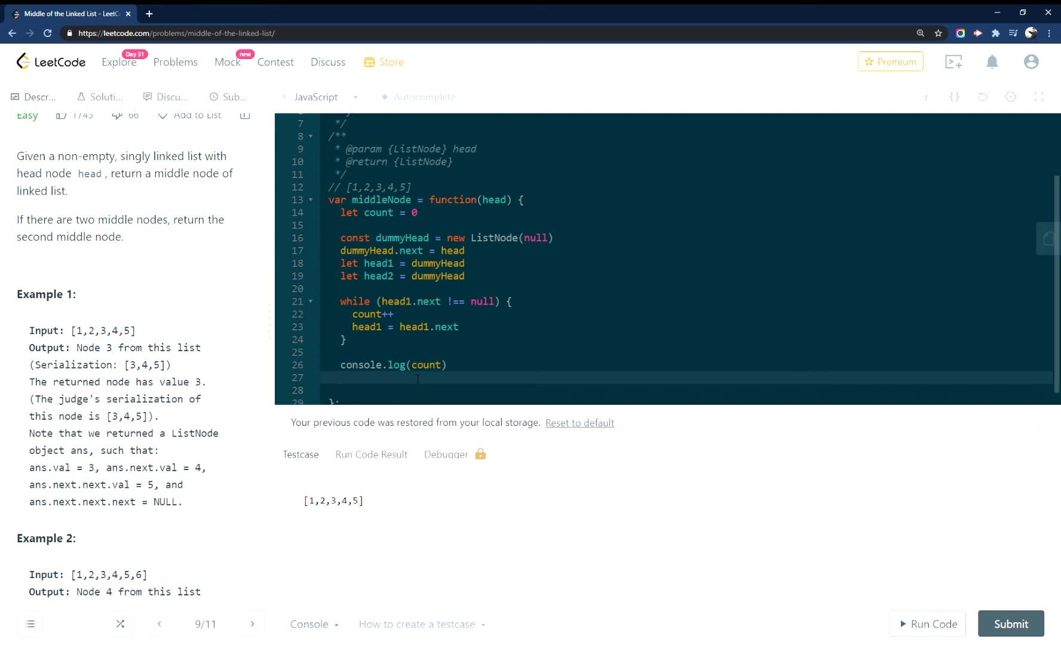
type("i")
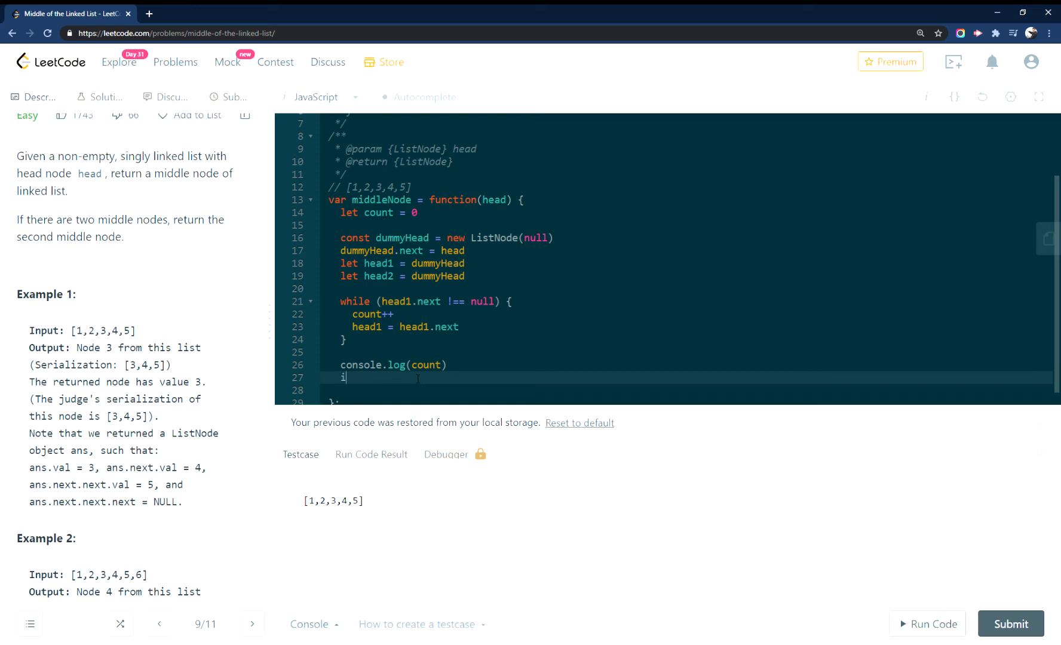
type("f ()")
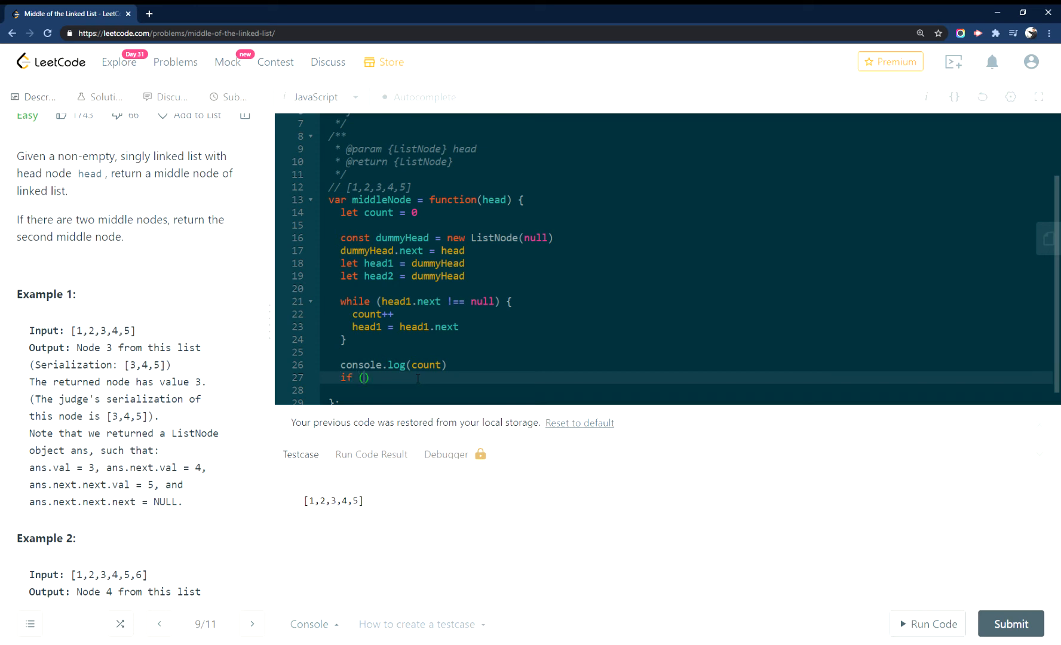
type("count")
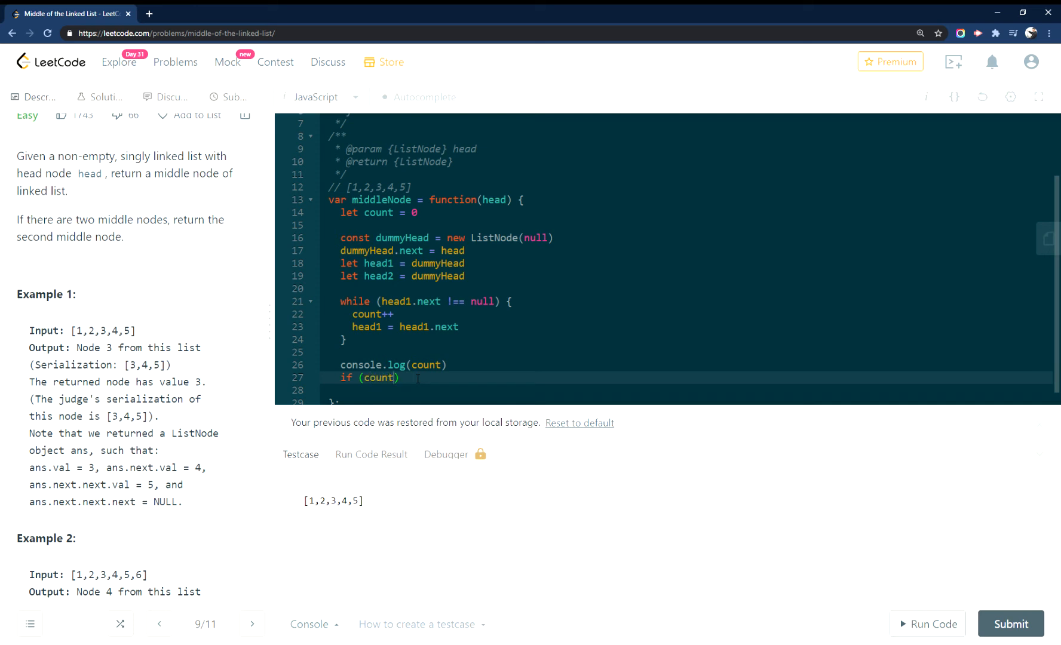
type("%")
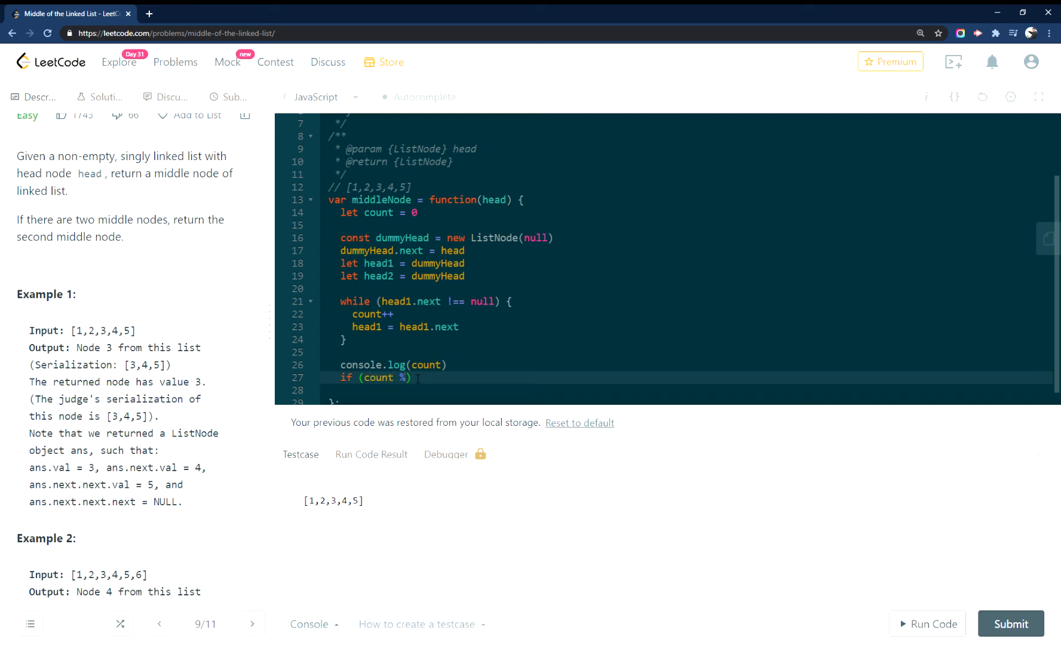
type("2")
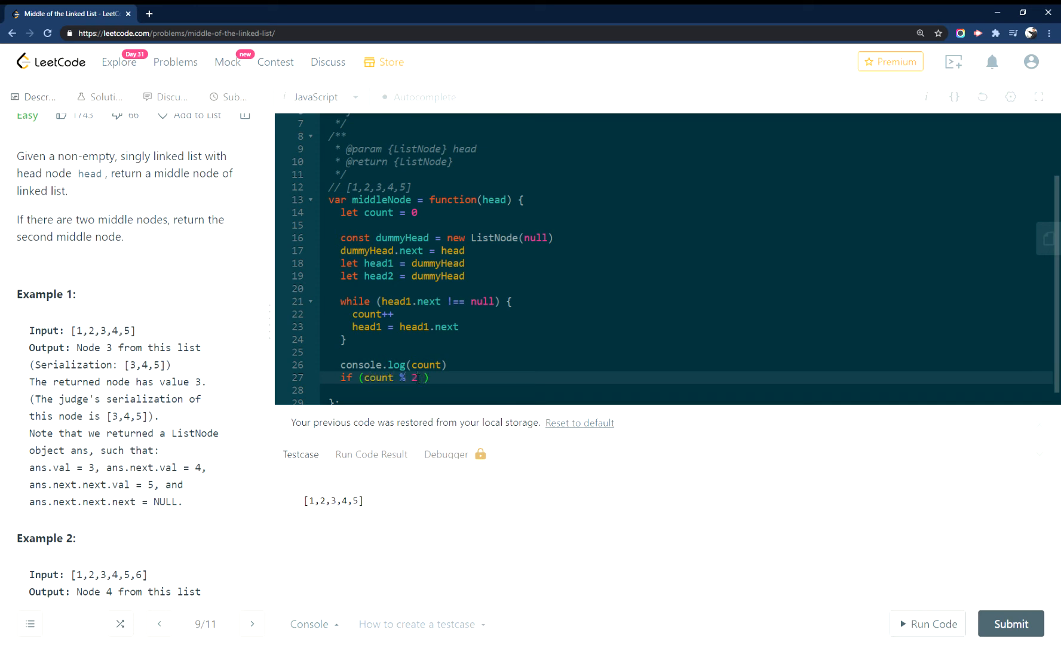
type("==")
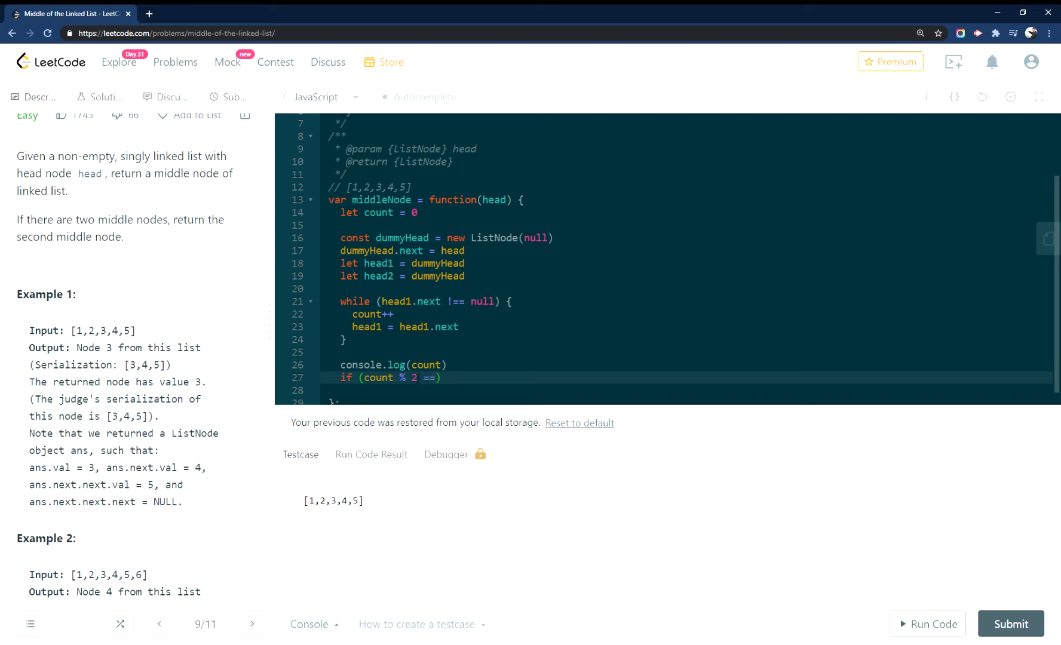
type("0) {")
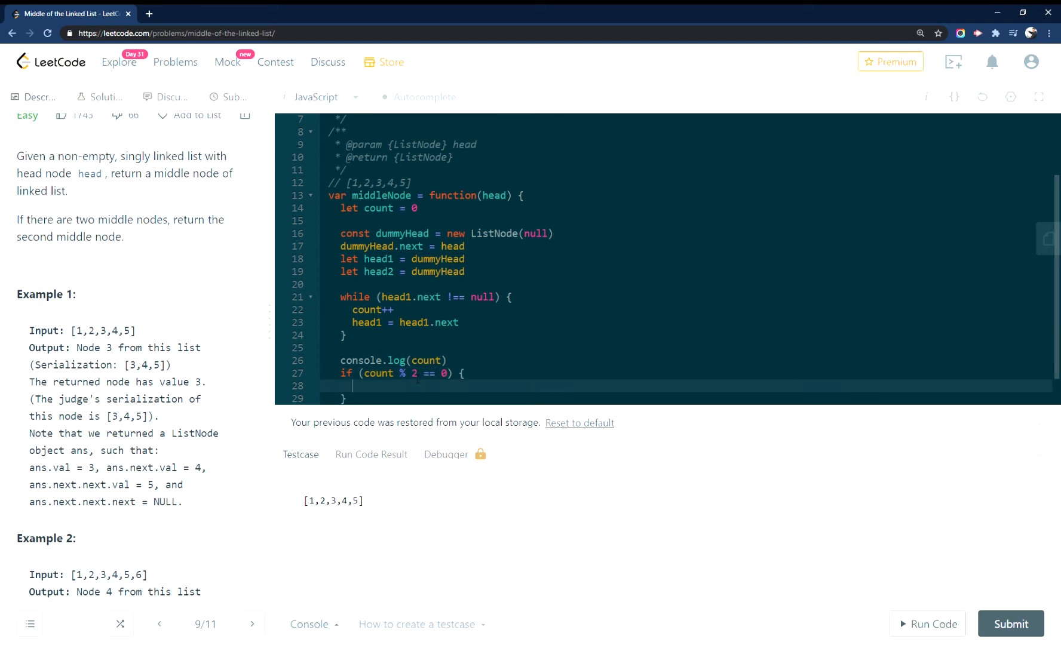
type("count")
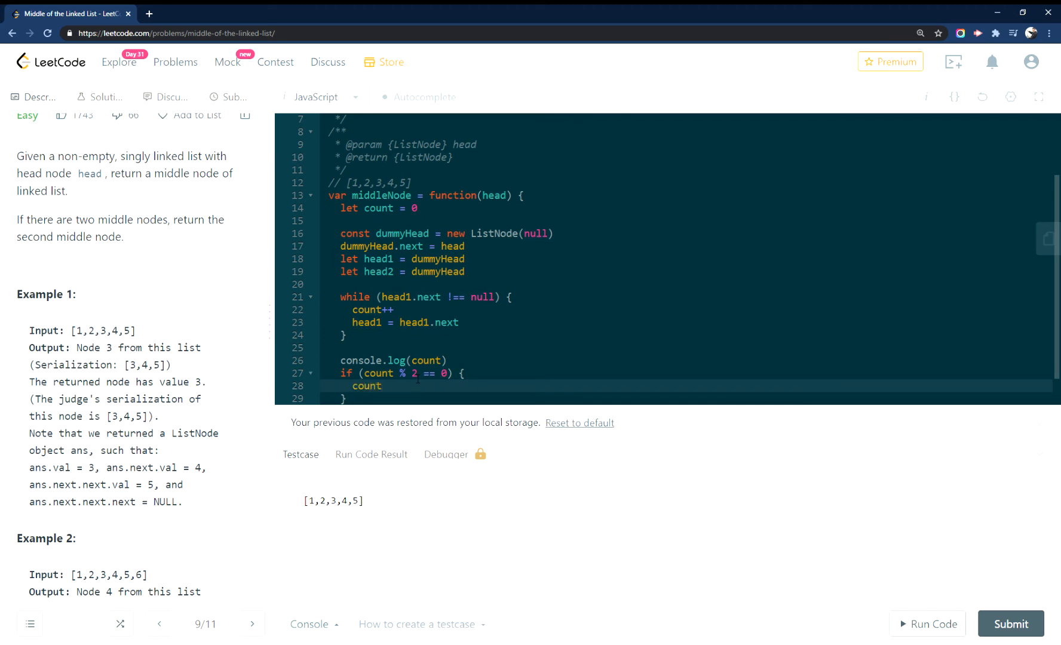
type("++")
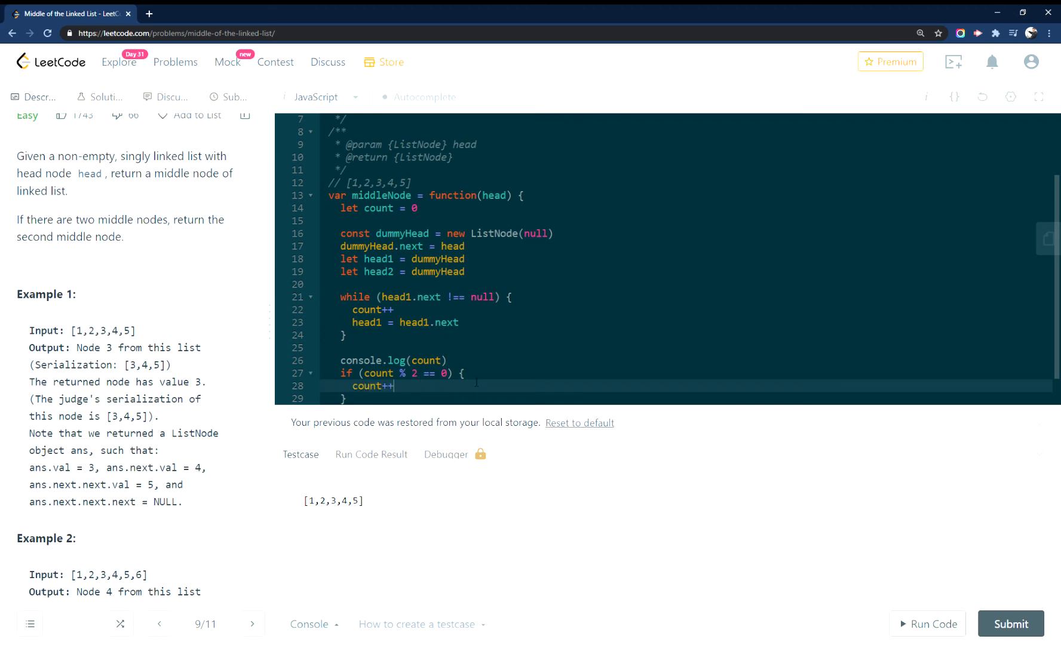
- Change the test case input to [1,2,3,4,5,6] and return to the code
scroll("down", 3)
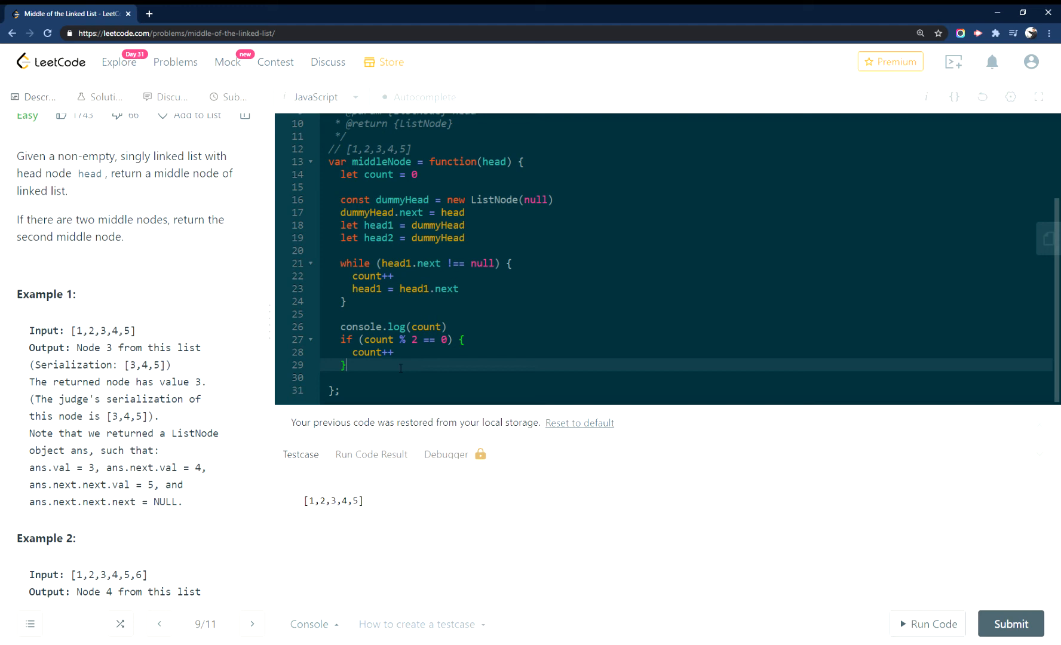
left_click(333, 501)
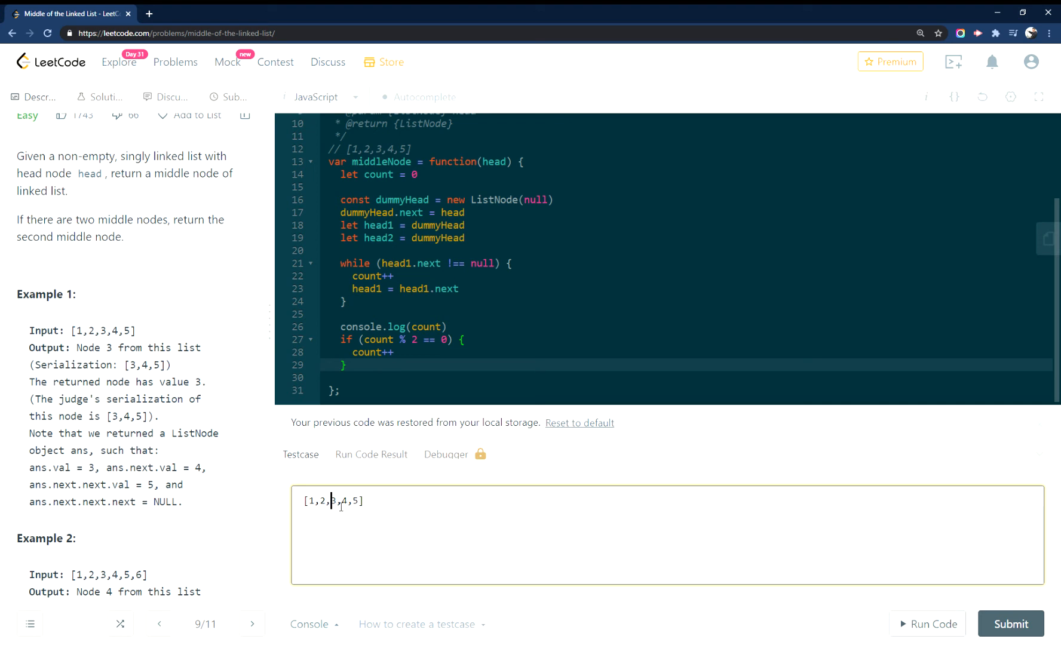
mouse_move(339, 510)
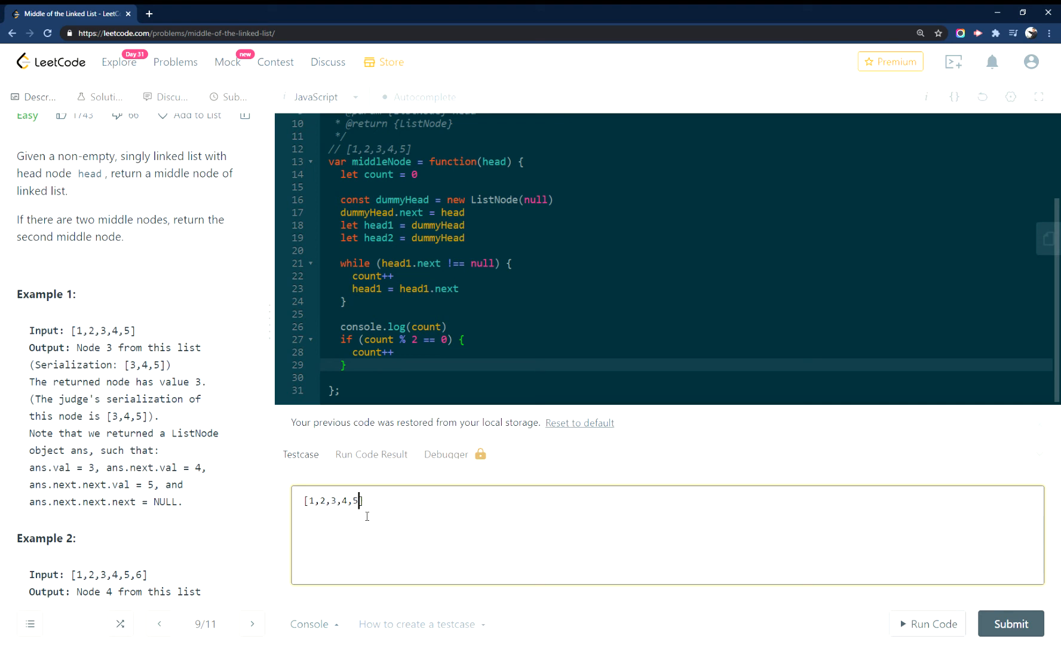
type(",6")
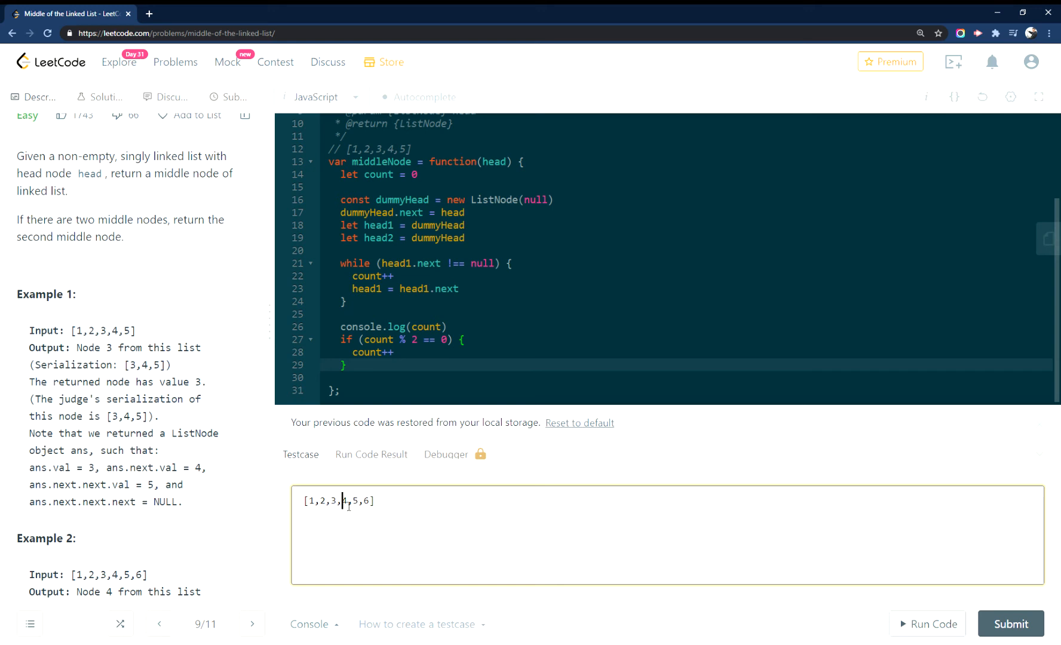
left_click(376, 377)
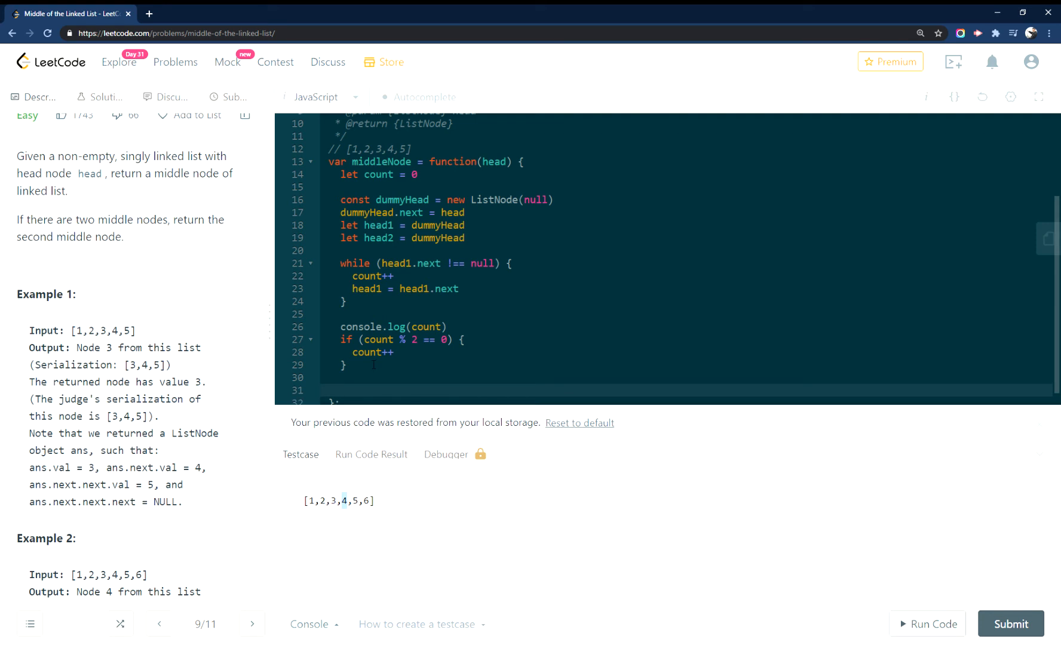
- Open a second loop while (i < count/2) {
type("while ()")
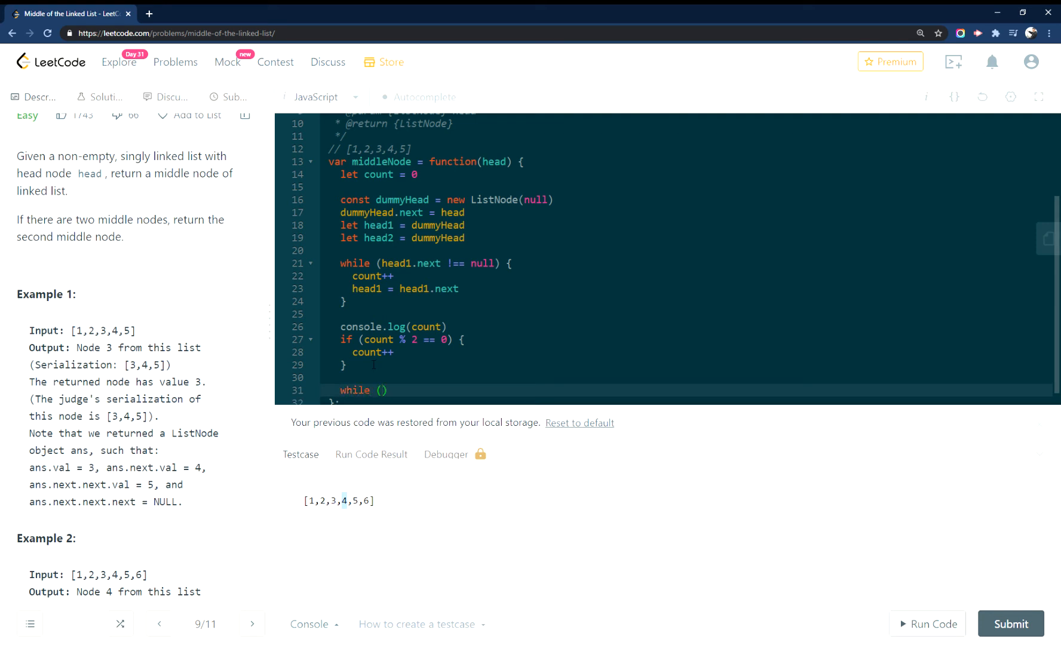
type("i < count")
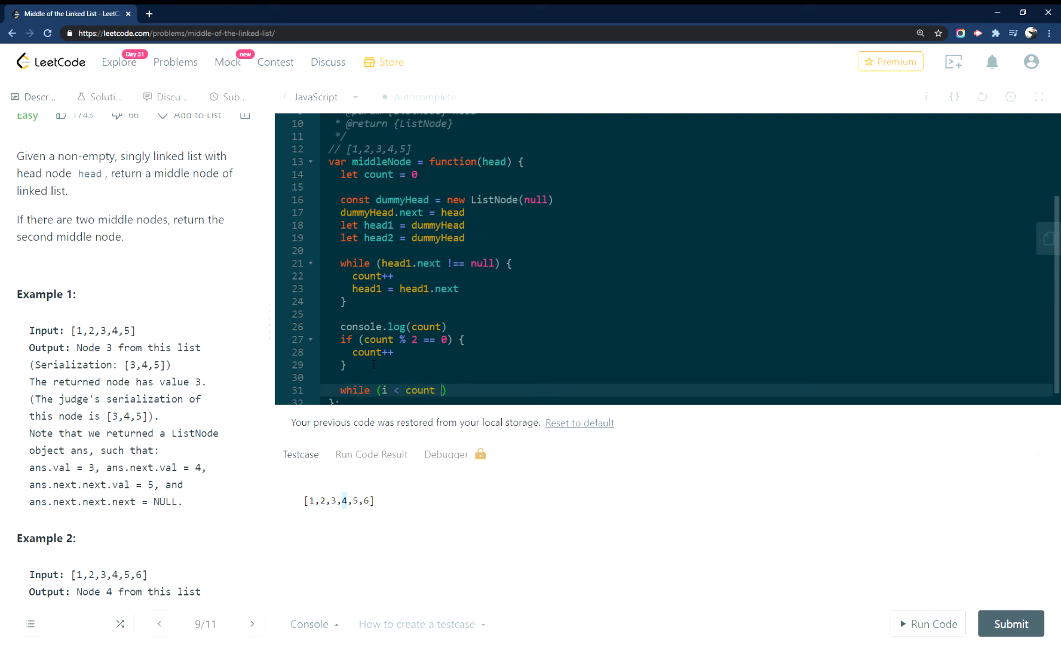
type("/")
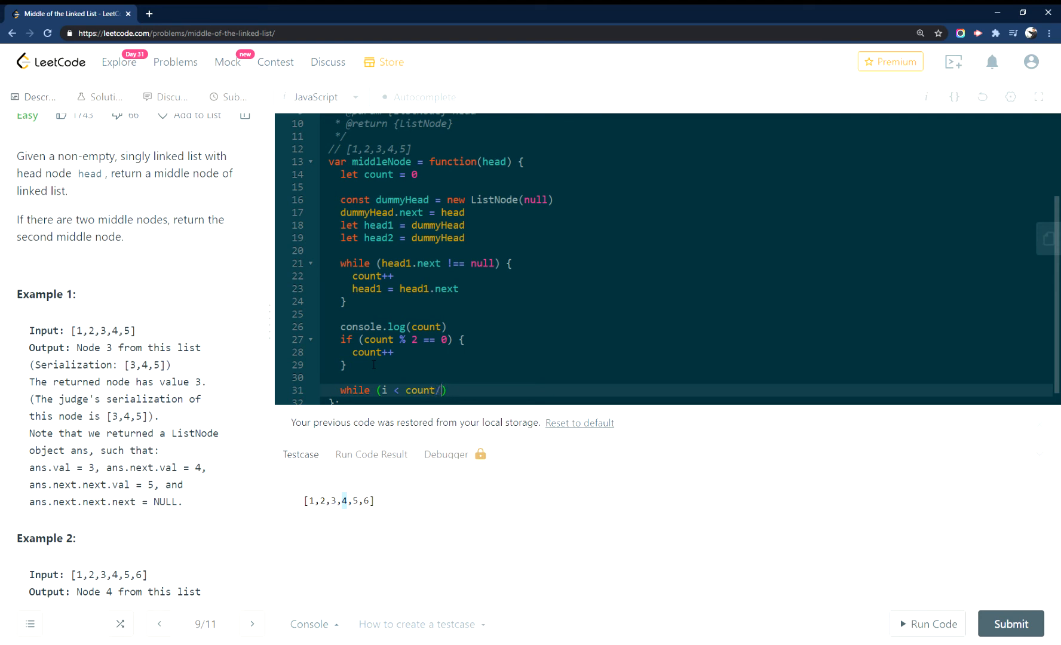
type("2)")
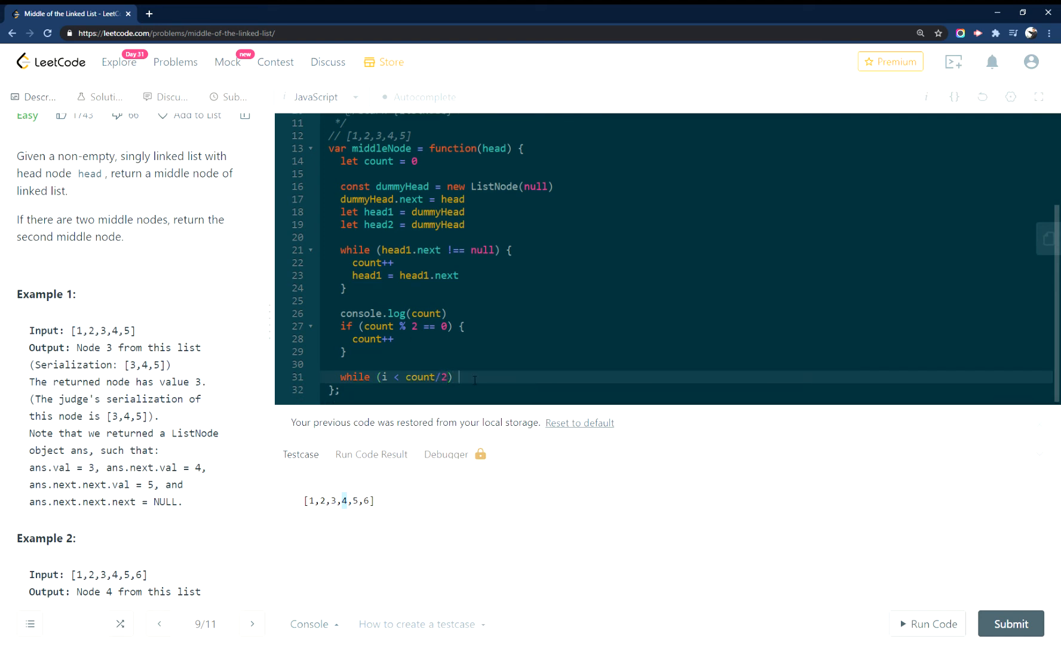
type("{")
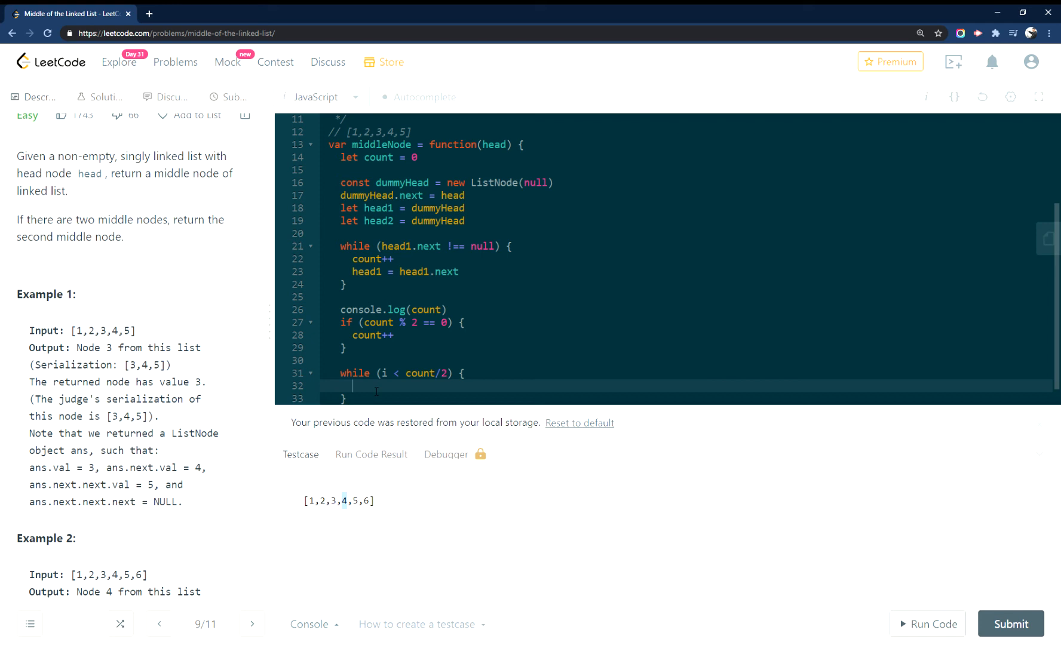
- Inside it advance head2 = head2.next and increment i++
type("hea")
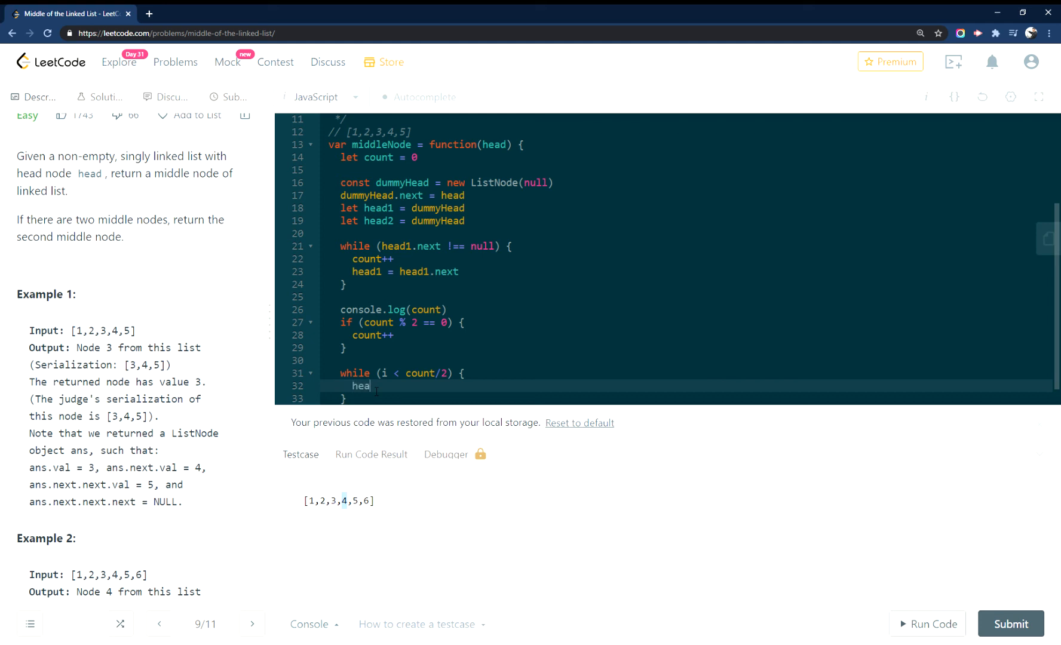
type("d2 =")
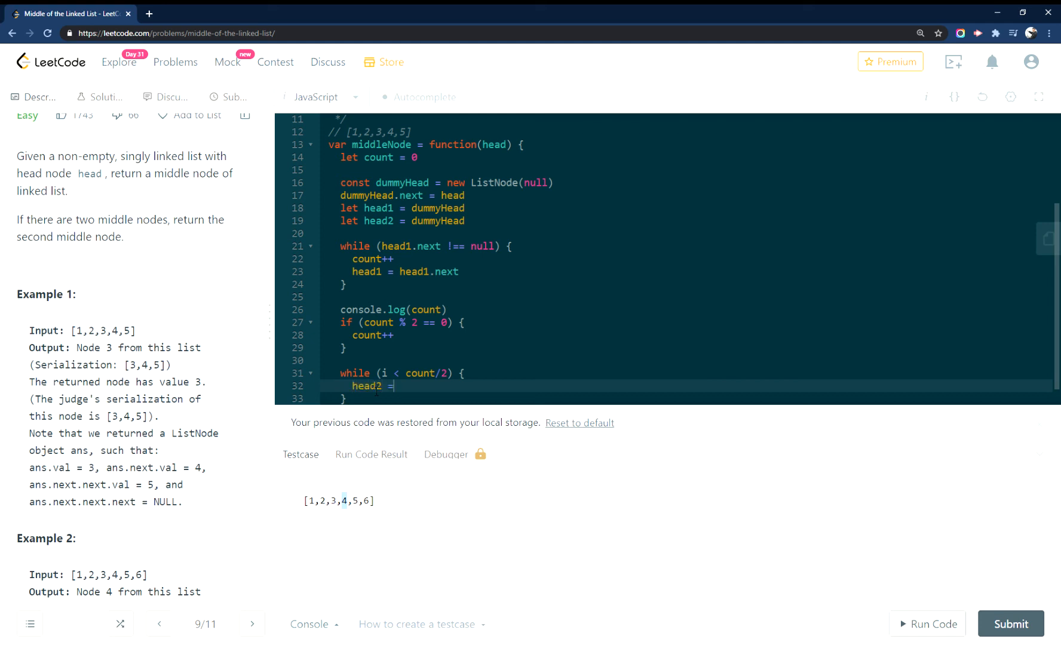
type("head2.n")
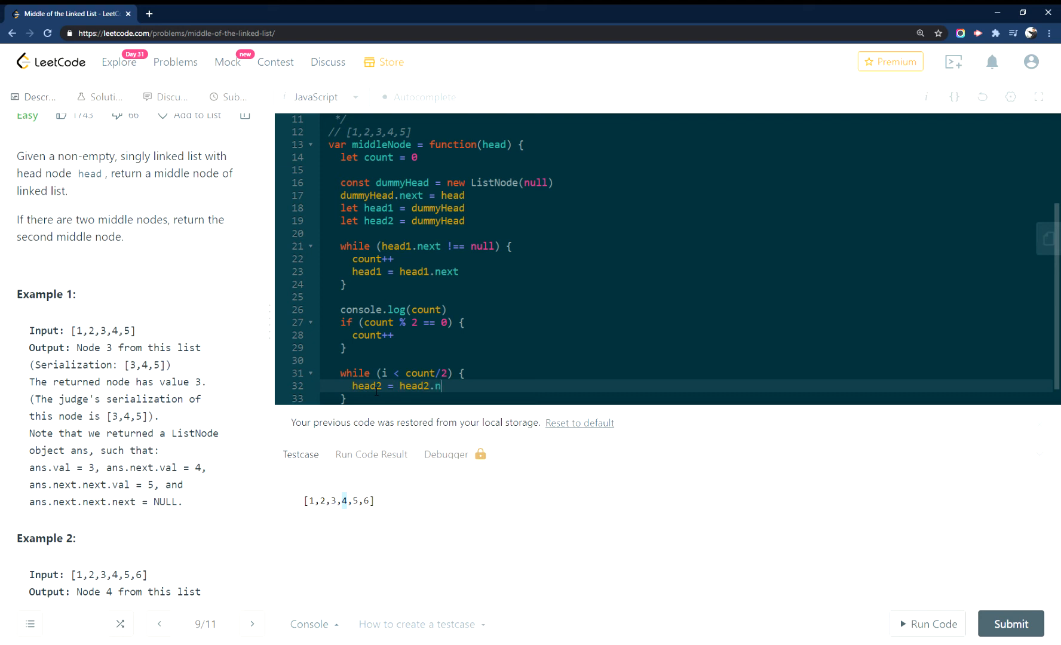
type("ext")
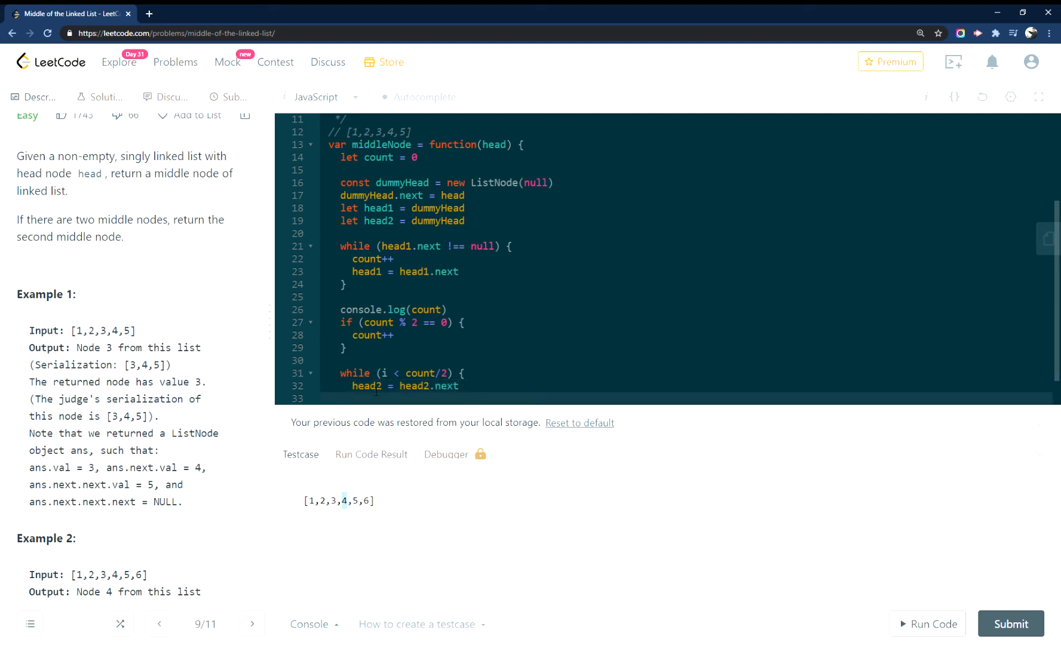
scroll("down", 3)
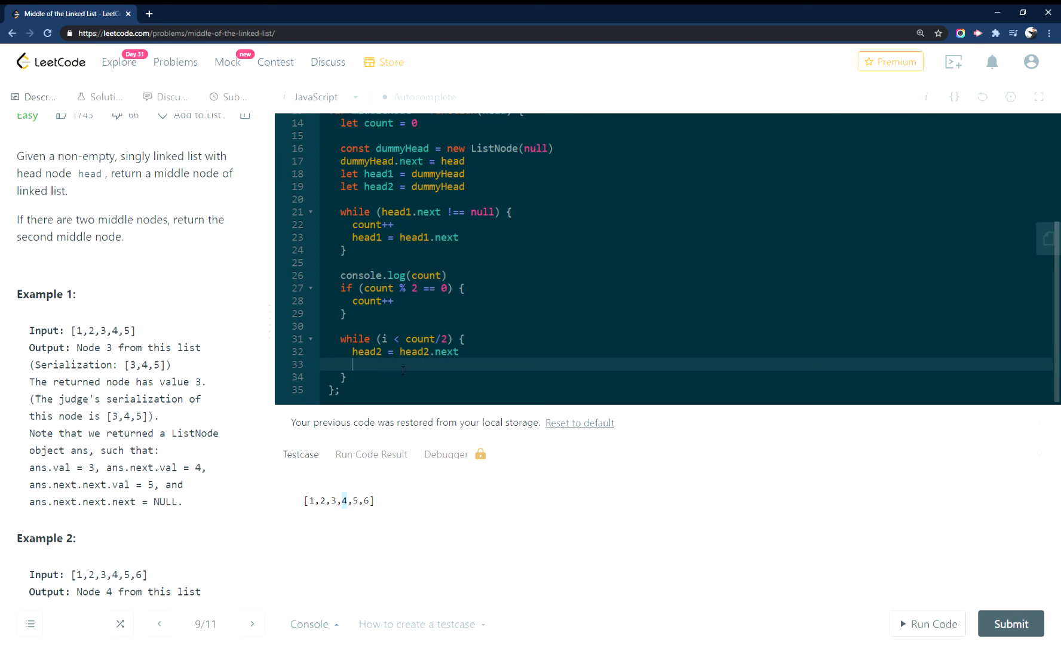
type("i++")
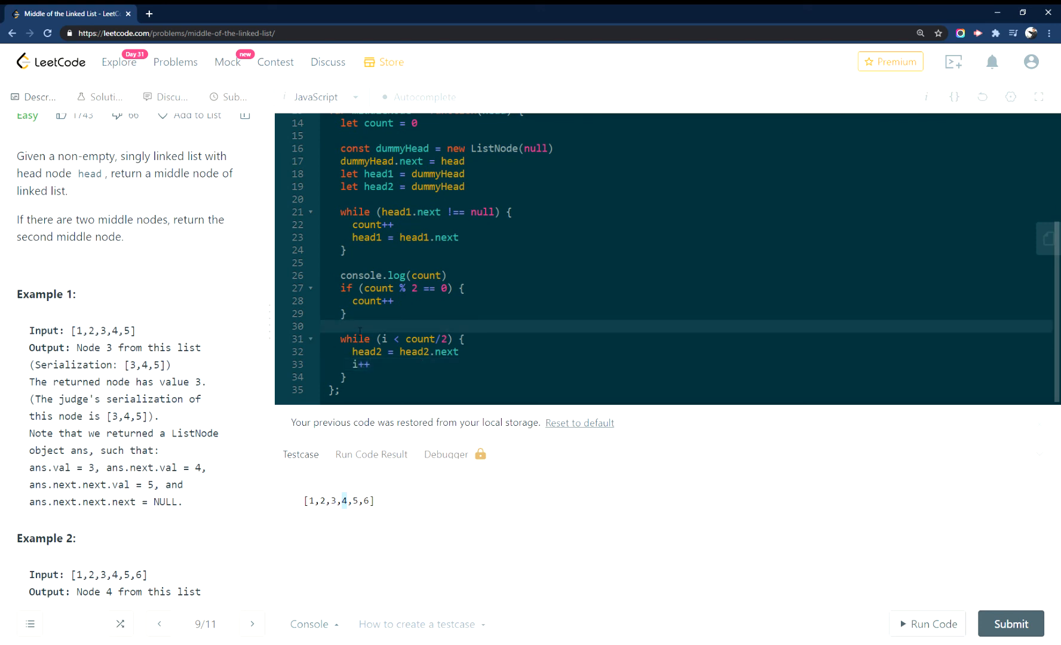
- Initialize i = 0 above the loop and return(head2) after it
type("i")
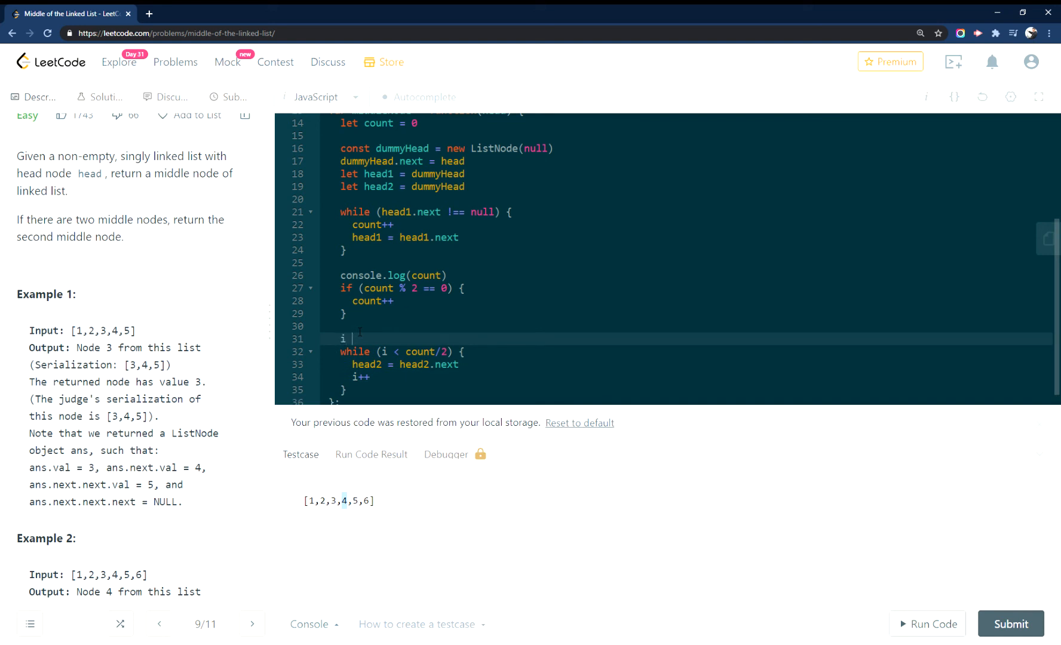
type("= 0")
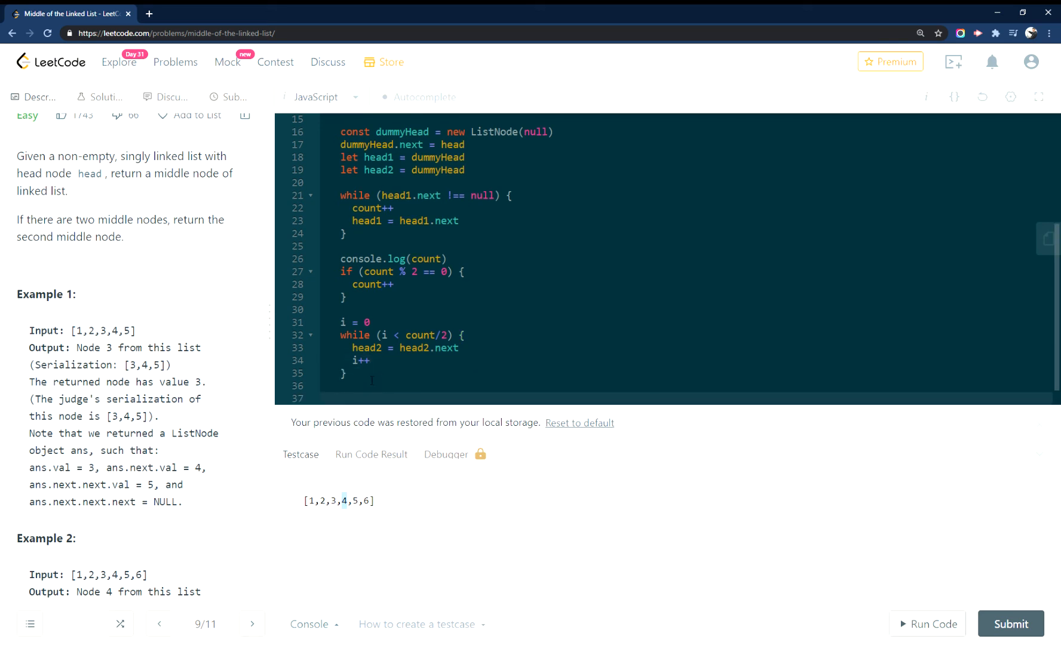
type("rea")
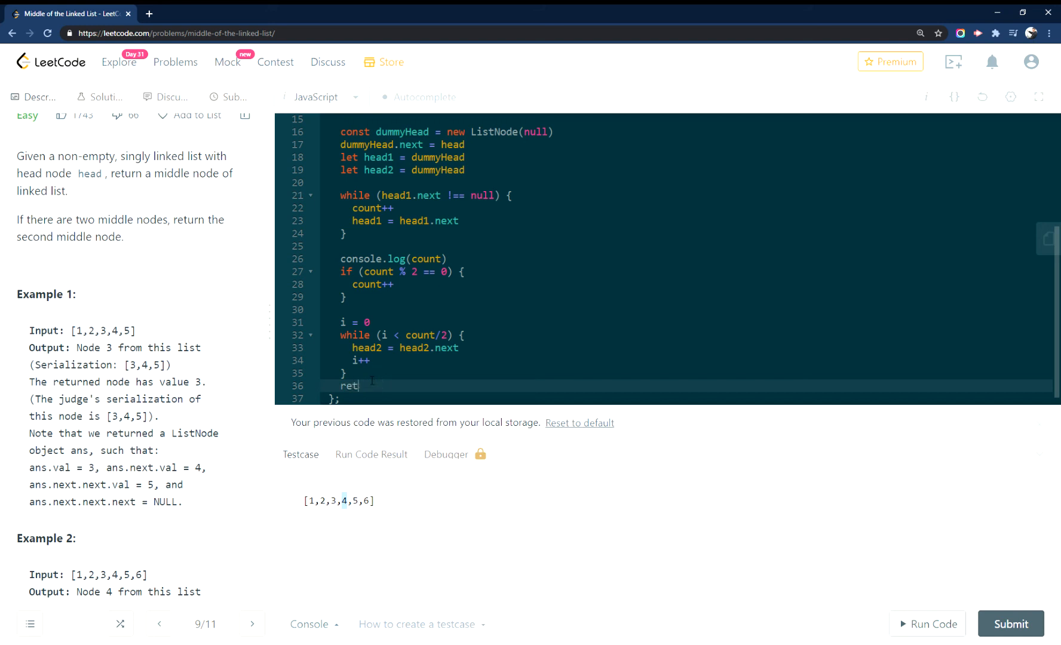
type("urn(head)")
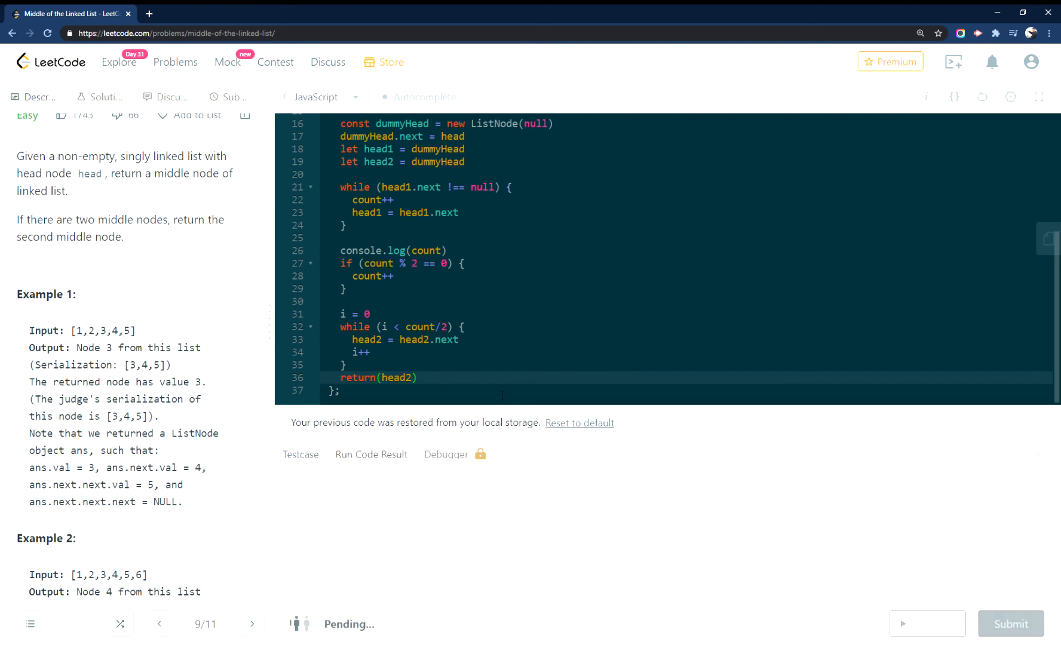
- Run on [1,2,3,4,5,6] giving [4,5,6], then submit: Accepted at 72 ms, faster than 82.29%
left_click(1010, 623)
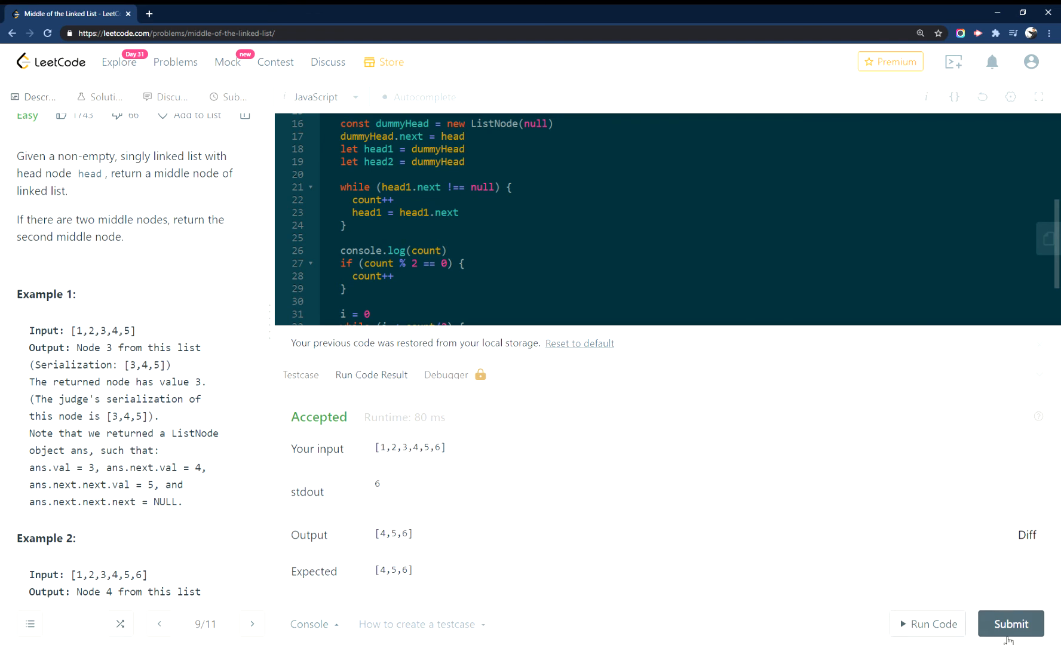
left_click(1010, 624)
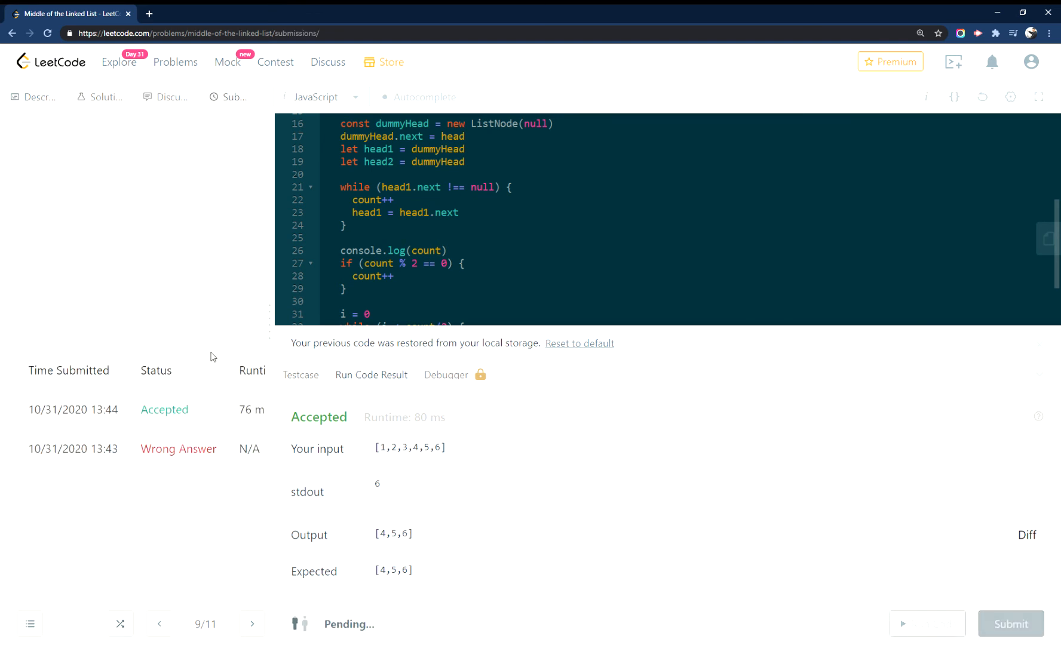
left_click(1010, 624)
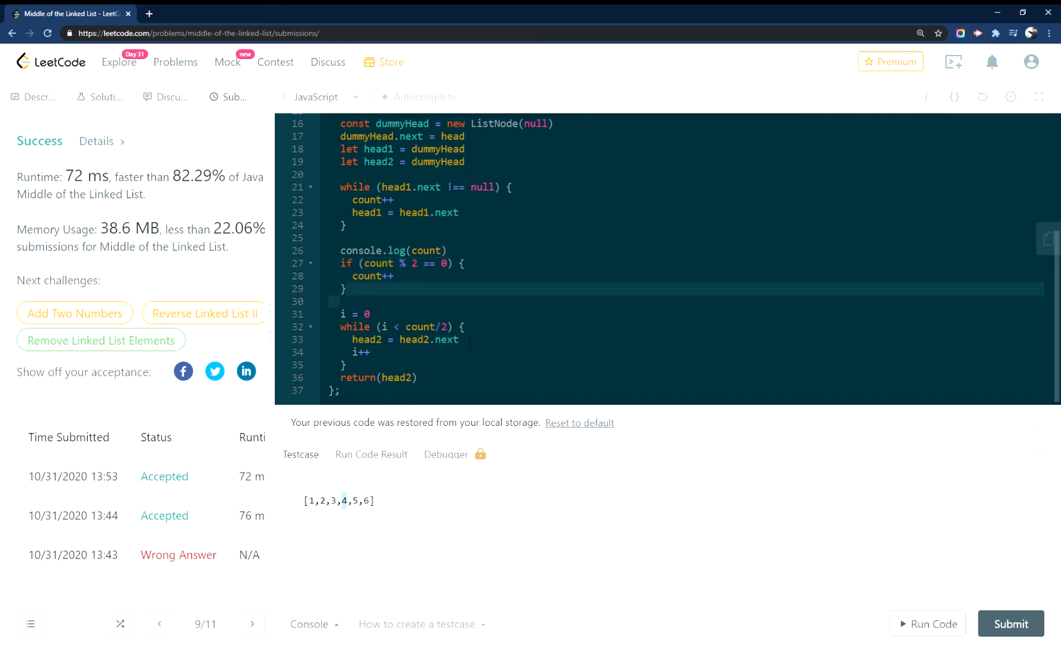
- Log count/2 inside the second loop and rerun; stdout shows 6 then 3.5 four times, Accepted
type("co")
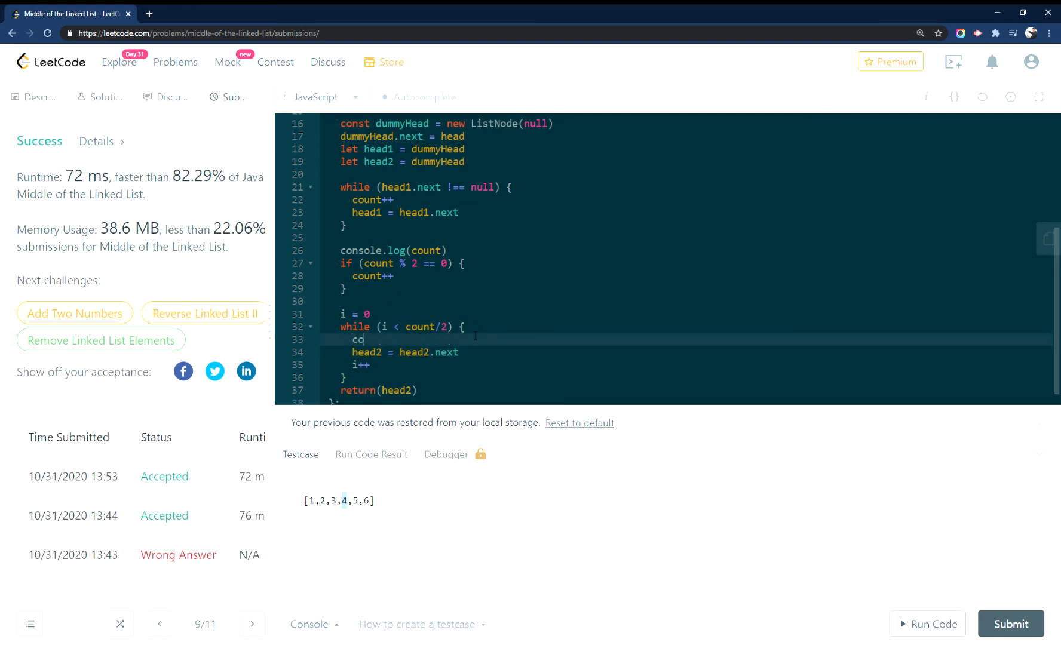
type("nsole.log")
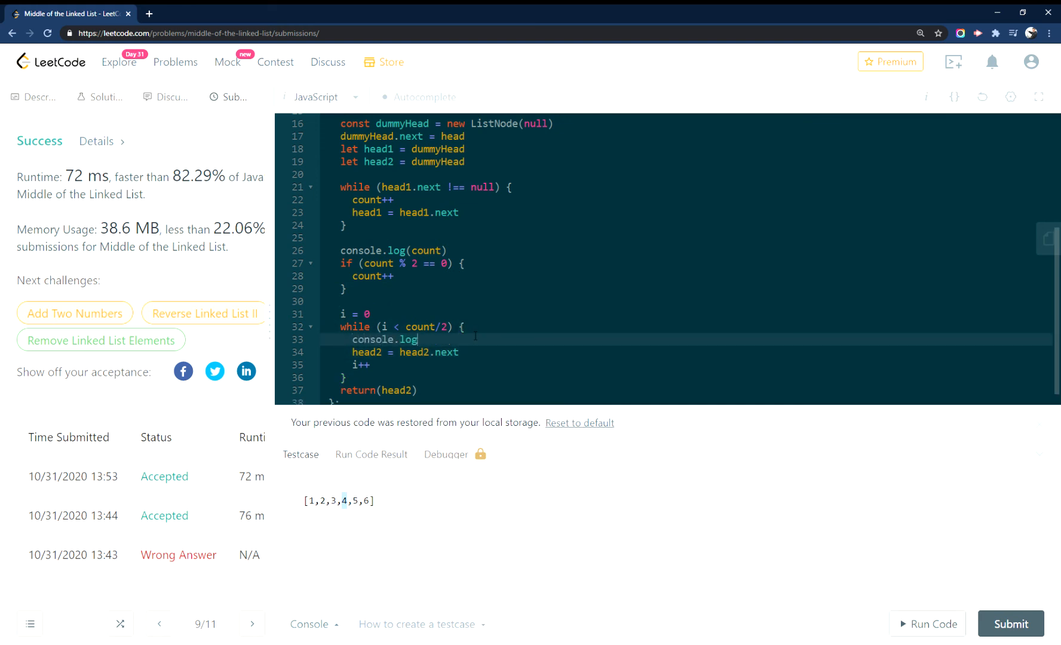
type("(count)")
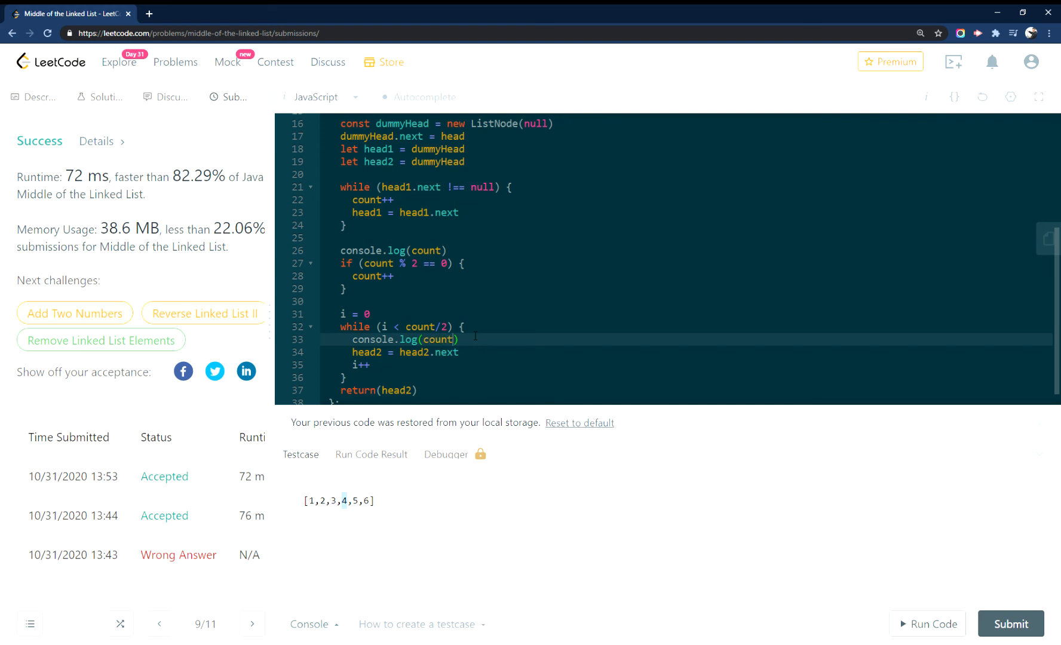
left_click(932, 623)
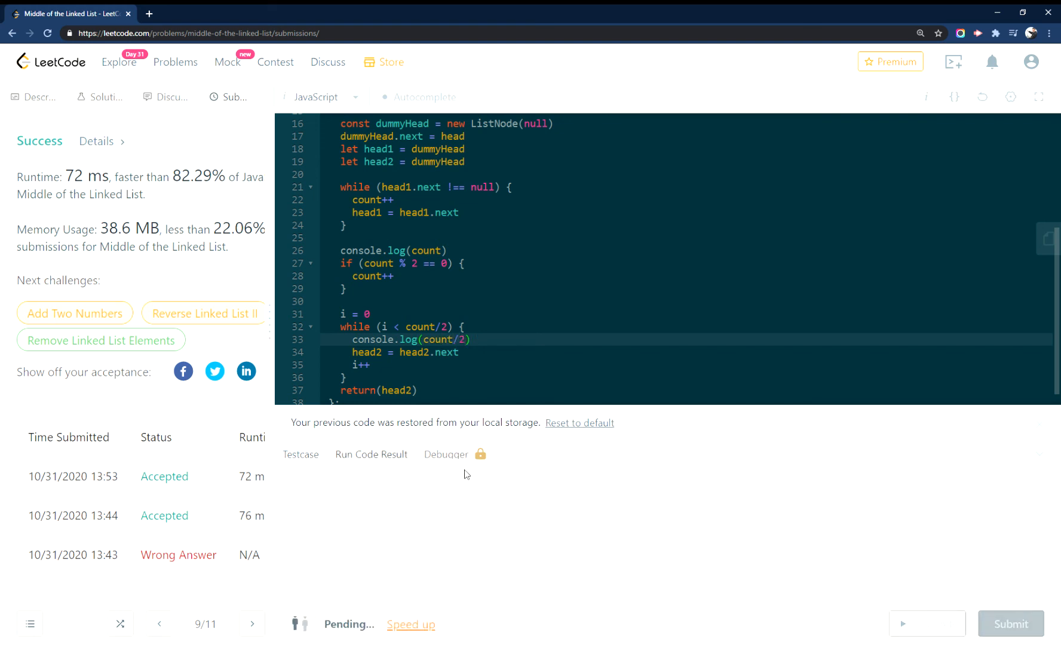
left_click(925, 624)
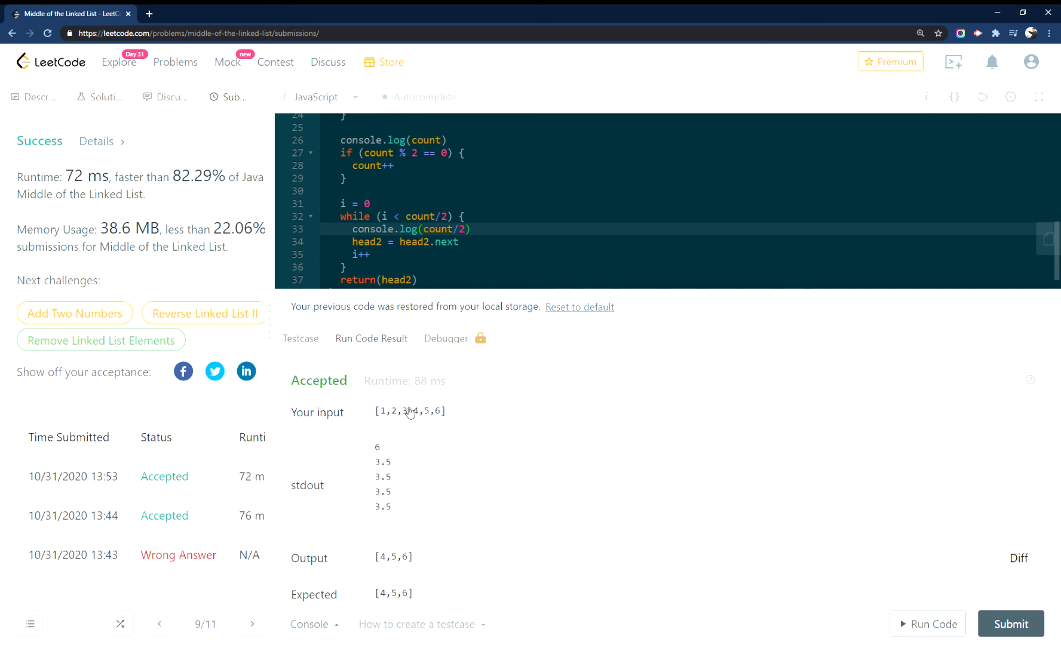
mouse_move(411, 418)
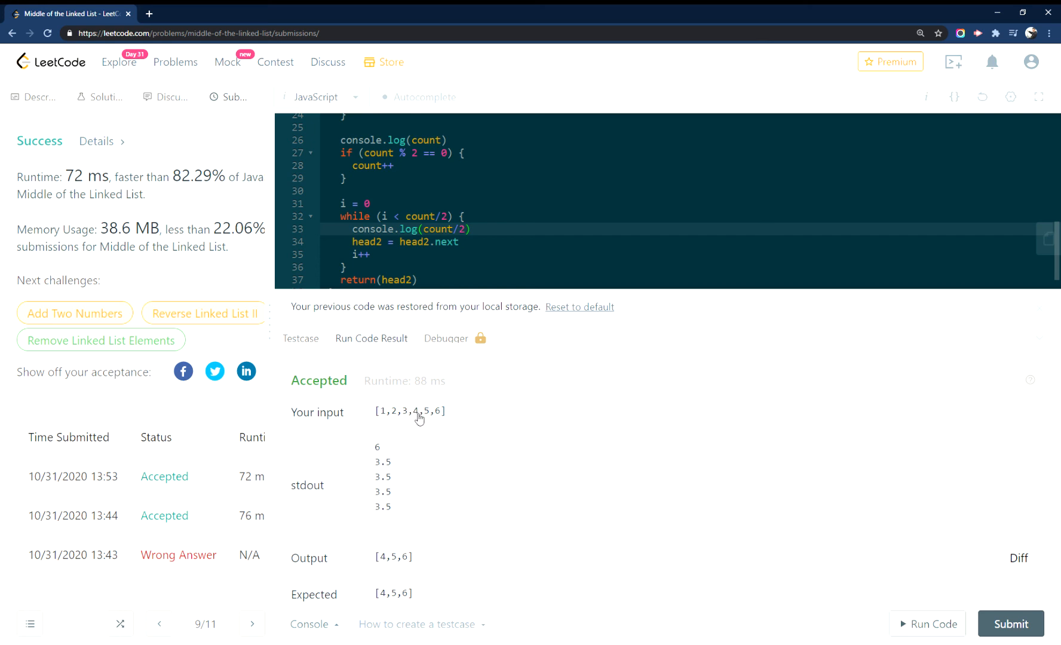
mouse_move(399, 416)
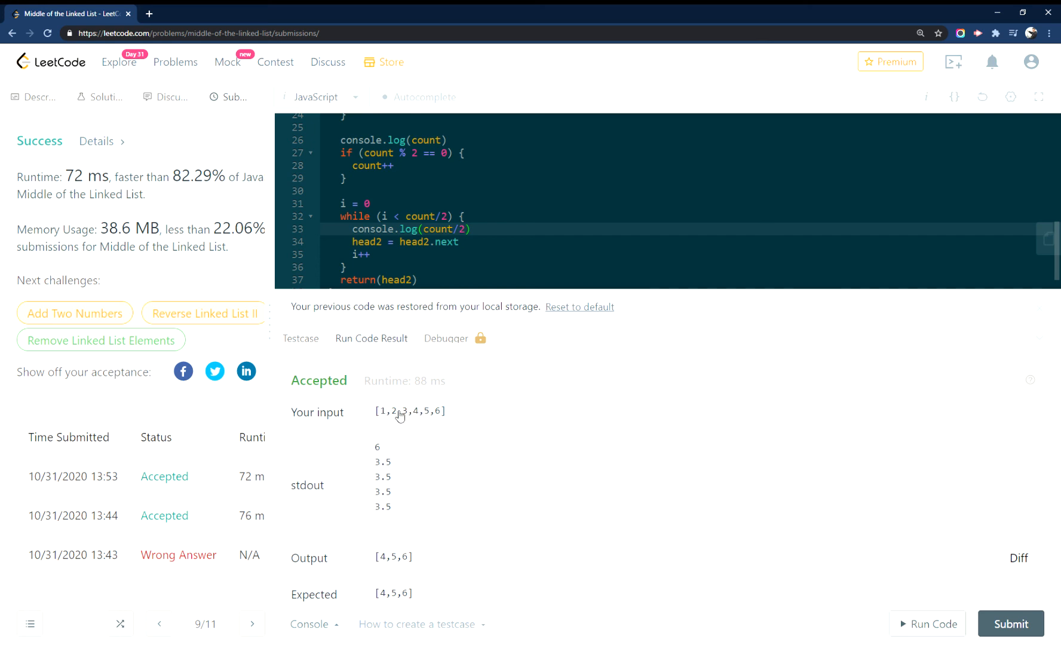
double_click(416, 411)
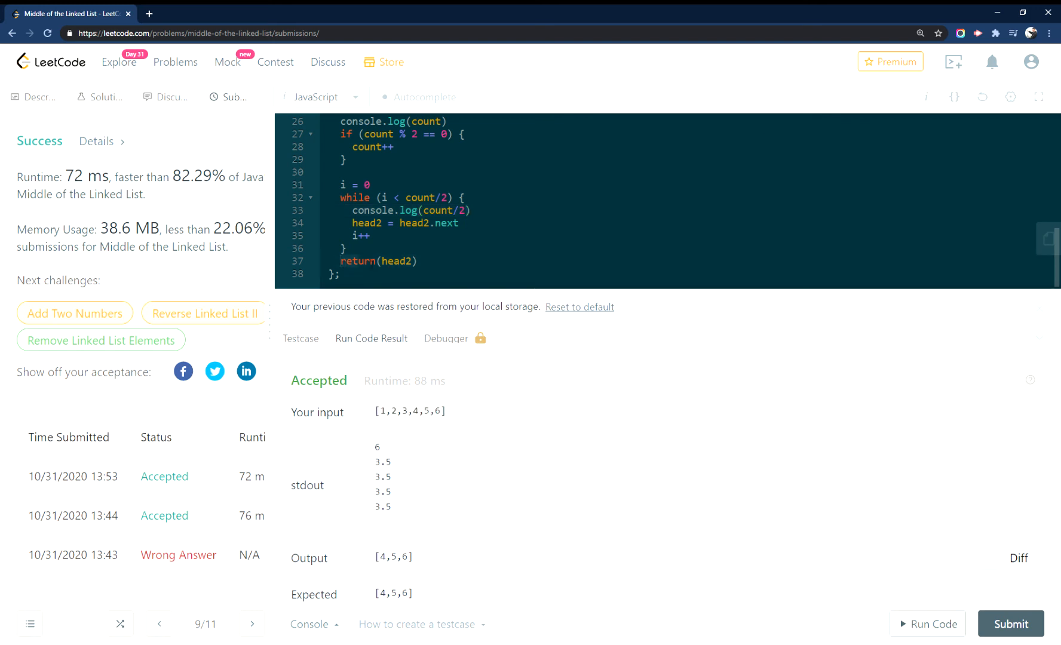
- Log head2 instead and rerun; stdout lists [0,1,2,3,4,5,6] shrinking to [3,4,5,6], output [4,5,6]
left_click(417, 261)
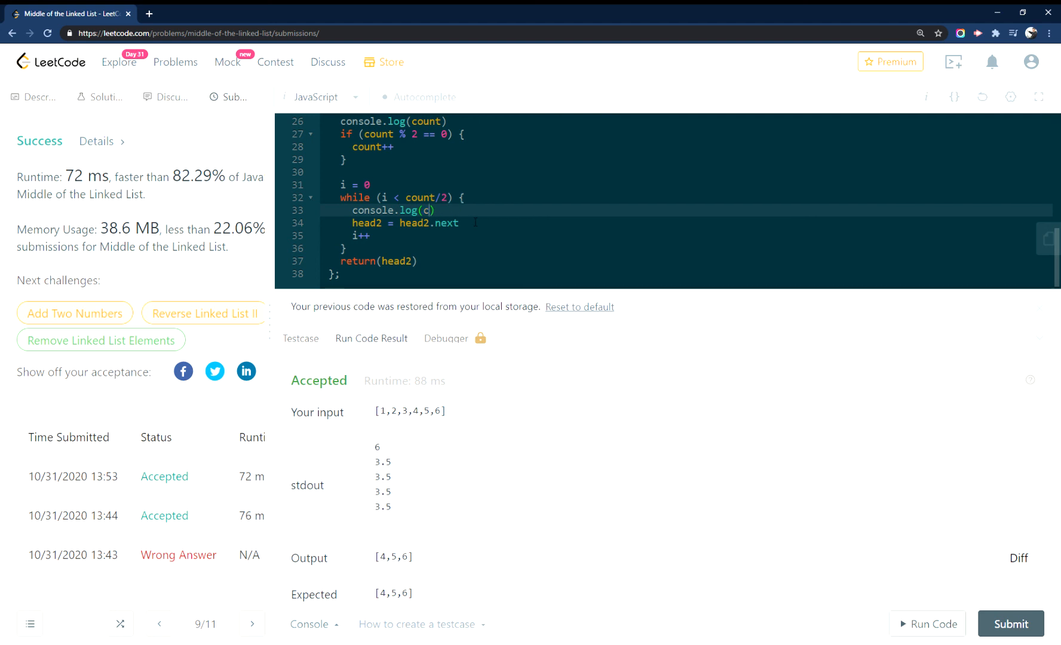
type("head2")
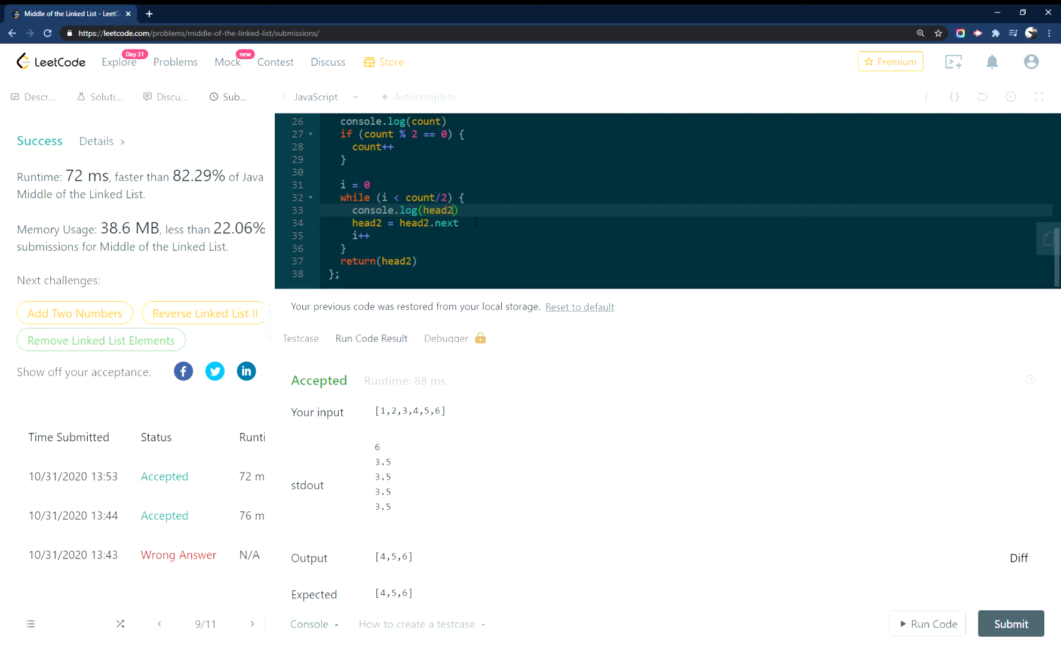
left_click(1011, 624)
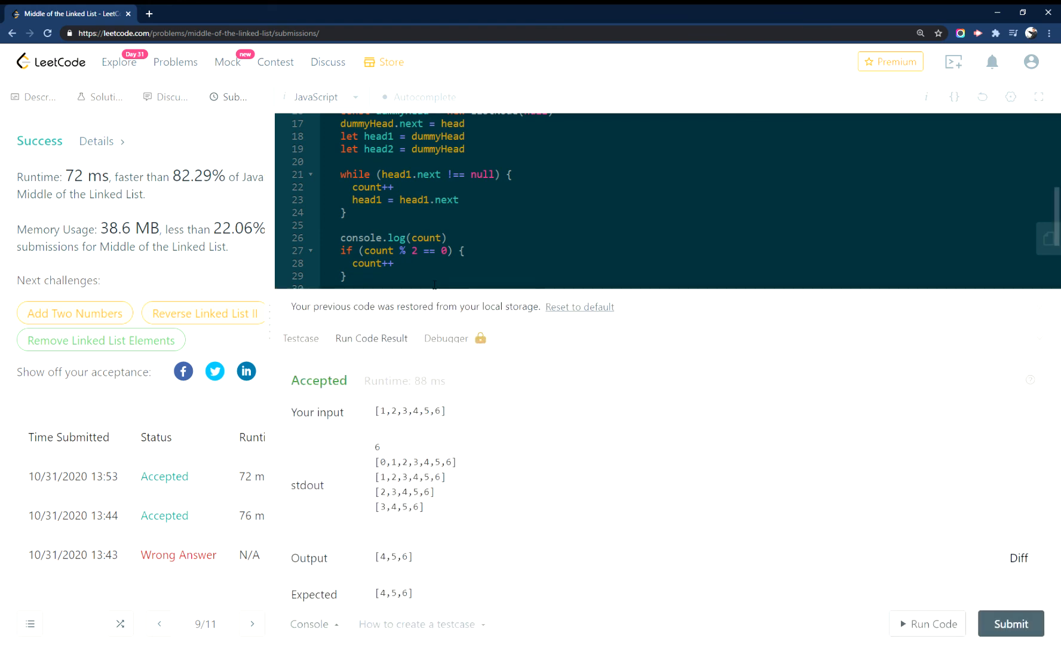
left_click_drag(379, 411, 408, 411)
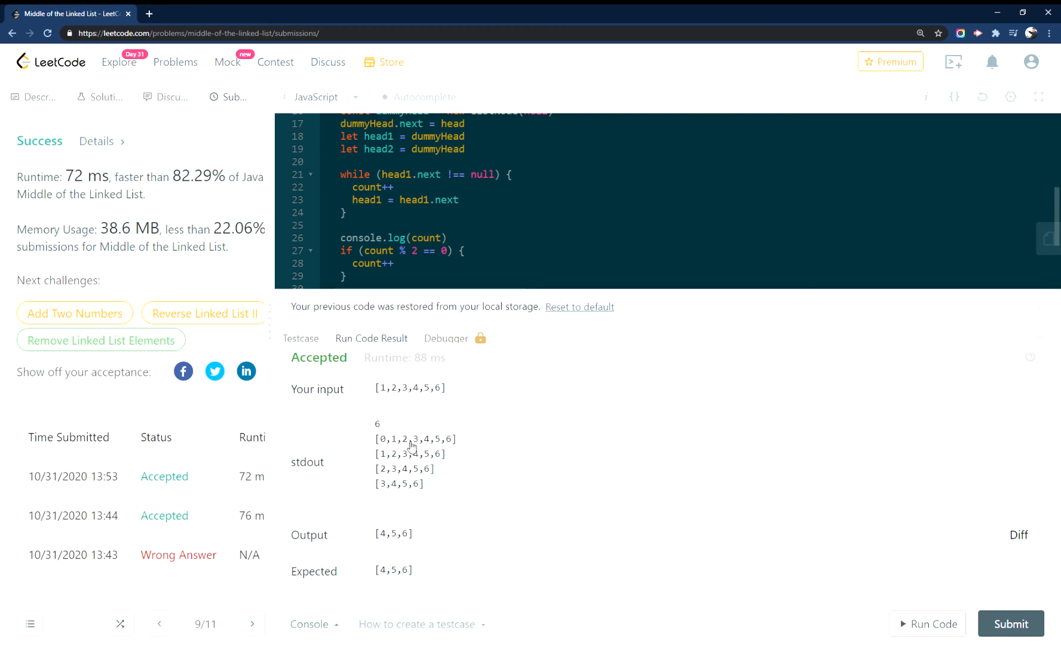
mouse_move(386, 447)
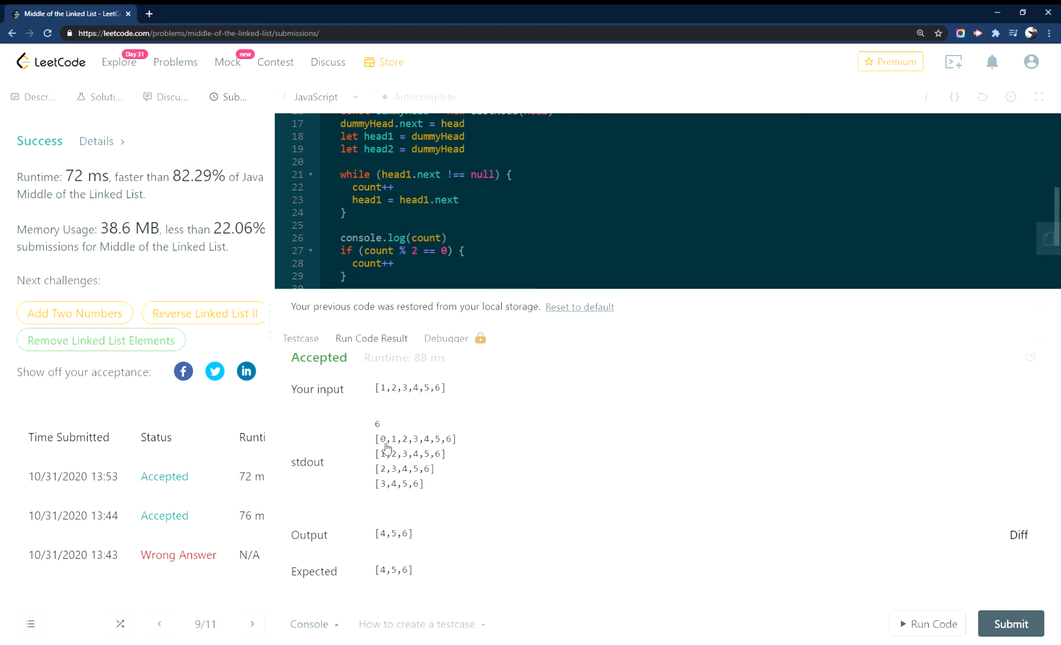
scroll("down", 3)
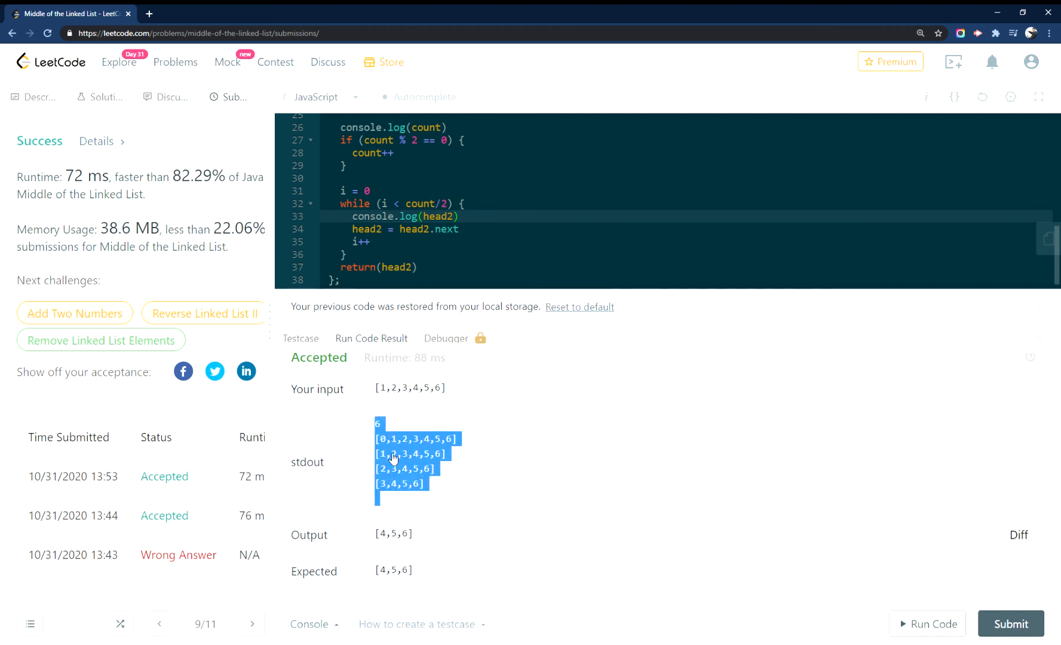
mouse_move(391, 452)
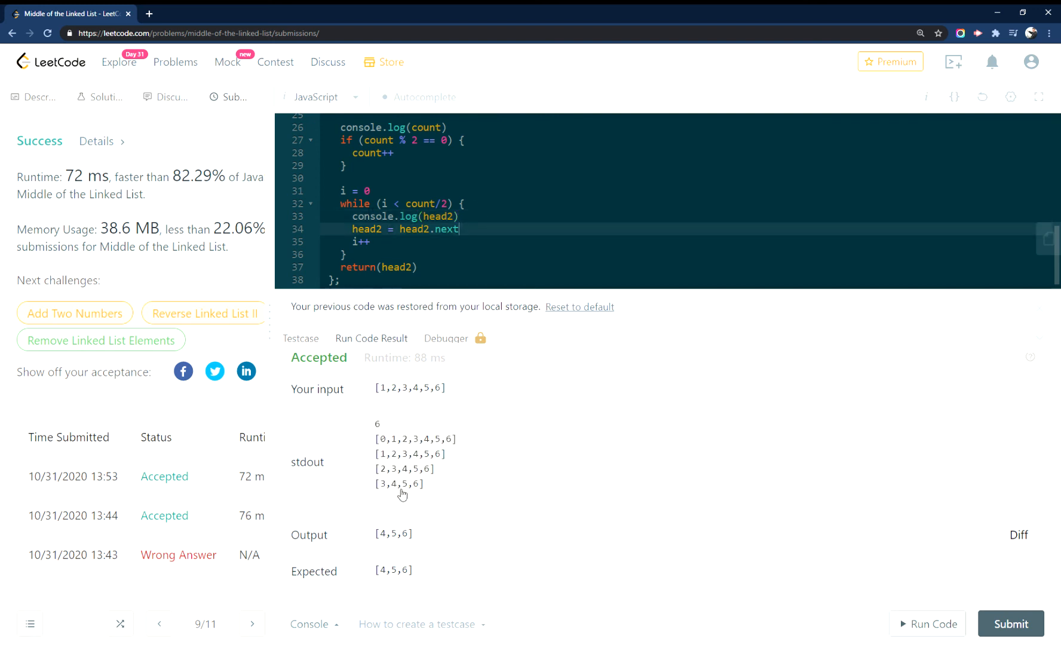
mouse_move(396, 491)
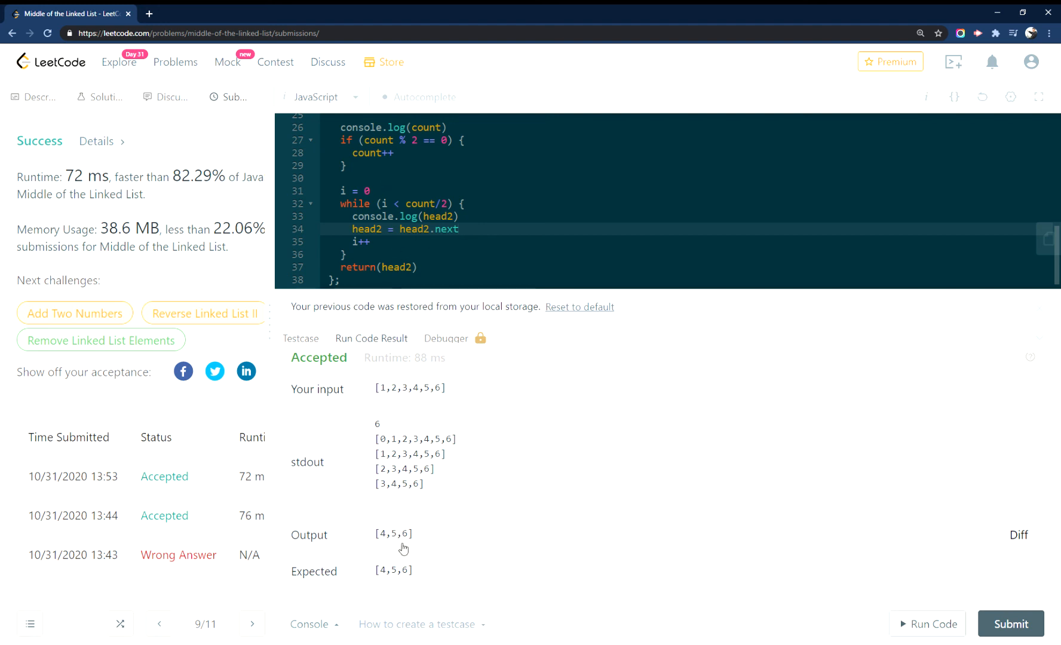
double_click(394, 534)
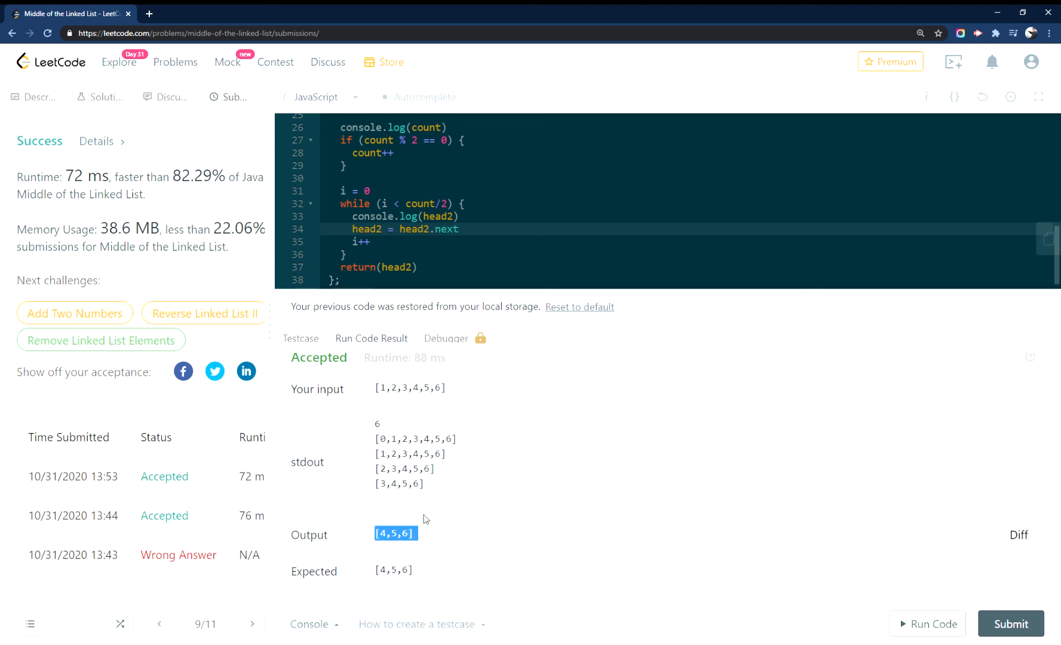
mouse_move(937, 509)
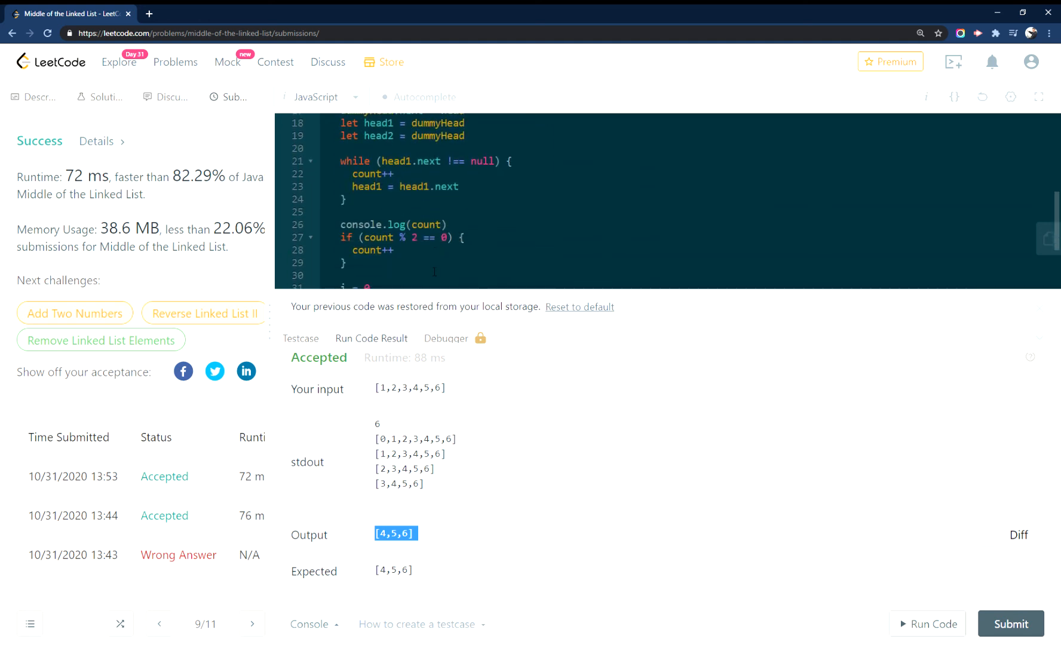
mouse_move(498, 228)
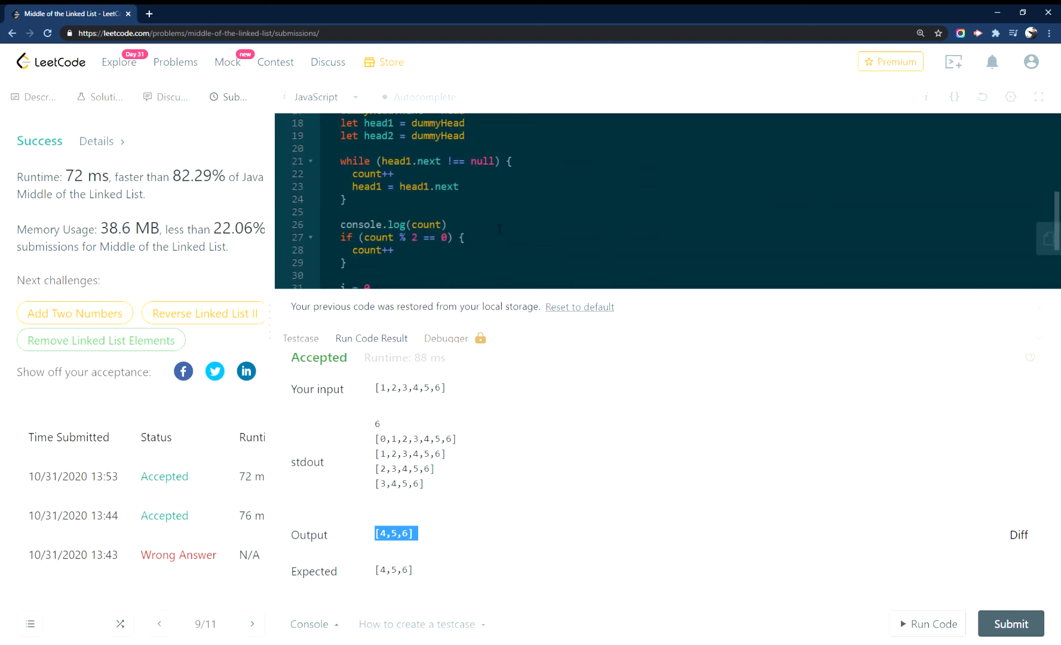